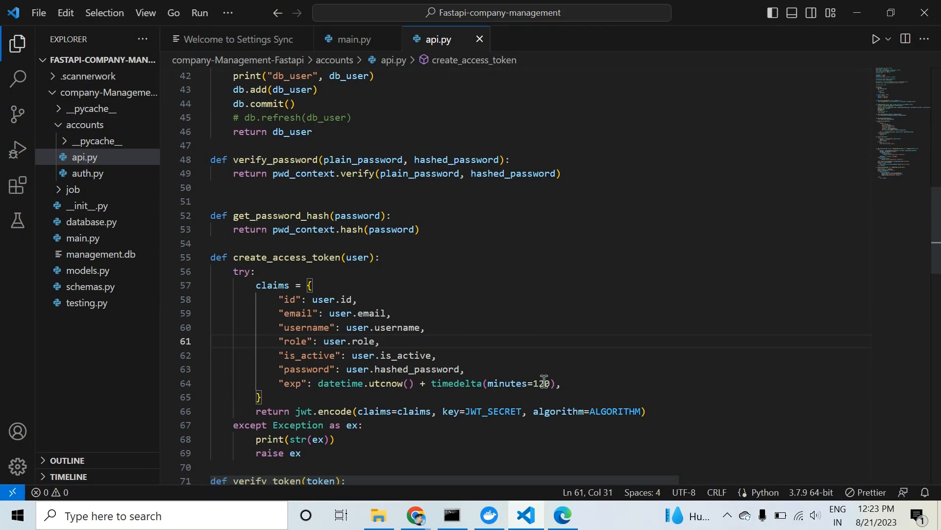
mouse_move(510, 469)
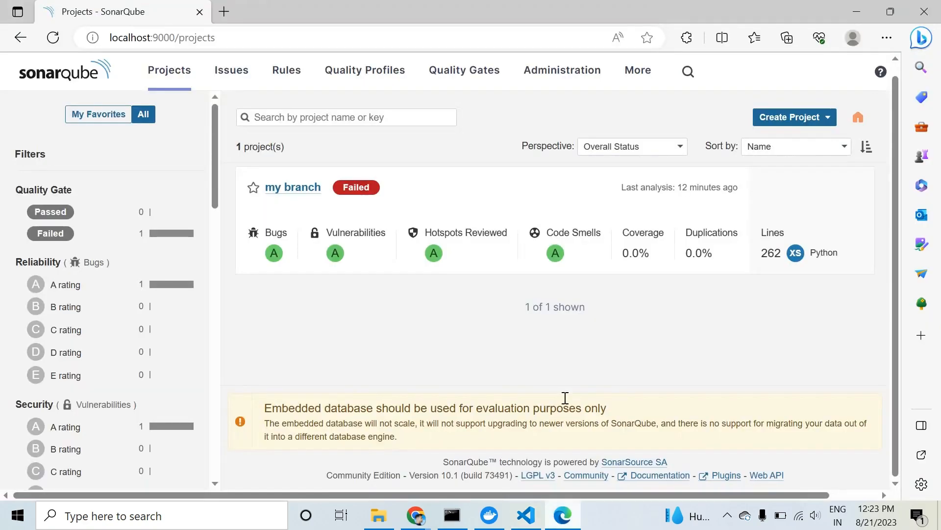
mouse_move(450, 349)
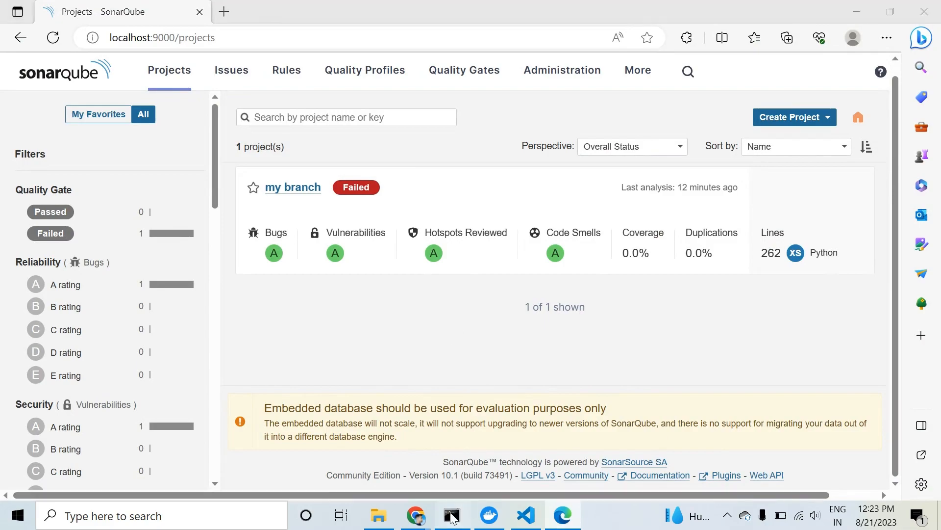
Enter the sonar-scanner.bat command for projectKey my-branch against host localhost:9000 with sources and token.
click(451, 515)
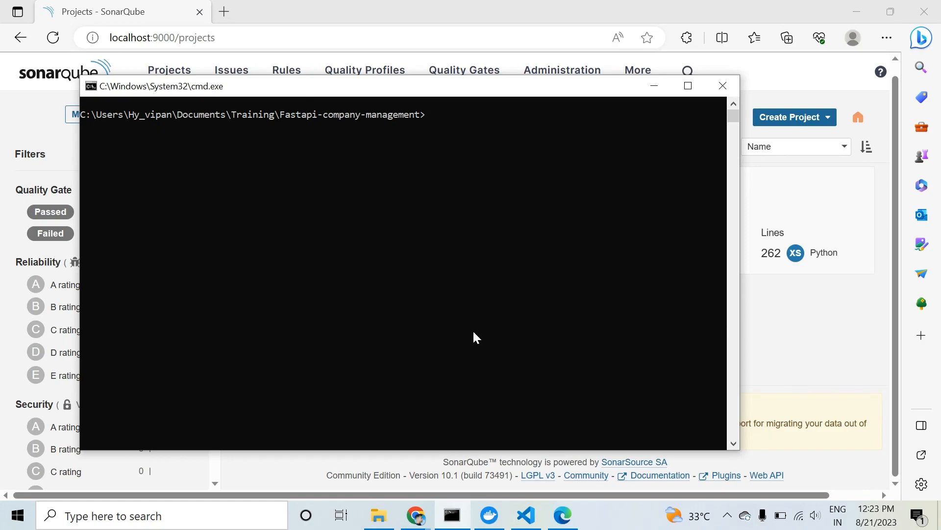
text(y)
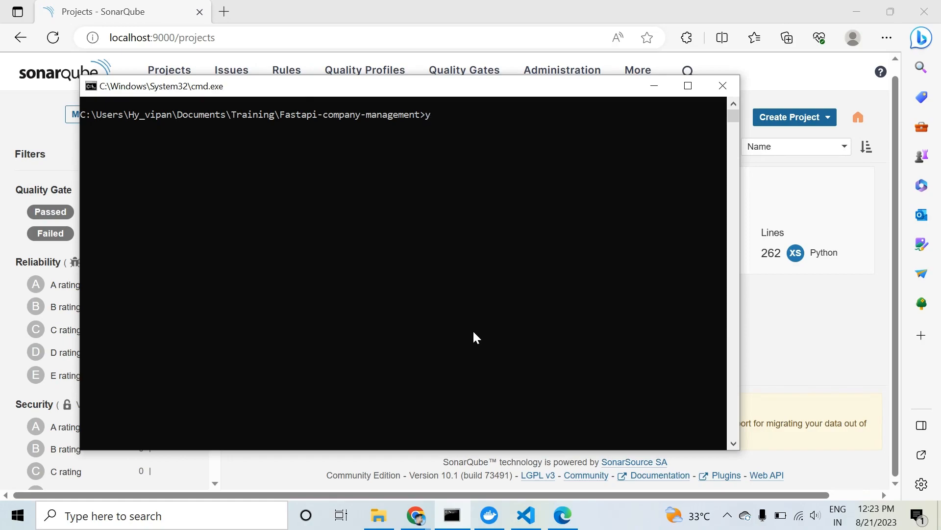
text(sonar-scanner.bat -D"sonar.projectKey=my-branch" -D"sonar.sources=." -D"sonar.host.url=http://localhost:9000" -D"sonar.token=sqp_97d6804f906633eda9b8e156b0550f0e8fb992c7"cls)
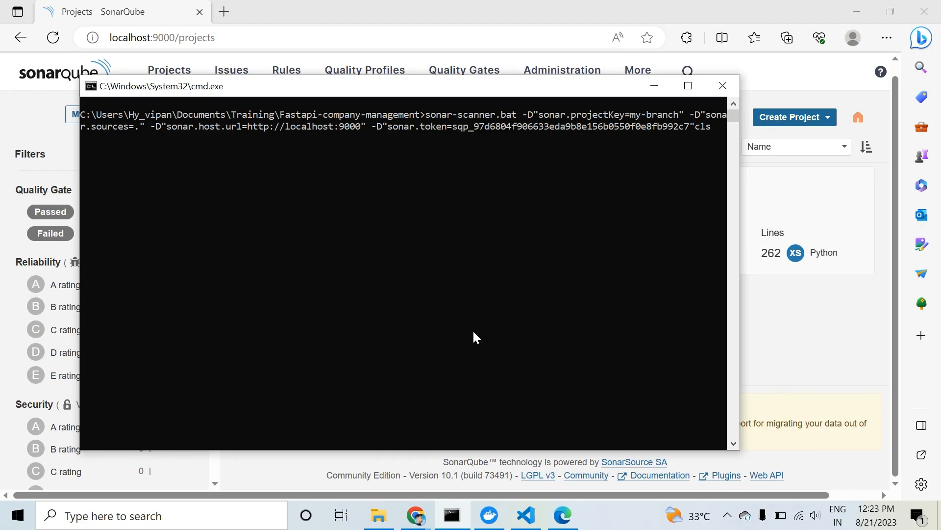
mouse_move(772, 364)
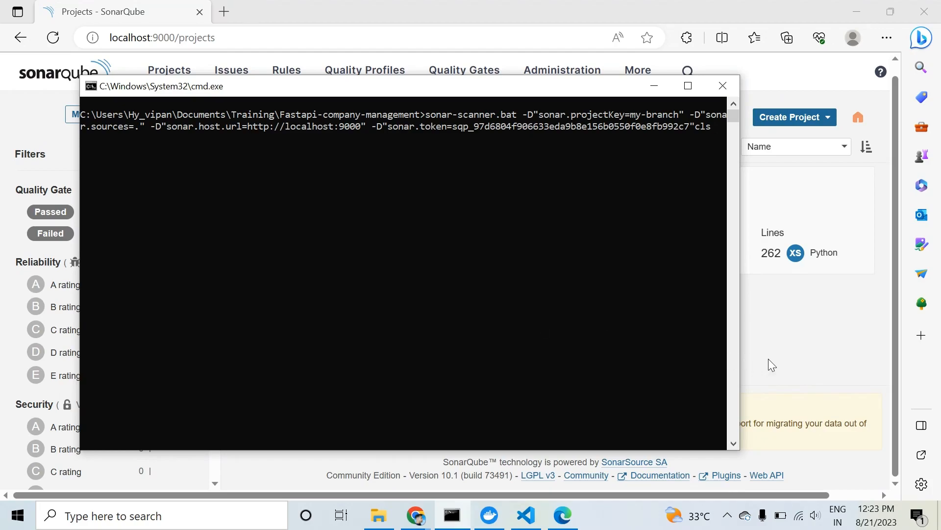
Return to the Projects page and show the 'my branch' project dashboard with its quality gate.
click(723, 85)
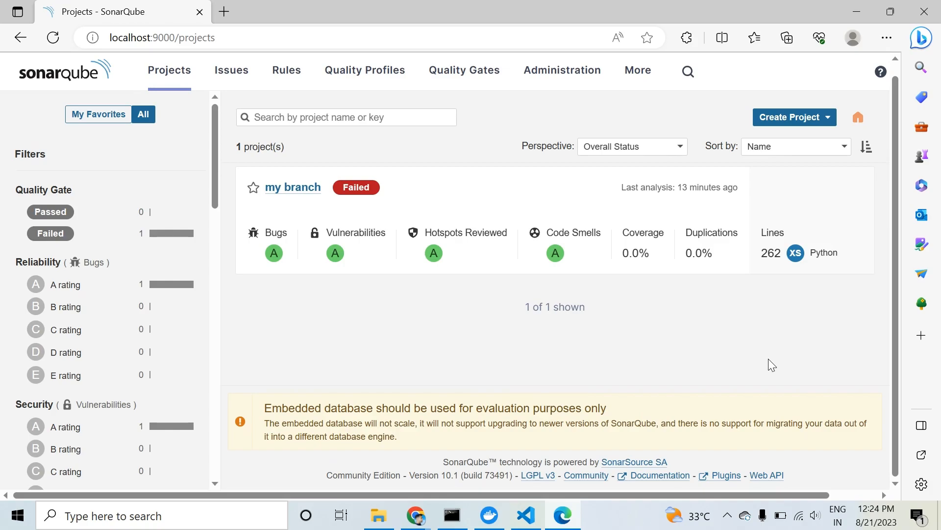
mouse_move(791, 317)
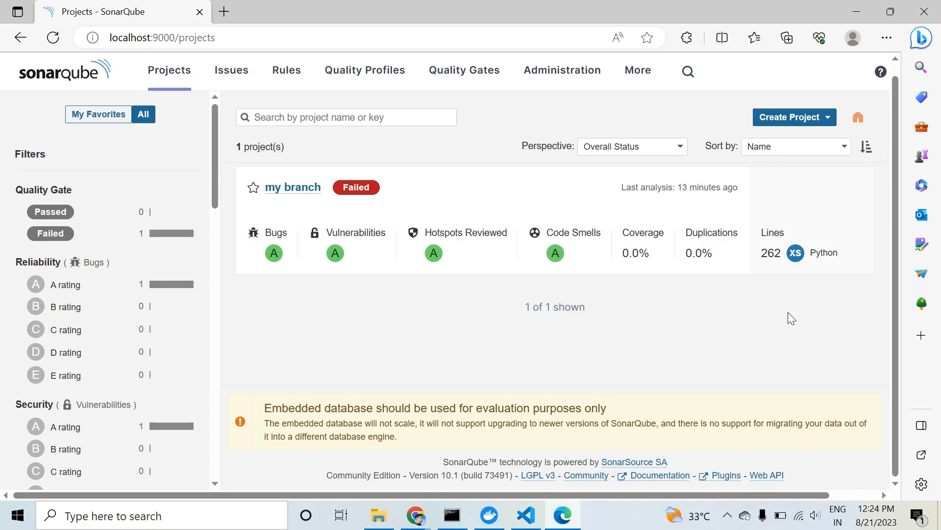
mouse_move(293, 188)
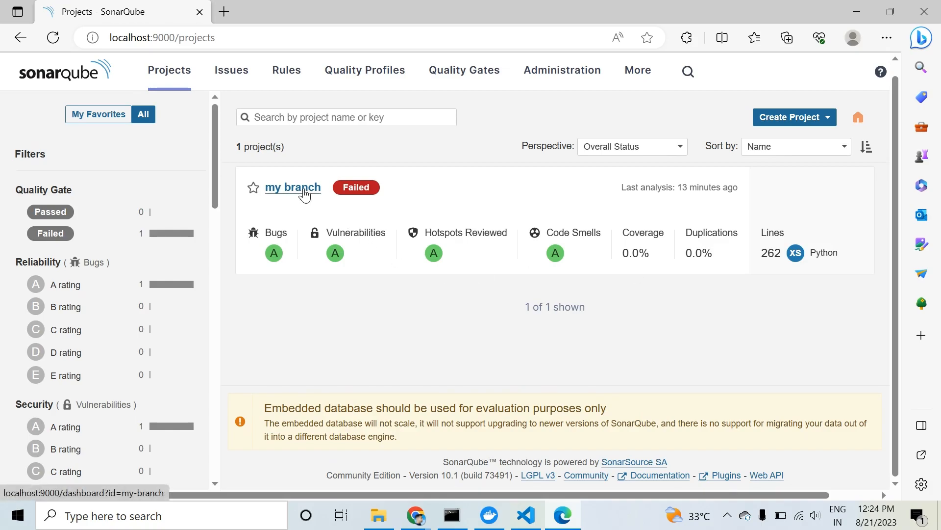
click(293, 187)
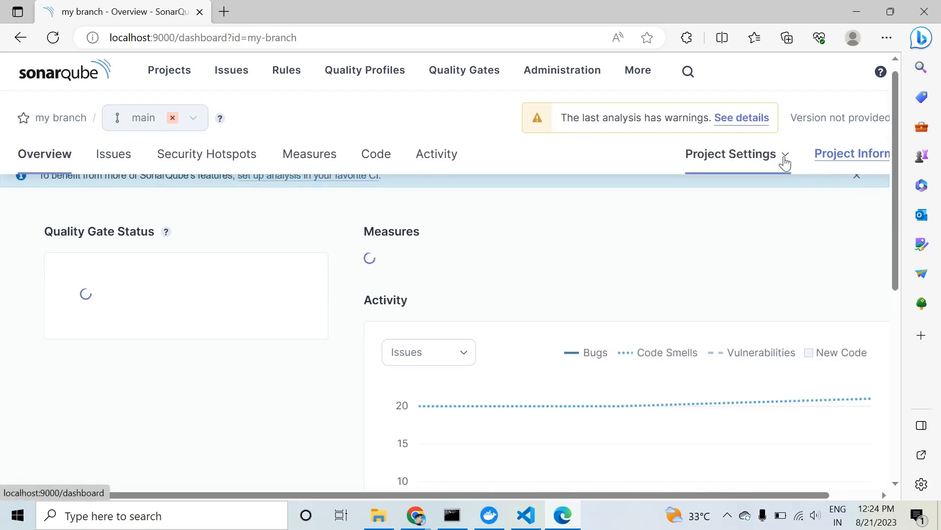
Delete the 'my branch' project via Project Settings > Deletion and confirm in the Delete Project dialog.
click(731, 154)
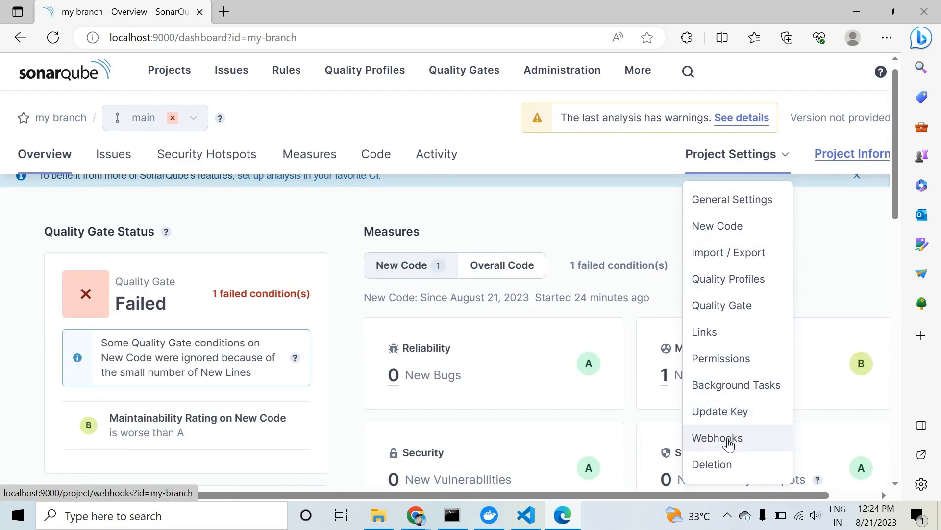
click(712, 464)
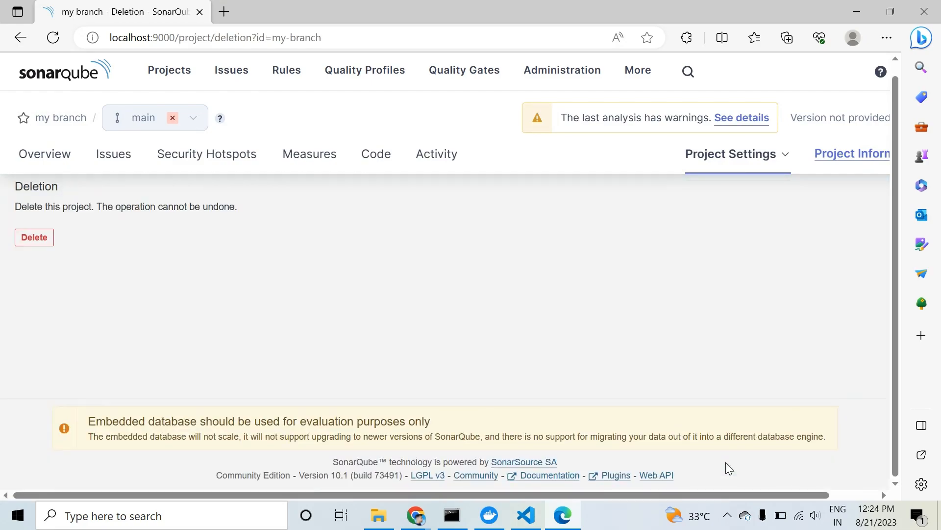
click(34, 238)
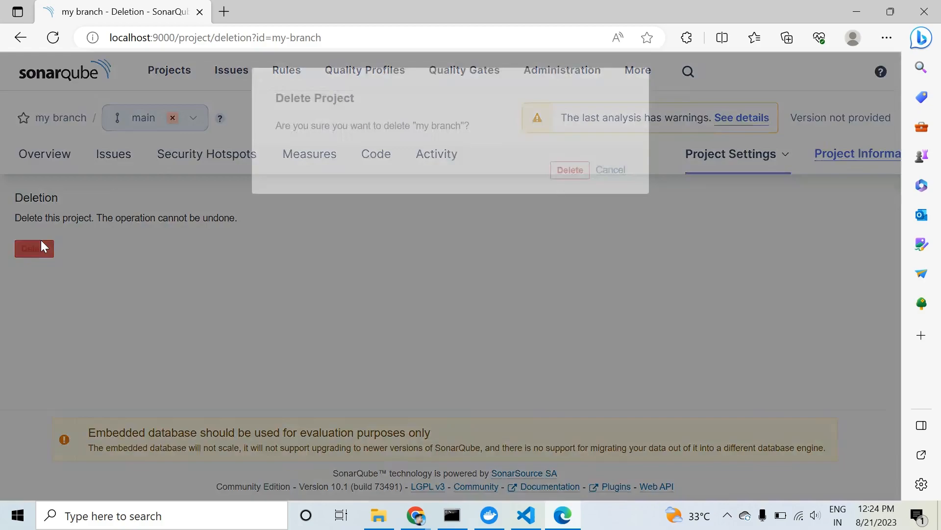
click(569, 169)
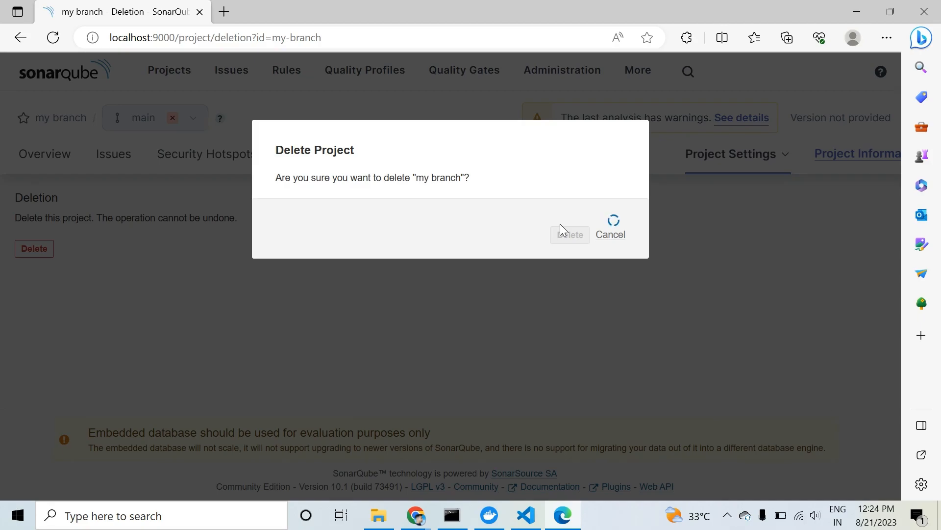
click(569, 234)
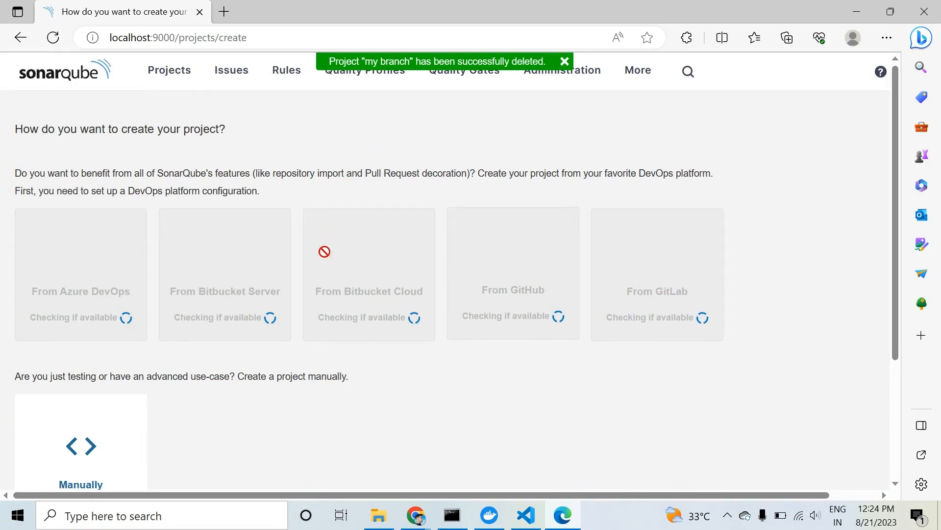
mouse_move(88, 451)
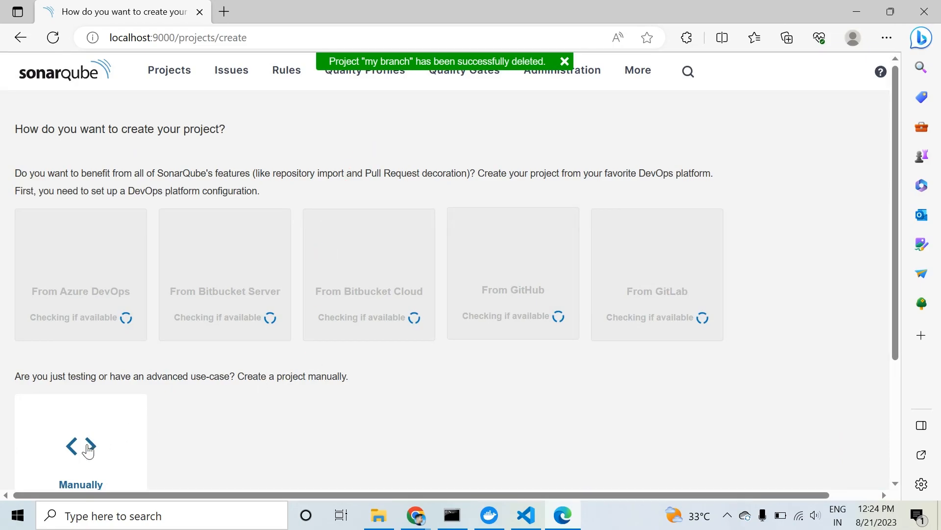
mouse_move(192, 447)
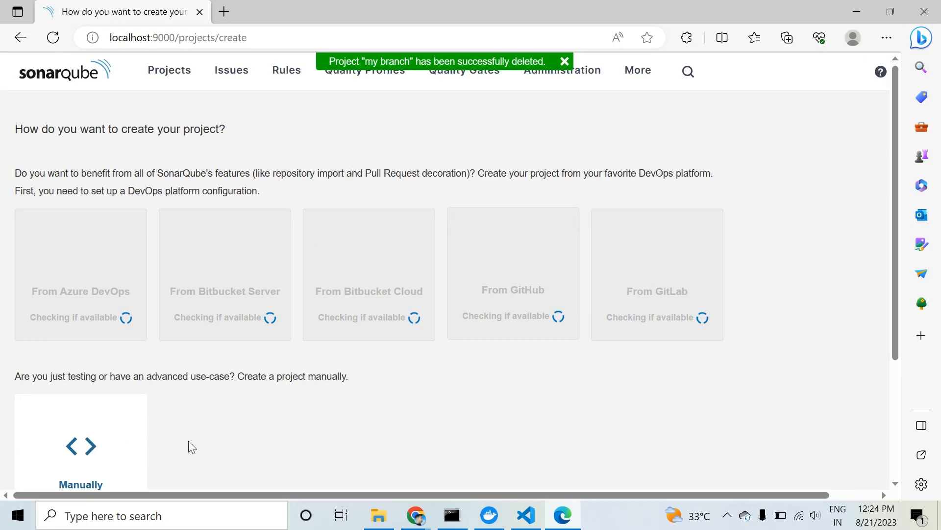
mouse_move(273, 426)
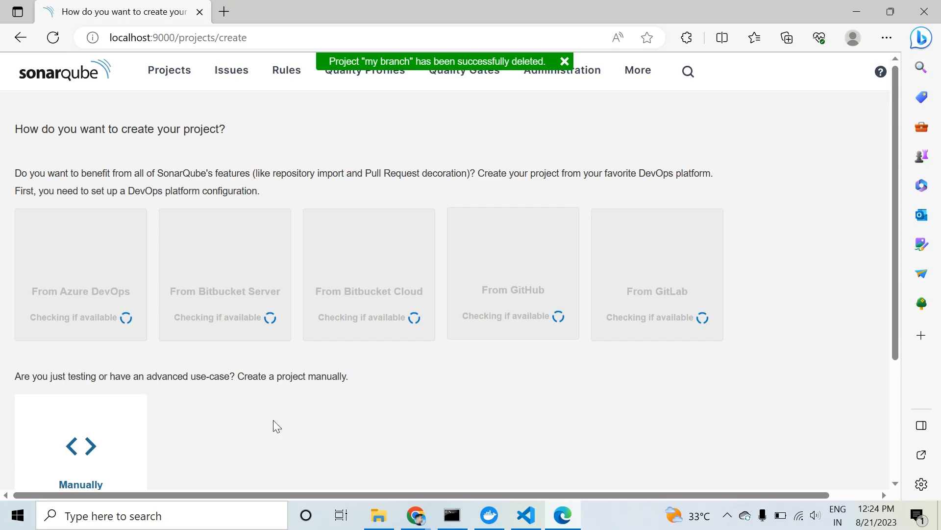
mouse_move(76, 456)
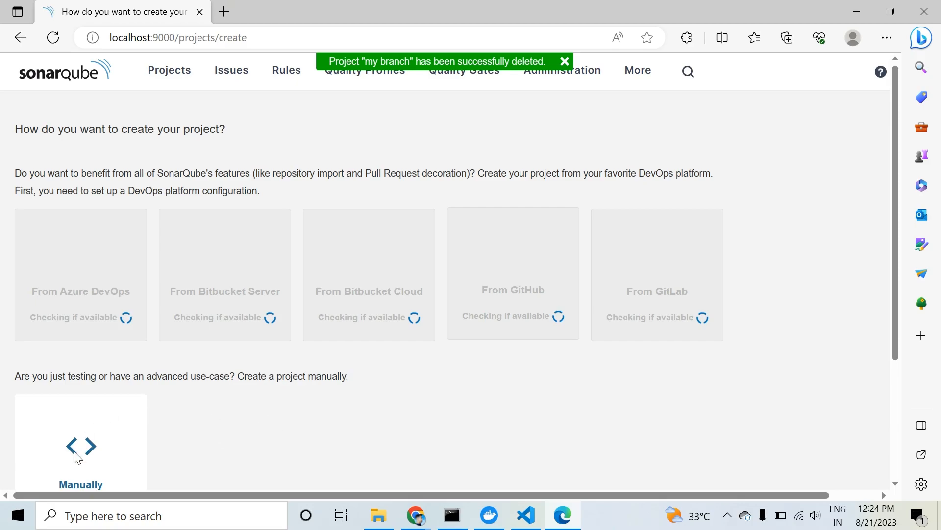
Manually create project 'test-1' on branch main using the global new-code setting.
click(81, 444)
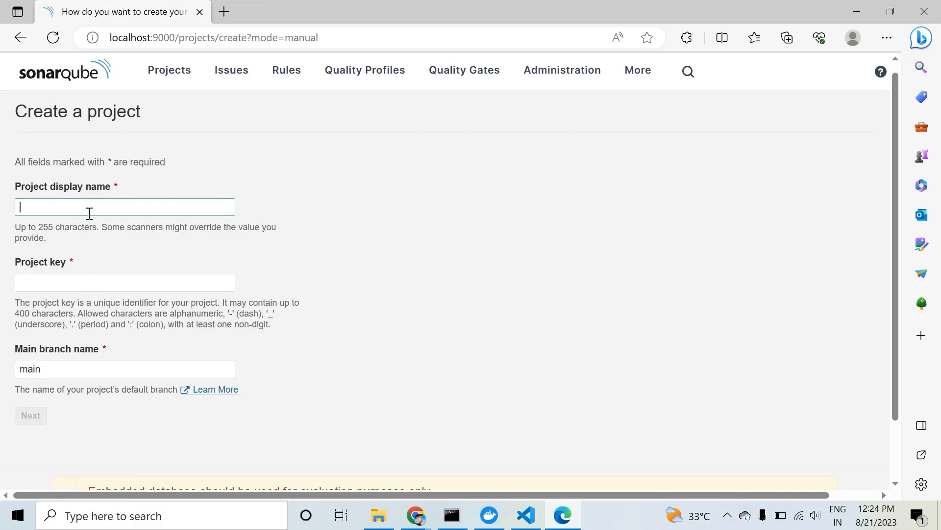
click(125, 207)
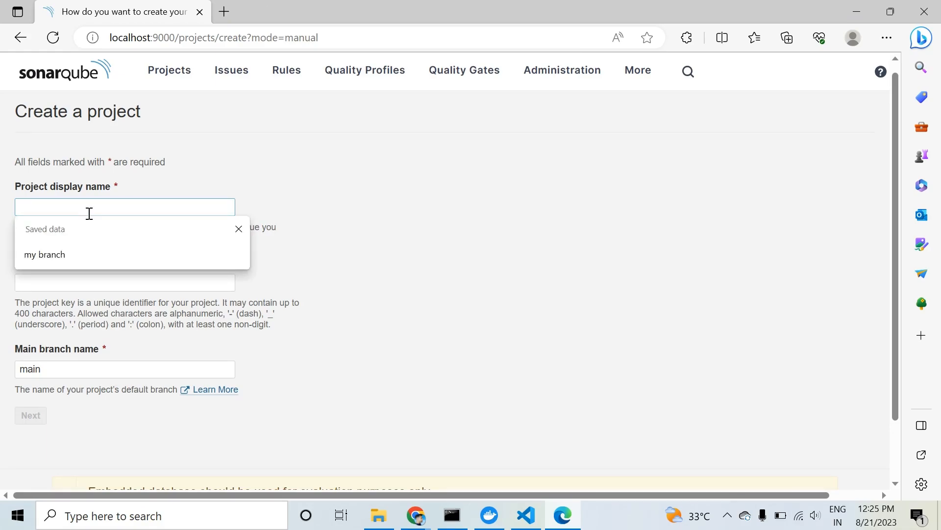
text(test-1)
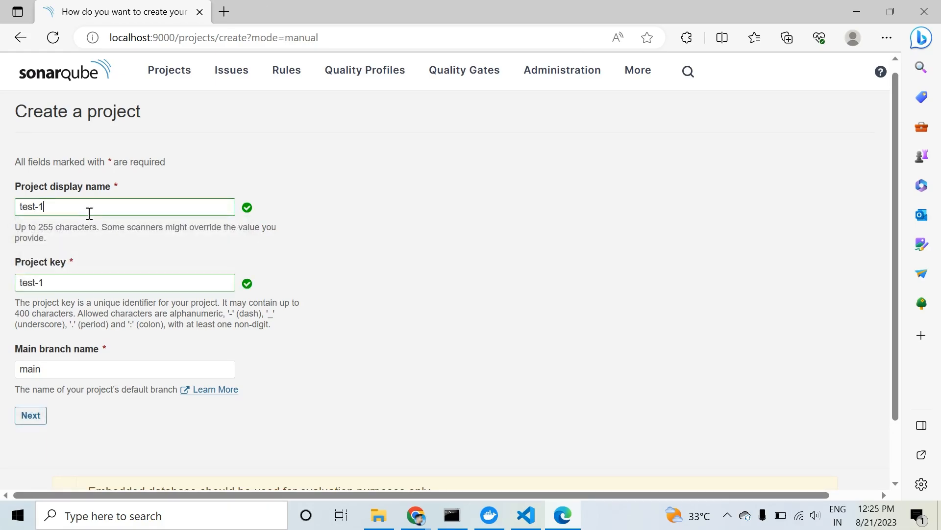
click(30, 415)
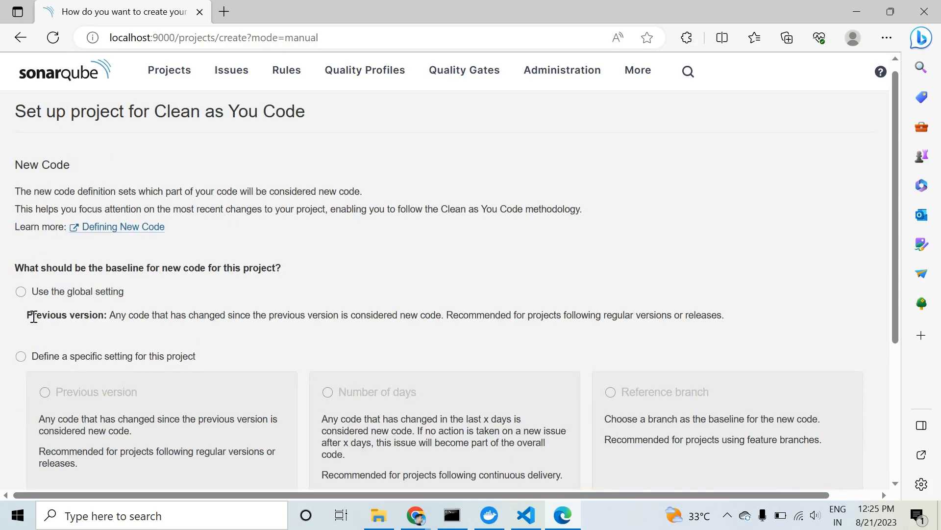
click(21, 291)
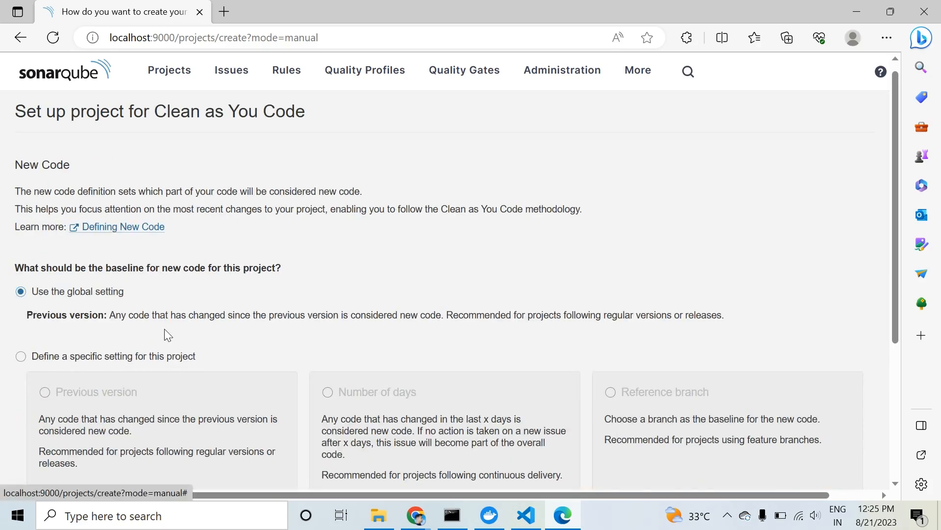
scroll(down, 3)
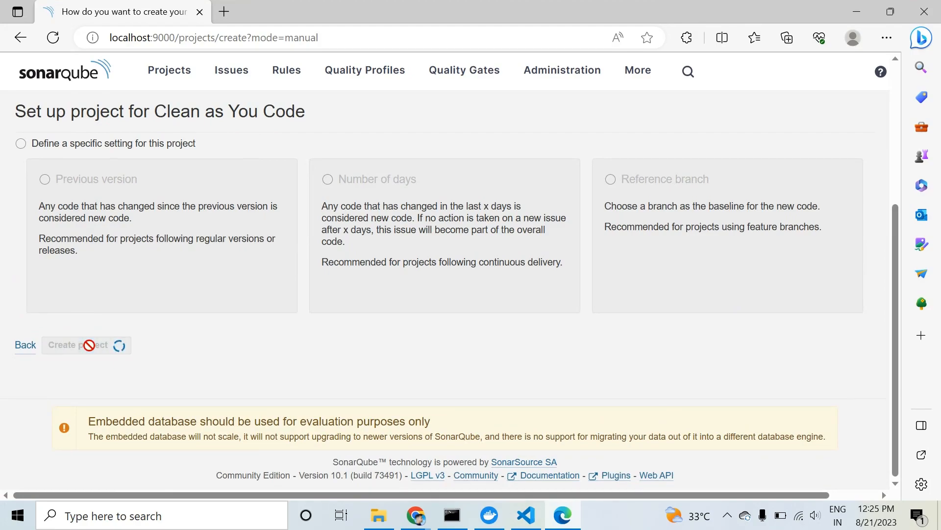
click(78, 345)
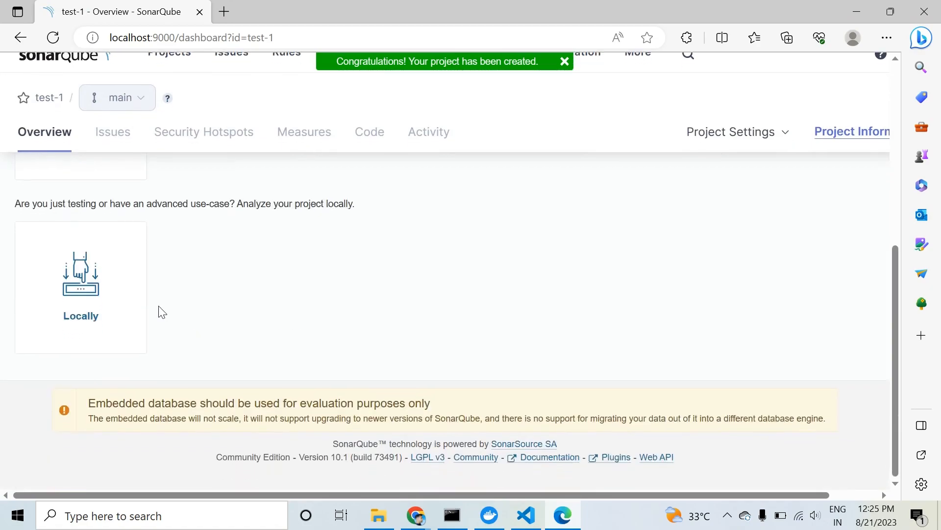
Analyze test-1 locally, choosing the Other (JS, TS, Go, Python, PHP) build and Windows to get the scanner command.
click(79, 277)
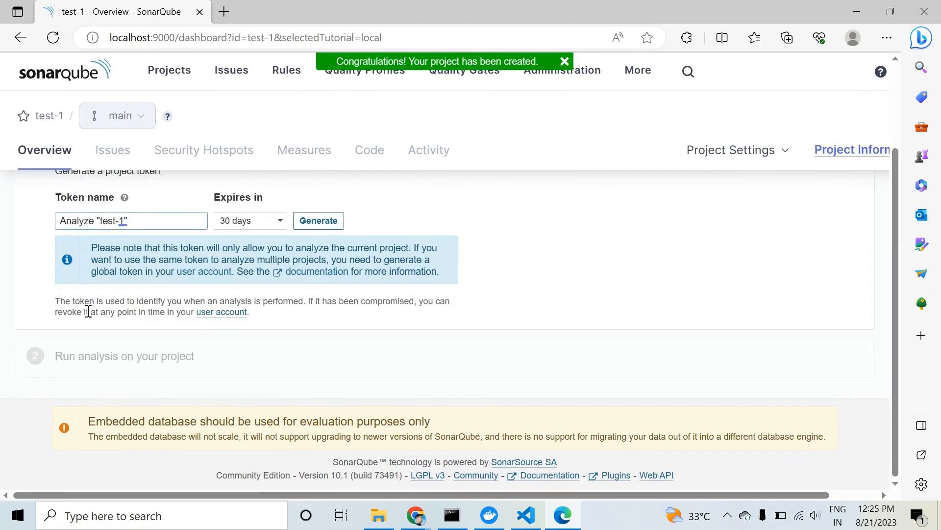
click(317, 220)
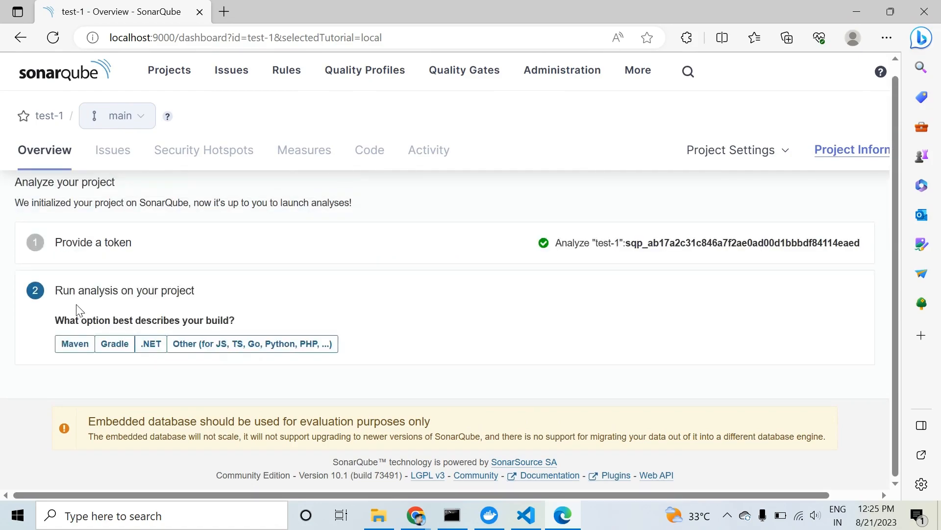
click(252, 343)
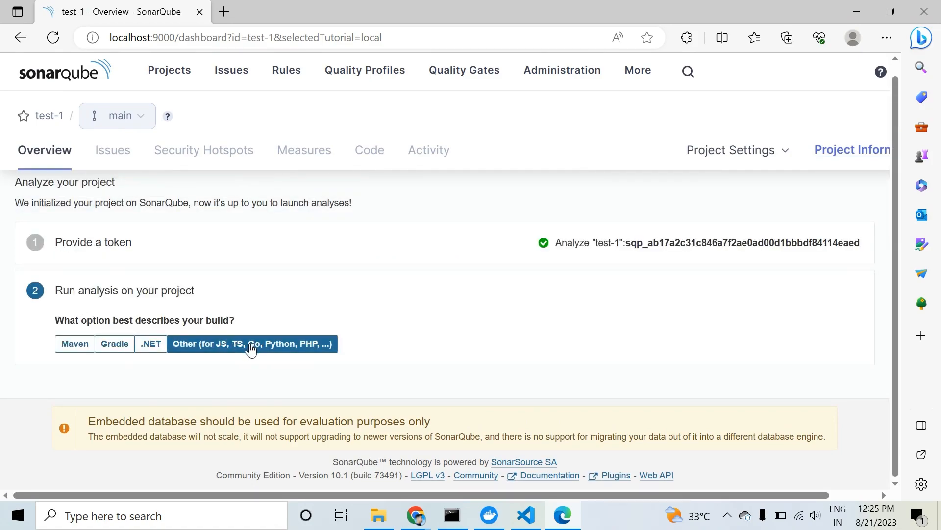
click(252, 343)
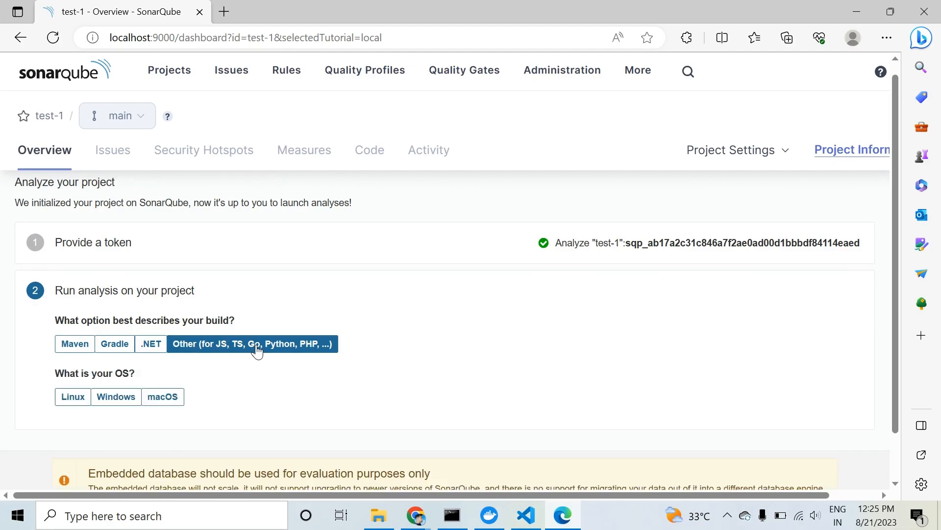
click(115, 396)
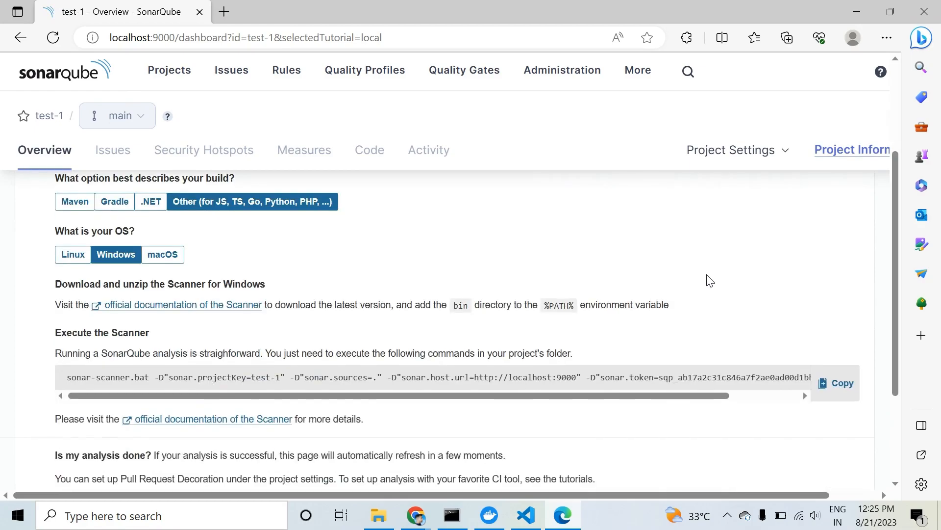
scroll(down, 3)
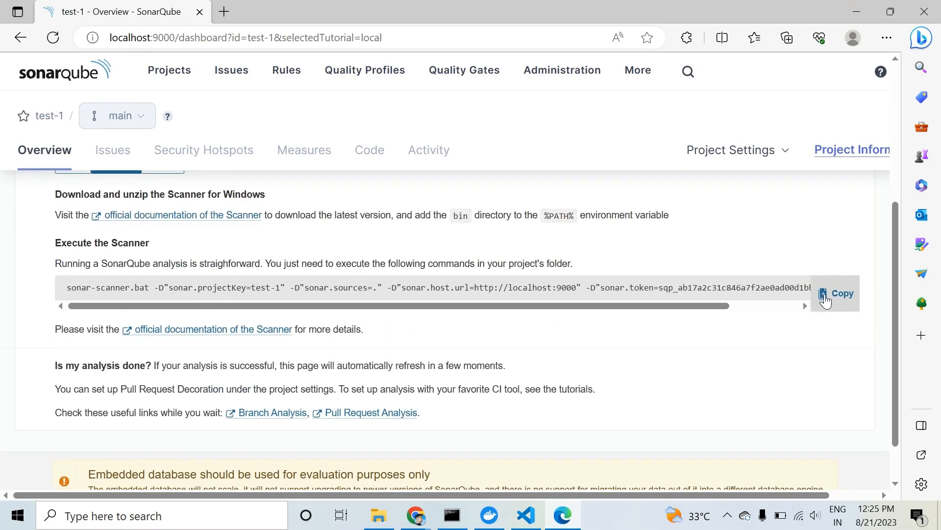
mouse_move(454, 515)
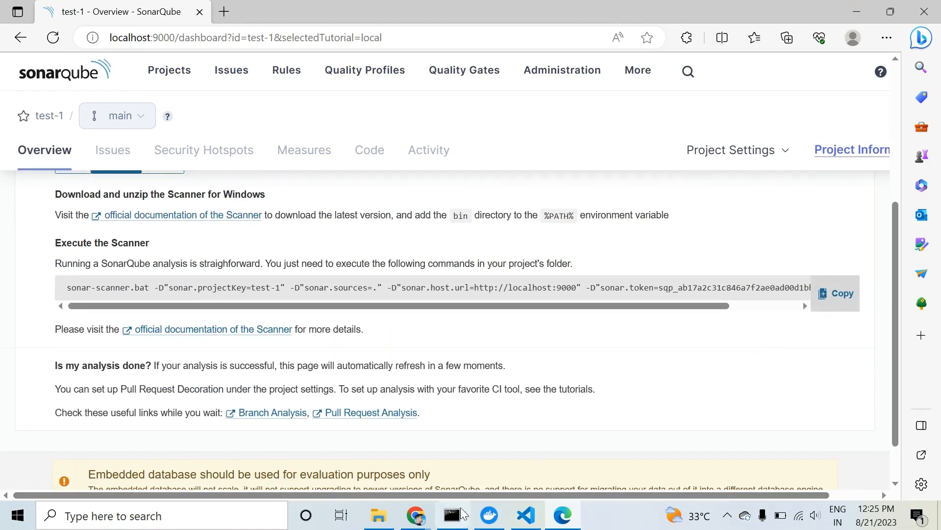
Stop the leftover my-branch sonar-scanner job with Ctrl+C and answer Y to terminate it.
click(452, 515)
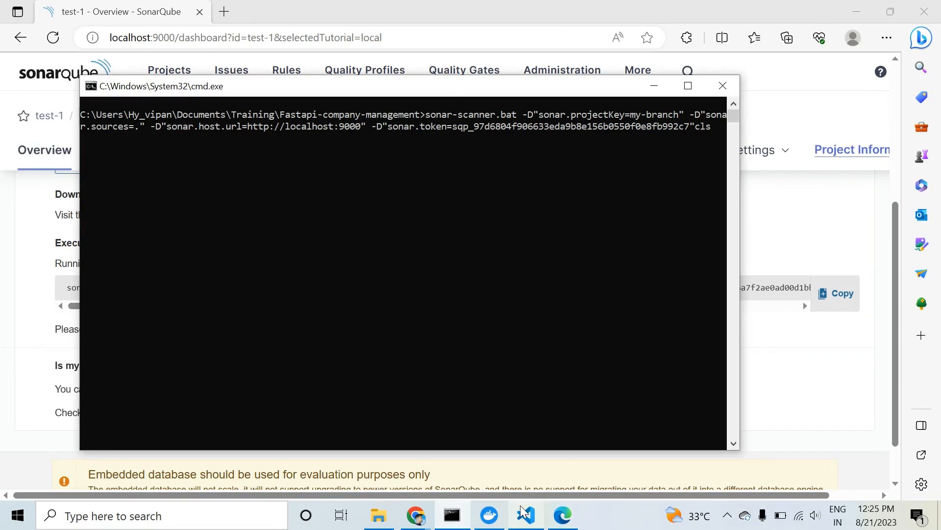
click(525, 515)
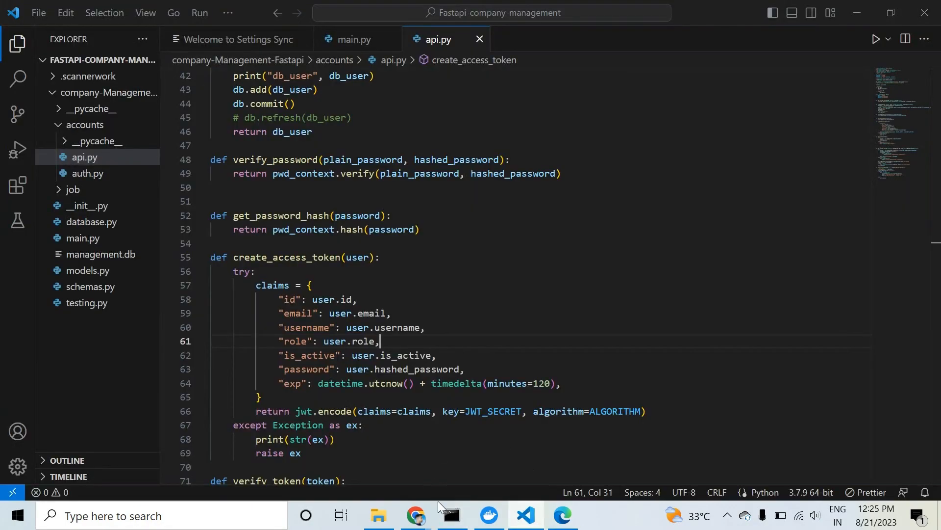
click(451, 515)
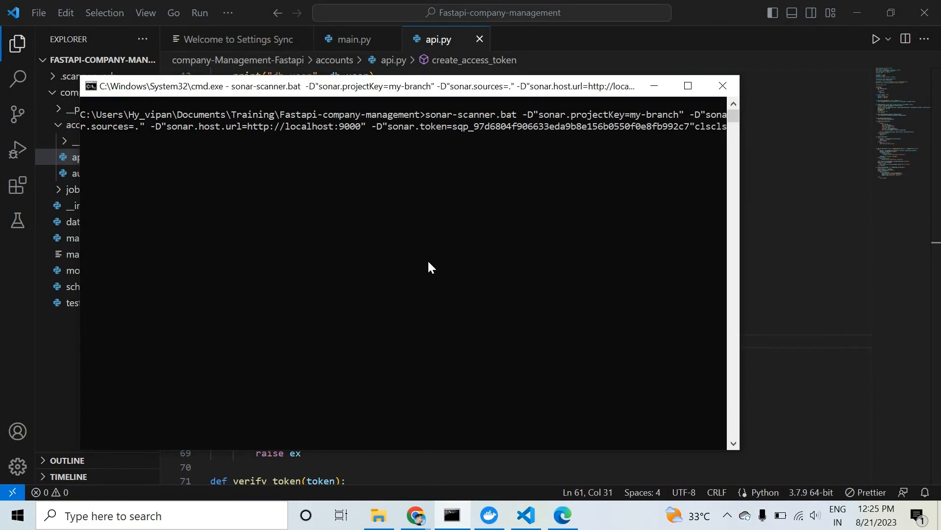
key(ctrl+c)
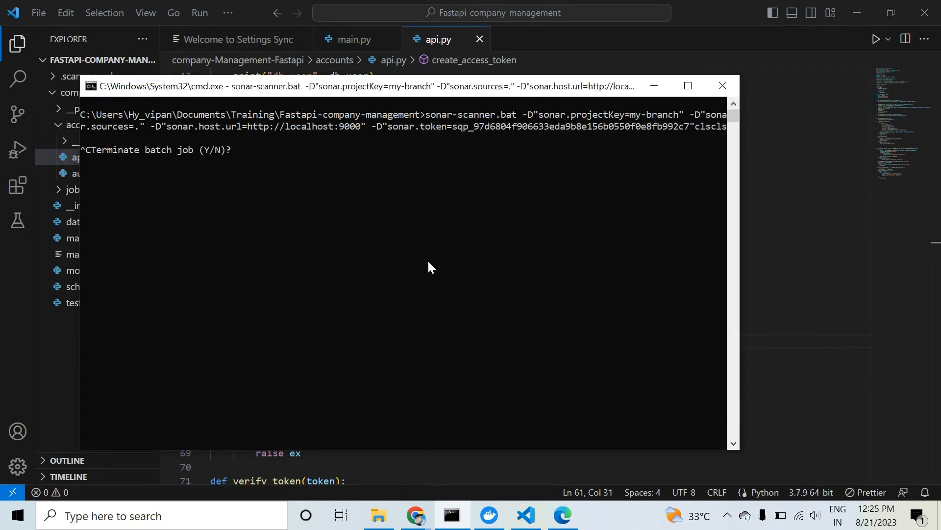
text(y)
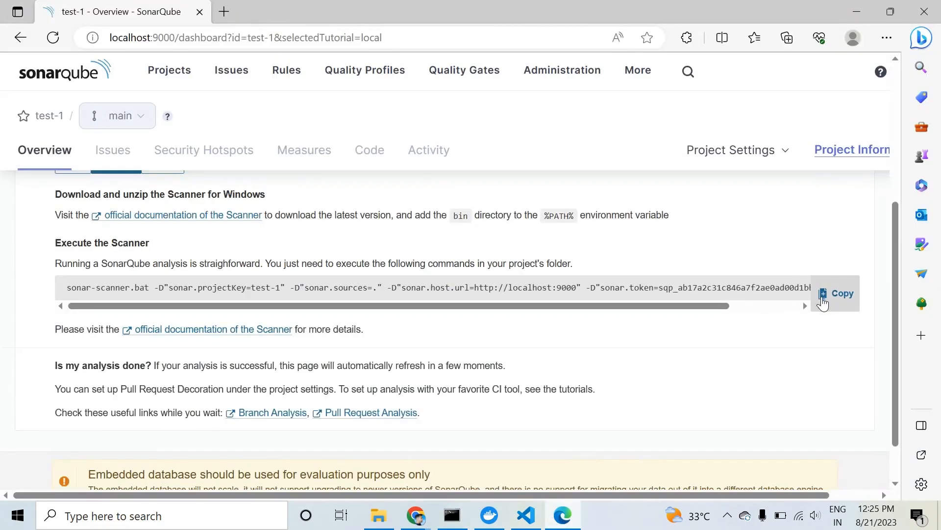
mouse_move(451, 513)
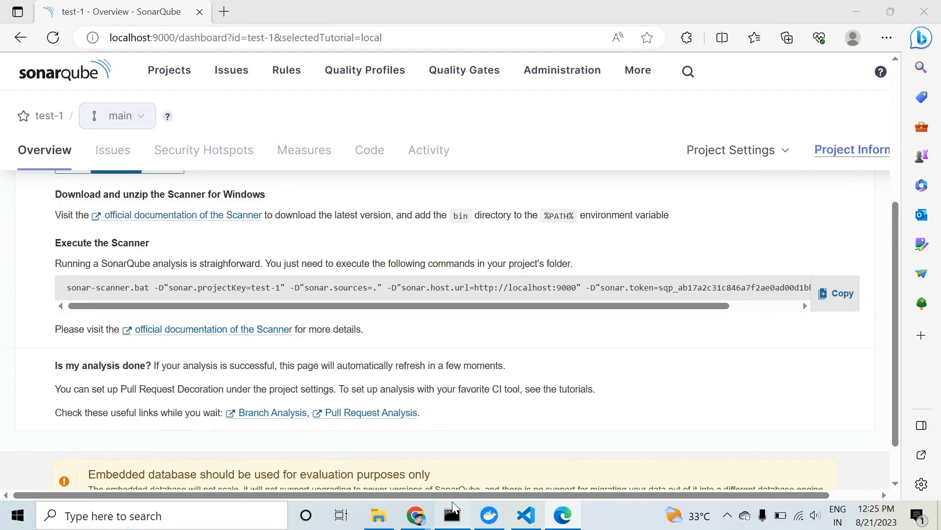
Run the test-1 sonar-scanner command and watch it finish with EXECUTION SUCCESS.
click(451, 514)
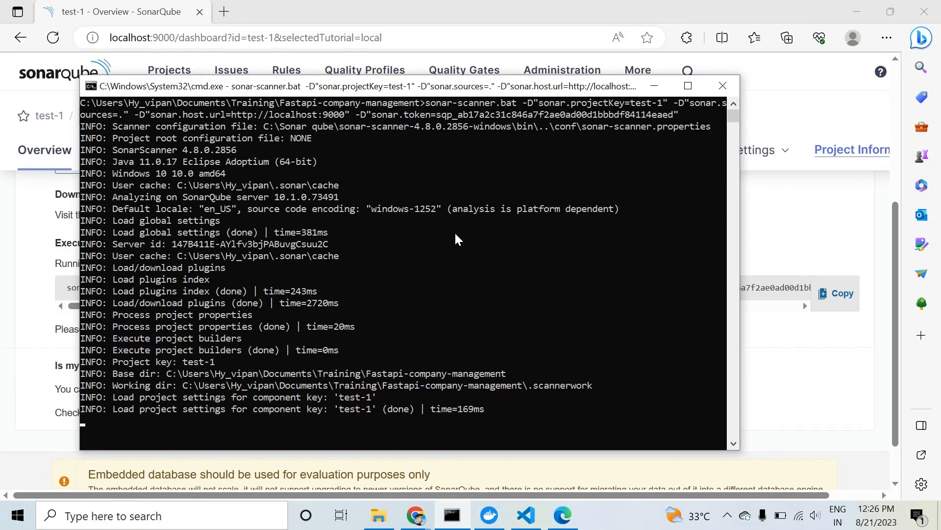
scroll(down, 3)
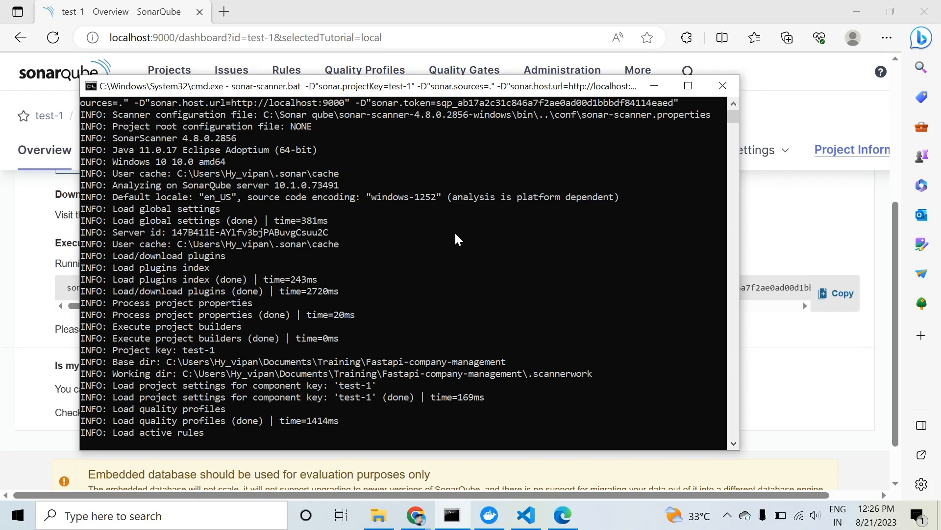
scroll(down, 3)
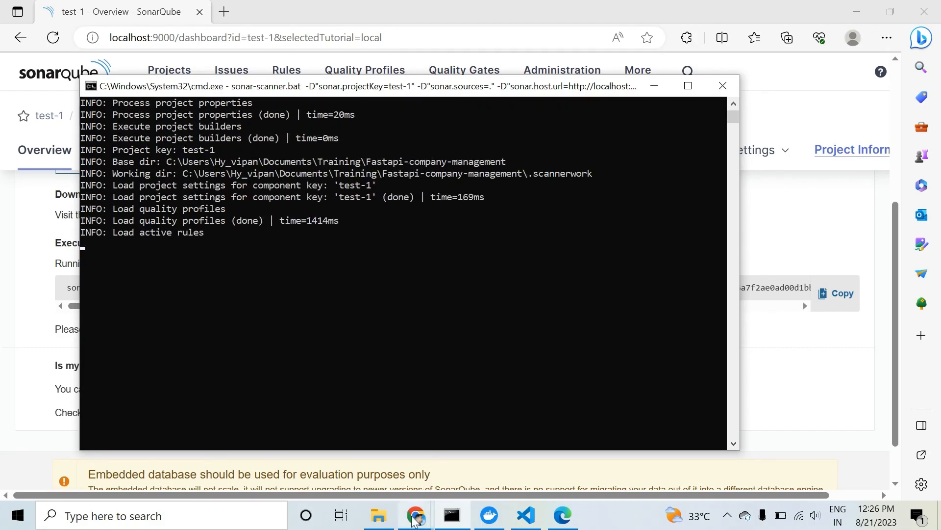
click(414, 515)
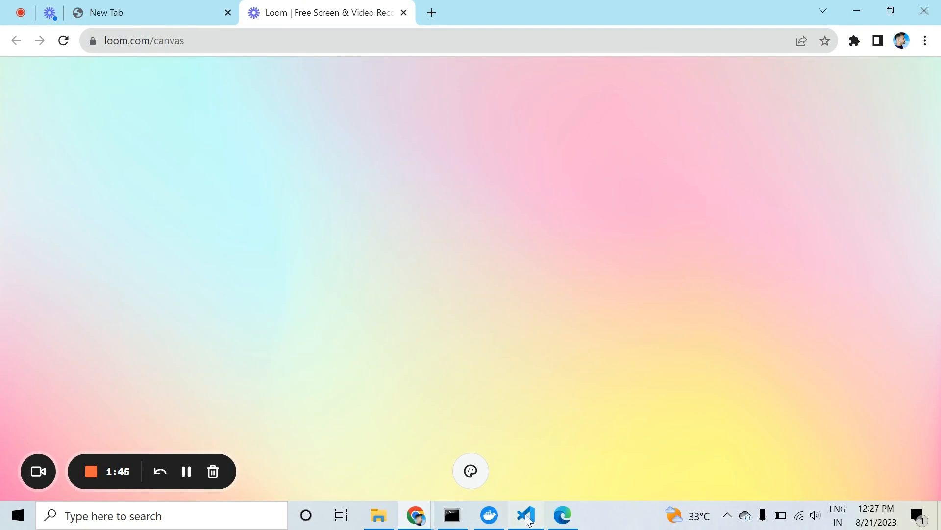
click(525, 515)
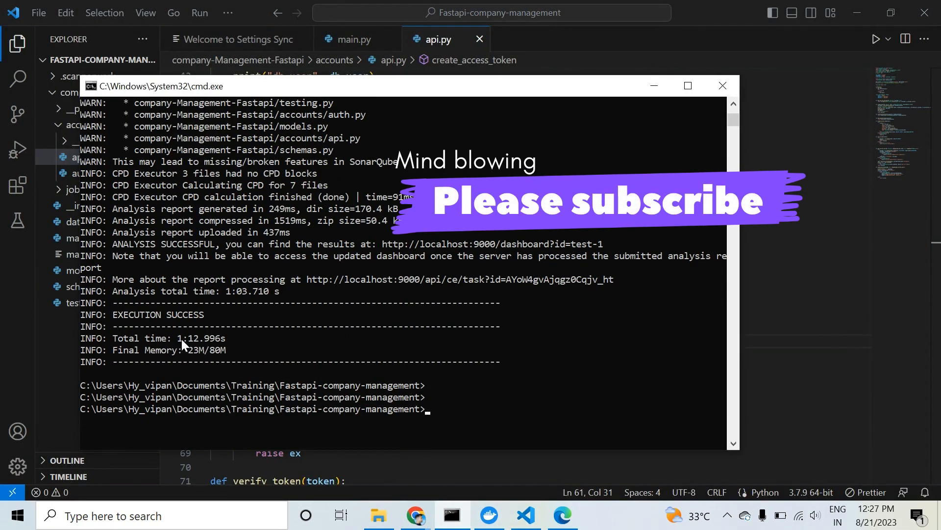
mouse_move(521, 344)
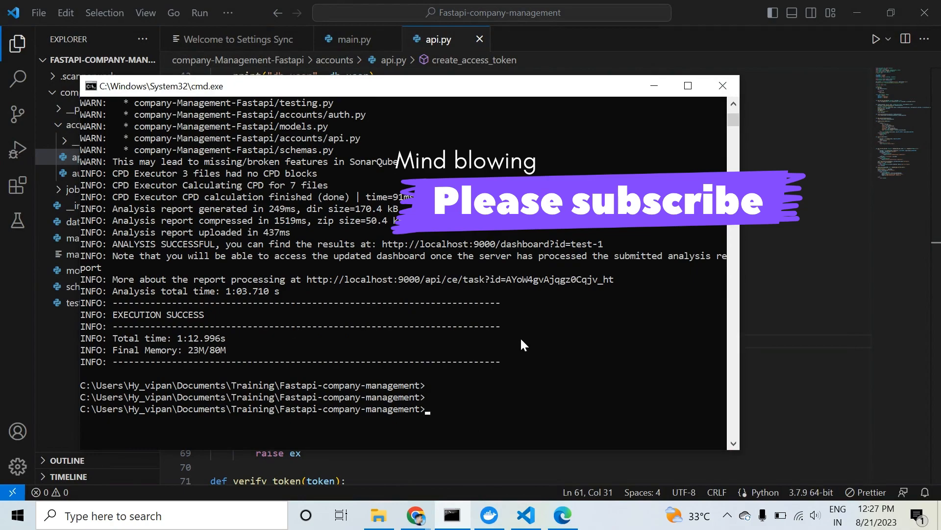
mouse_move(427, 470)
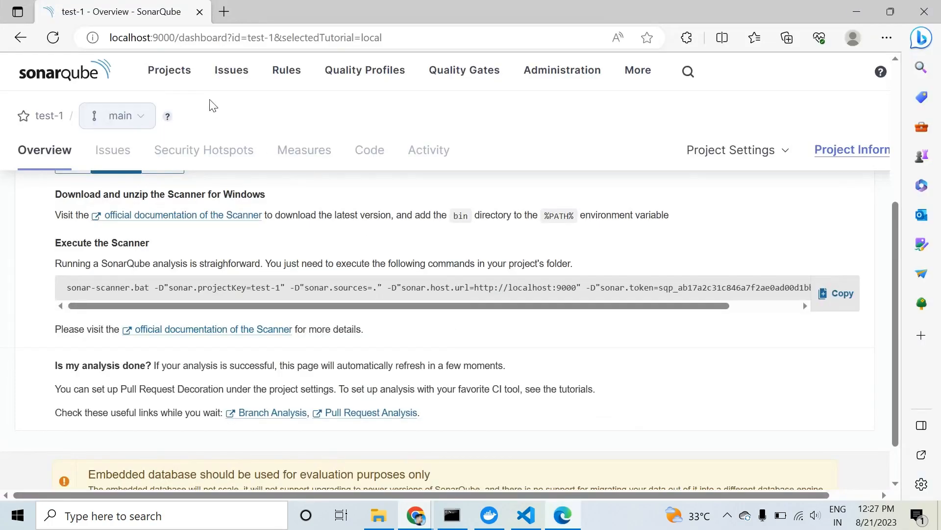
mouse_move(170, 70)
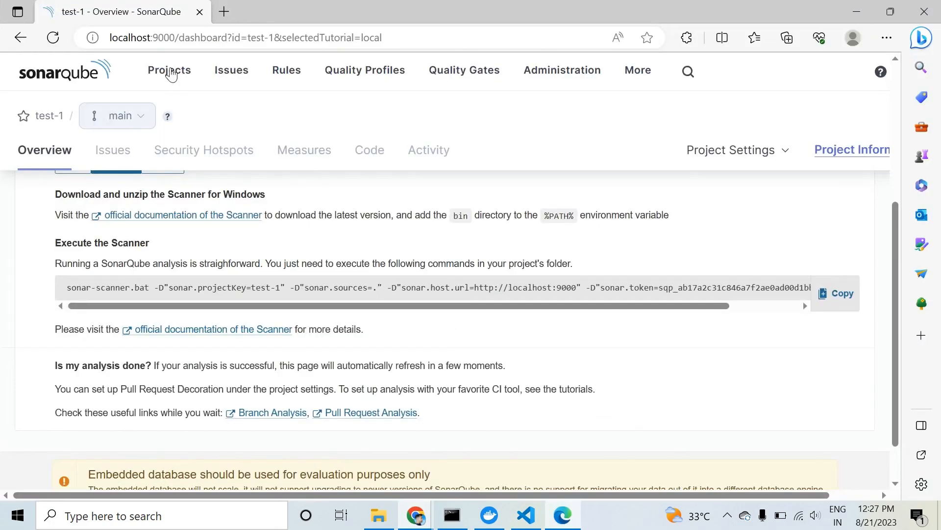
Show the Projects list until test-1 appears analyzed with a Passed quality gate and A ratings.
click(169, 70)
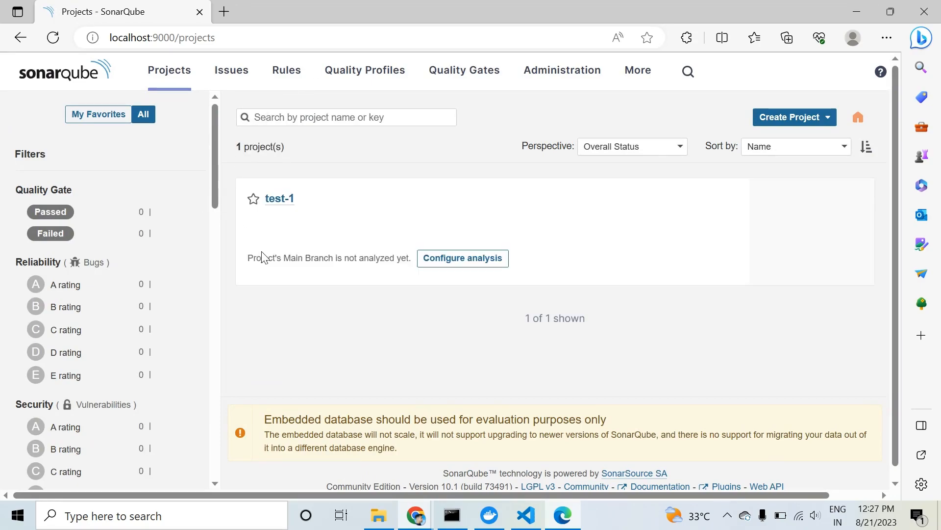
mouse_move(334, 232)
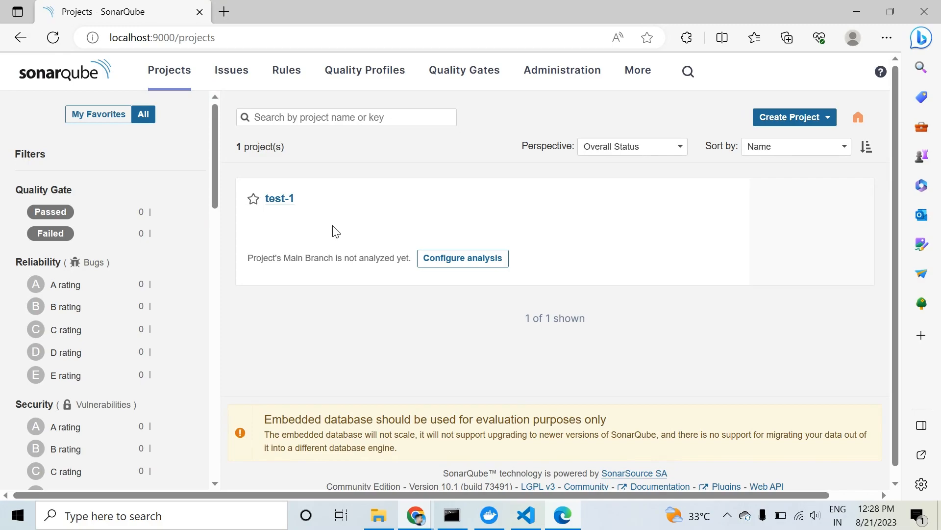
click(162, 37)
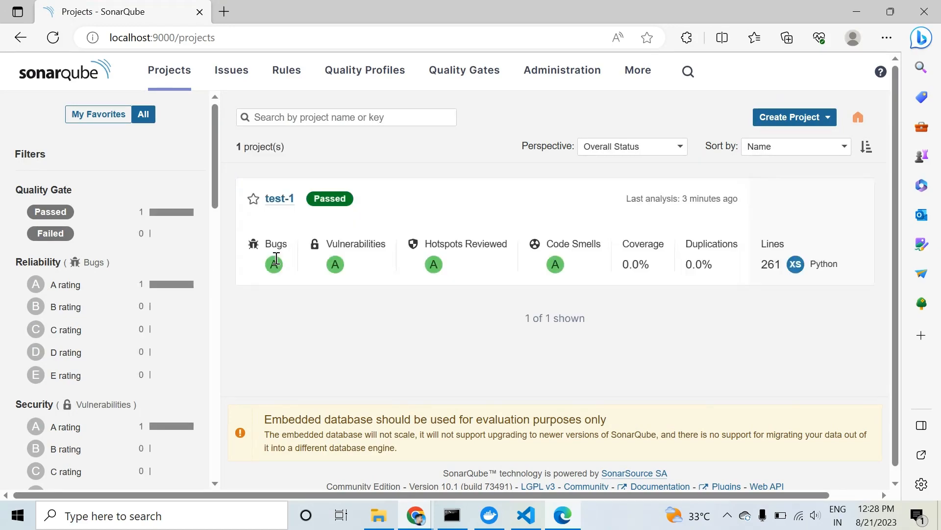
mouse_move(280, 199)
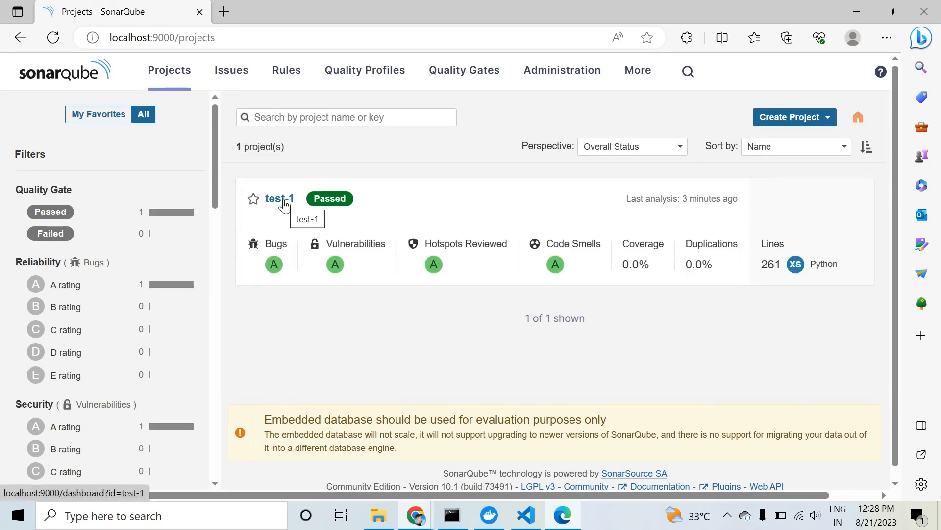
From the test-1 Overview, list its 20 code smells starting with commented-out code in accounts/api.py.
click(279, 198)
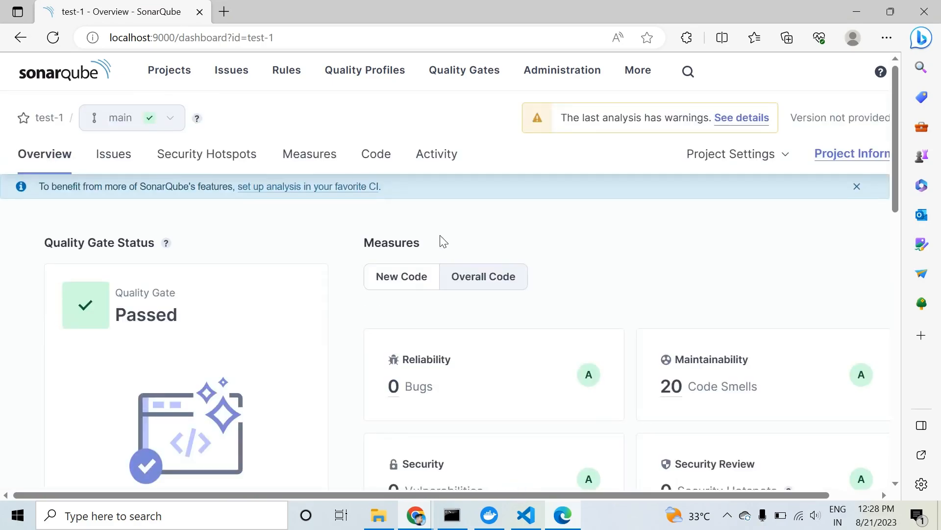
scroll(down, 3)
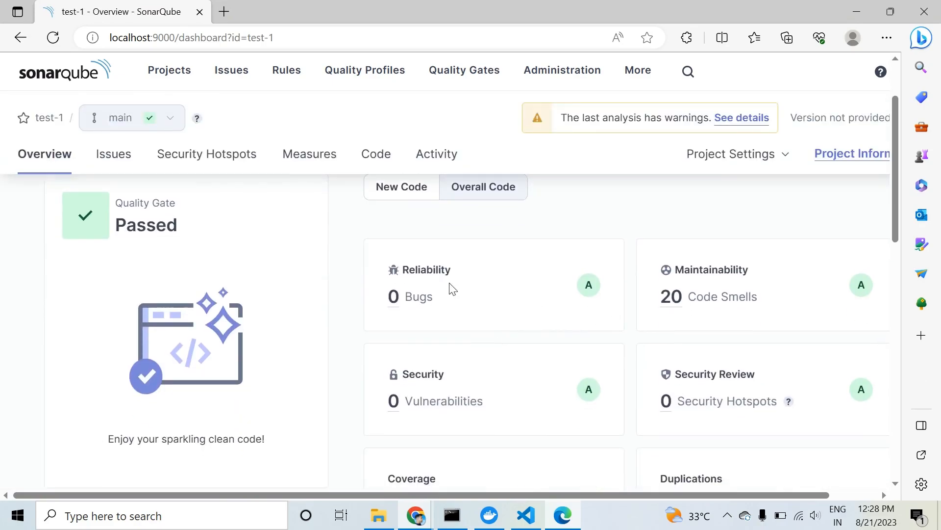
mouse_move(695, 417)
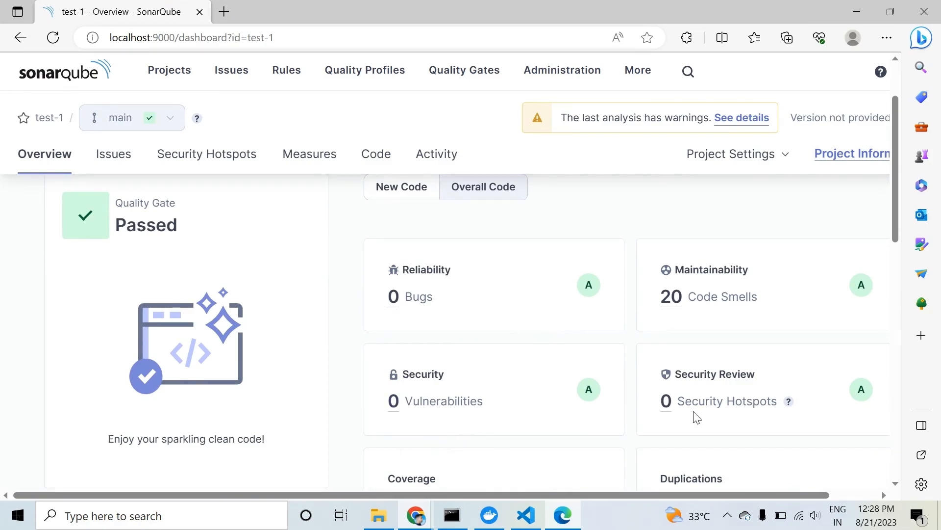
mouse_move(691, 323)
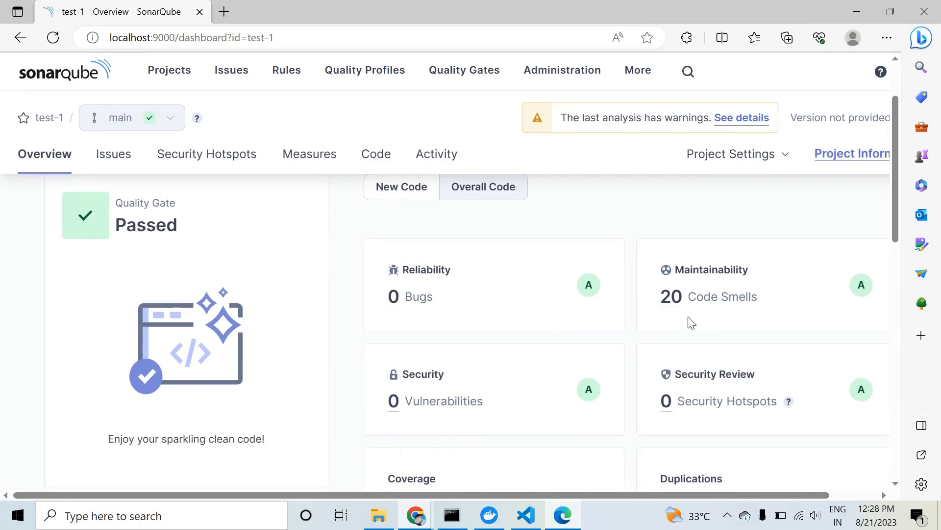
mouse_move(670, 296)
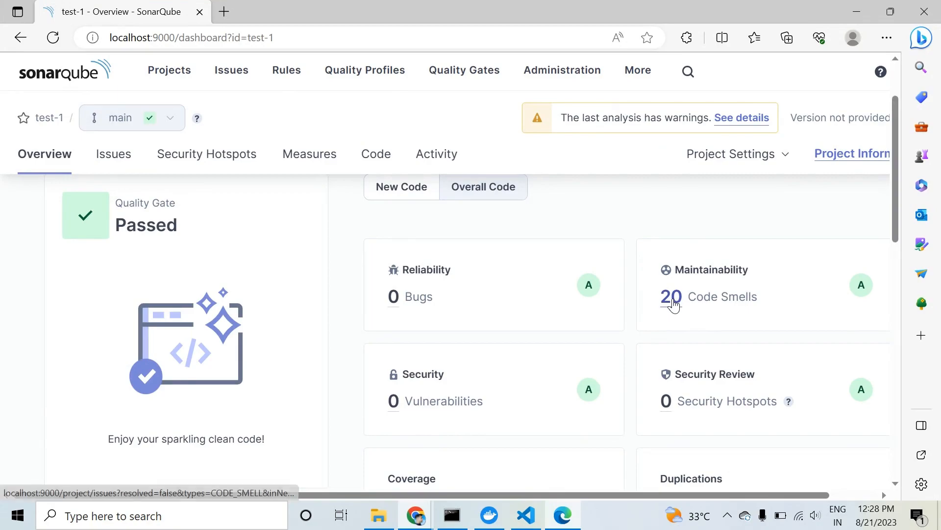
click(671, 296)
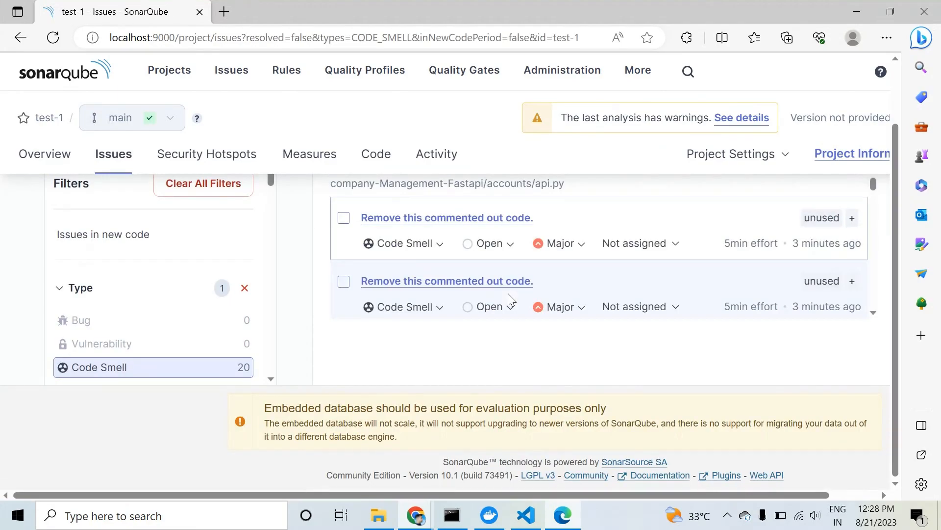
scroll(up, 3)
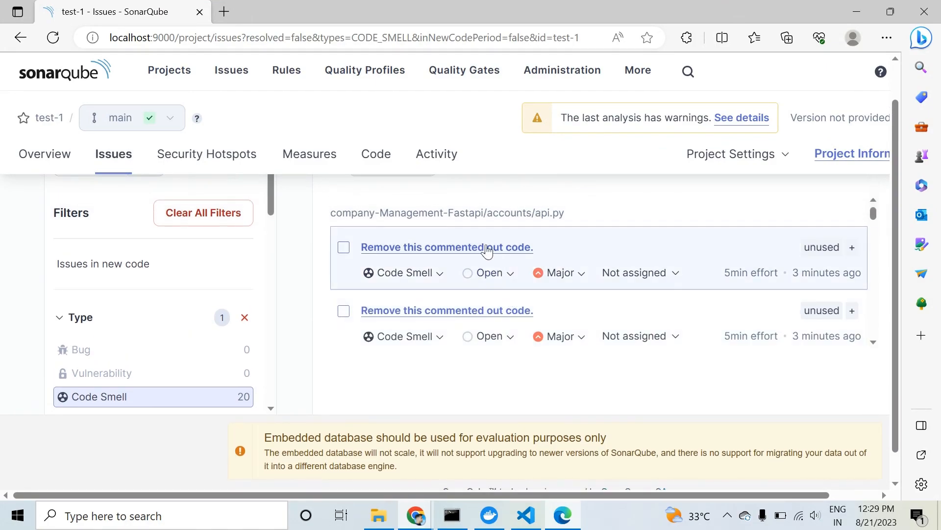
mouse_move(447, 247)
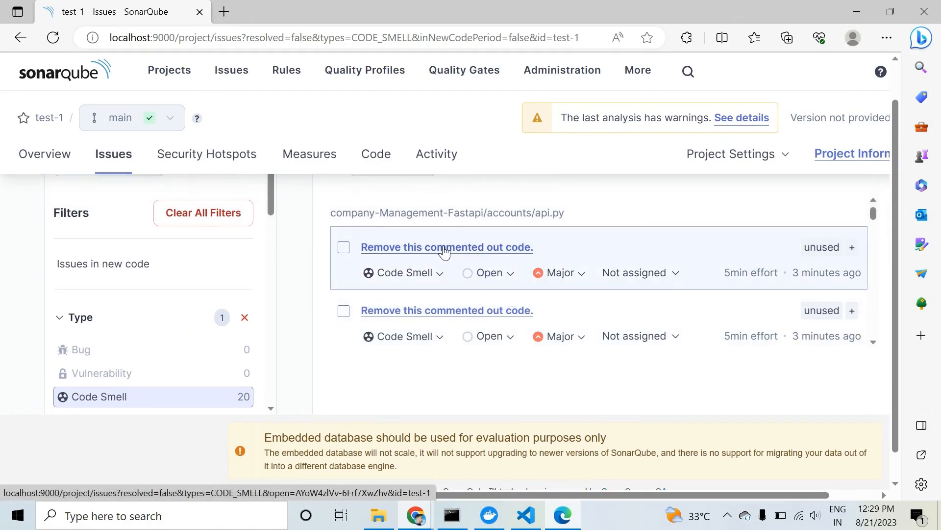
mouse_move(393, 249)
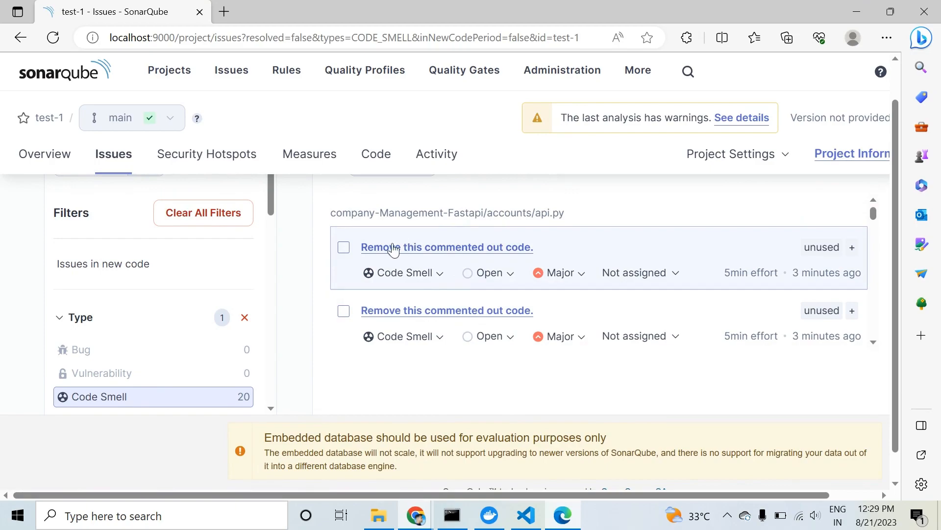
Review the first 'Remove this commented out code' issue's rationale and its location in accounts/api.py.
click(446, 247)
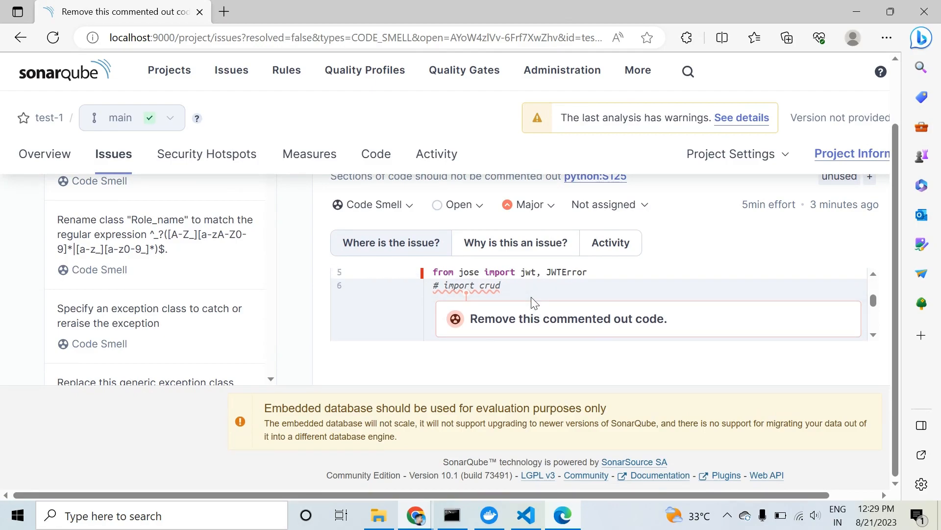
mouse_move(508, 269)
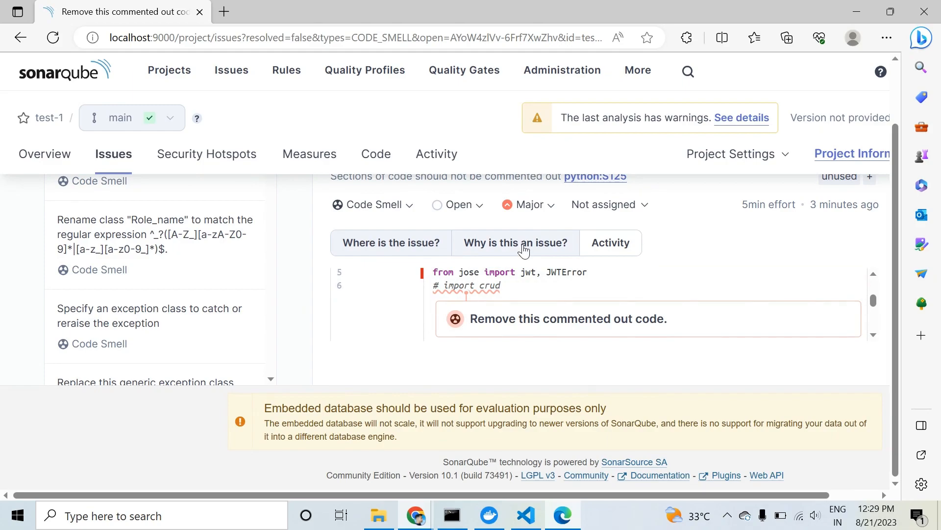
click(515, 243)
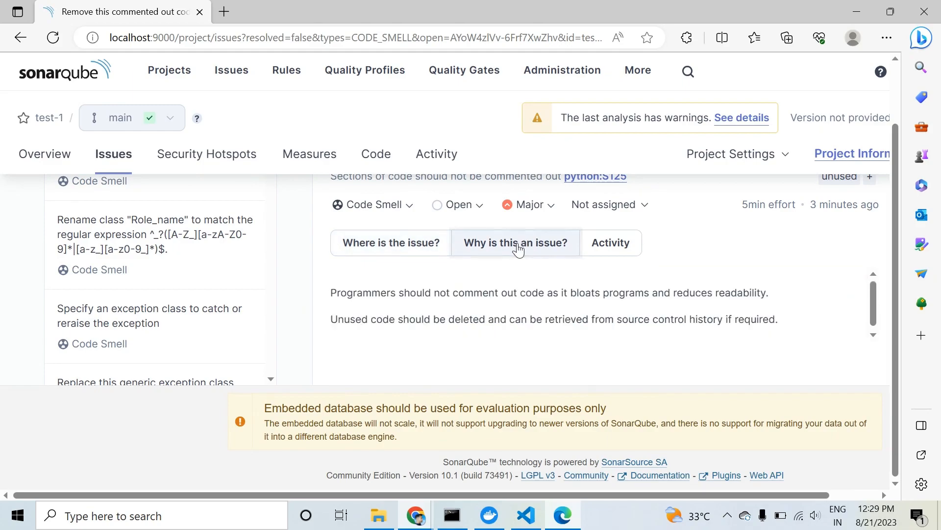
mouse_move(469, 354)
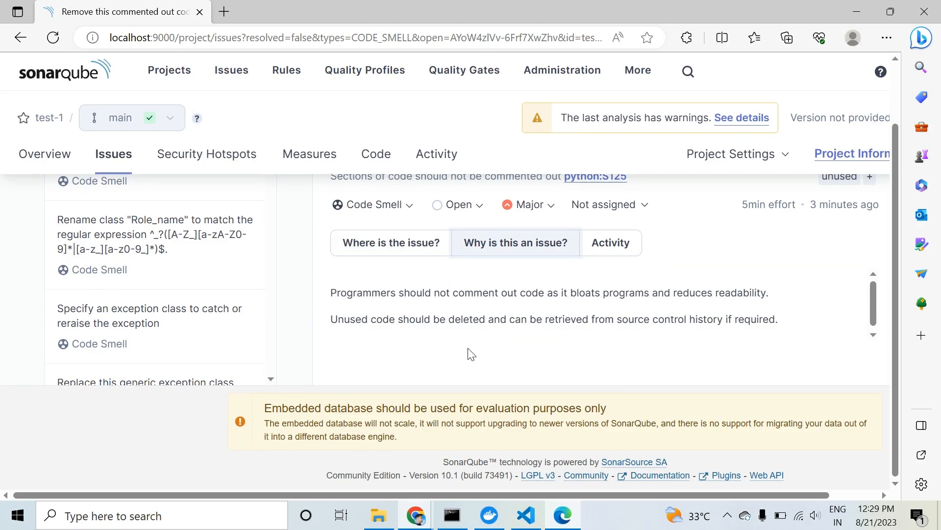
double_click(413, 319)
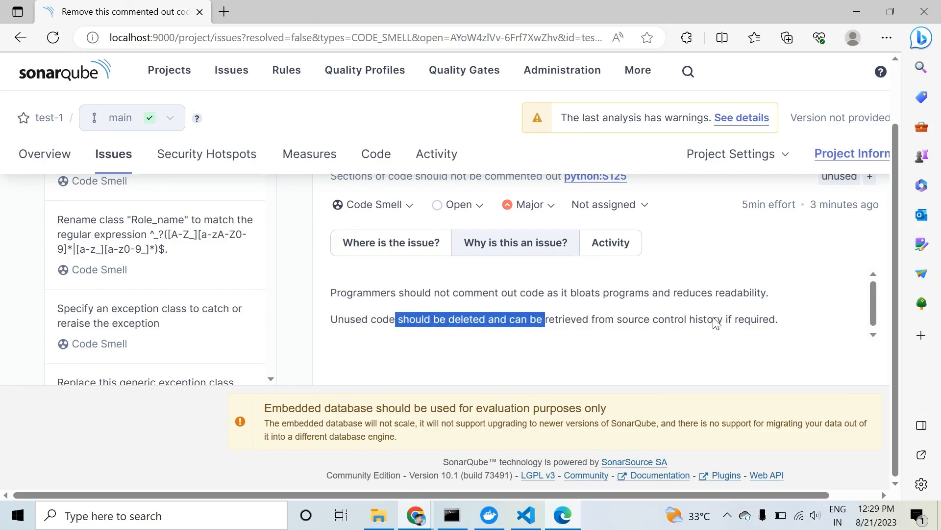
mouse_move(417, 248)
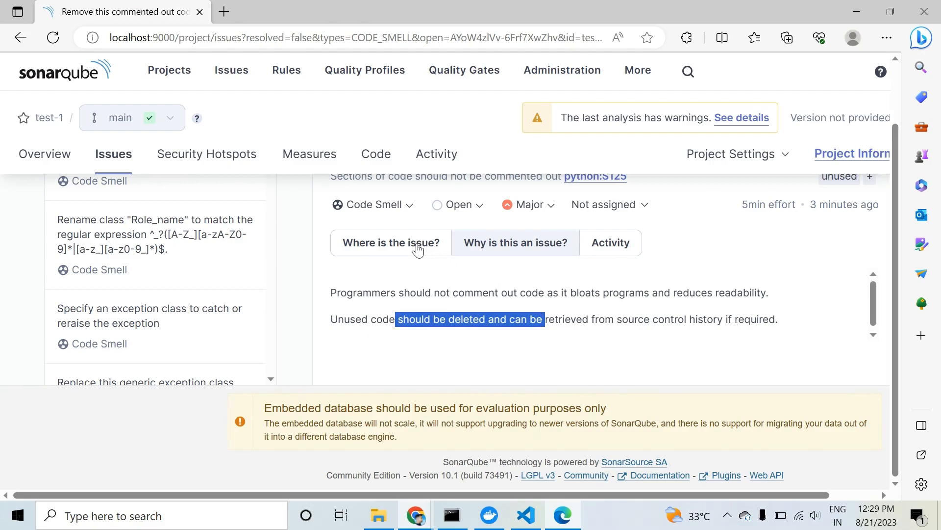
click(390, 242)
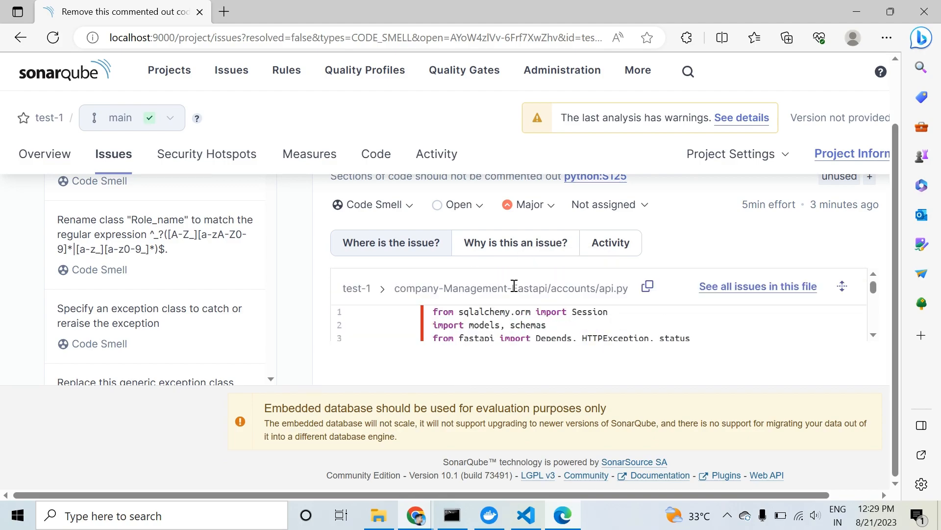
mouse_move(523, 387)
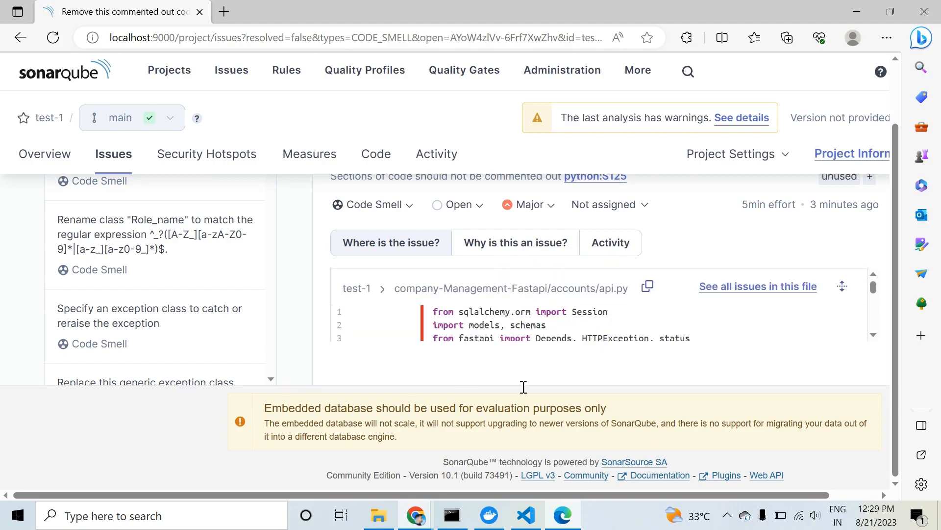
Remove the commented-out '# import crud' line from api.py in VS Code, then return to SonarQube.
click(524, 515)
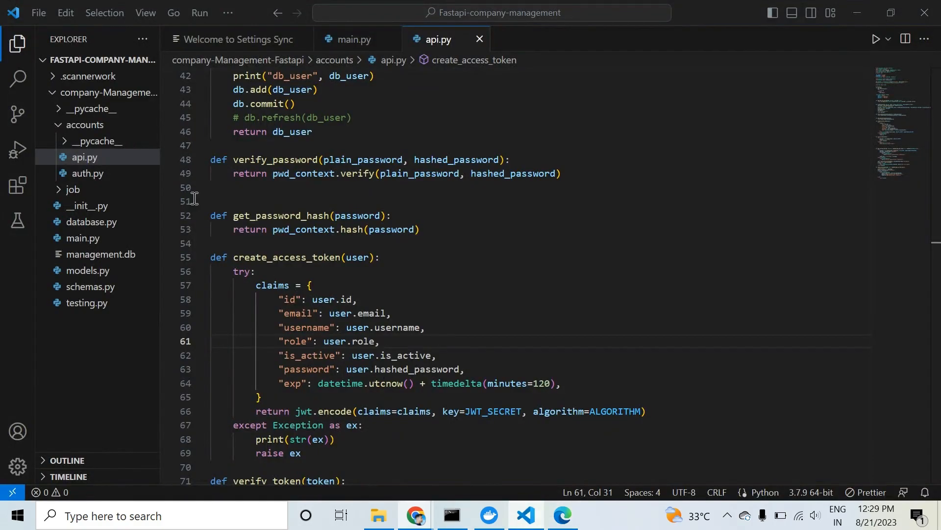
scroll(up, 3)
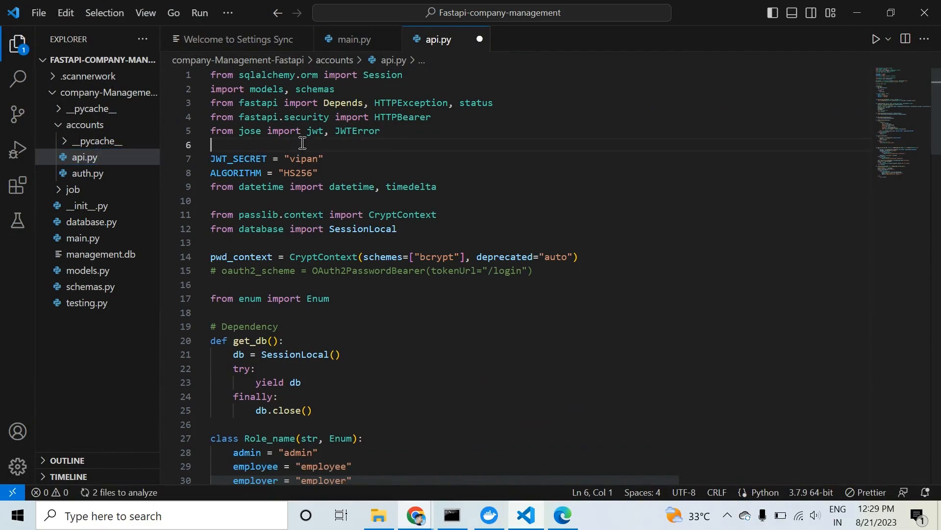
mouse_move(561, 515)
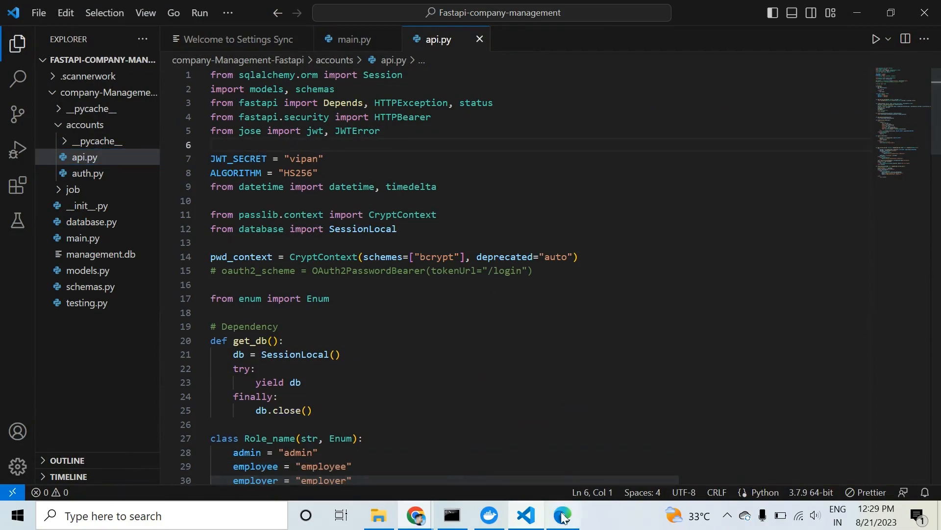
click(561, 515)
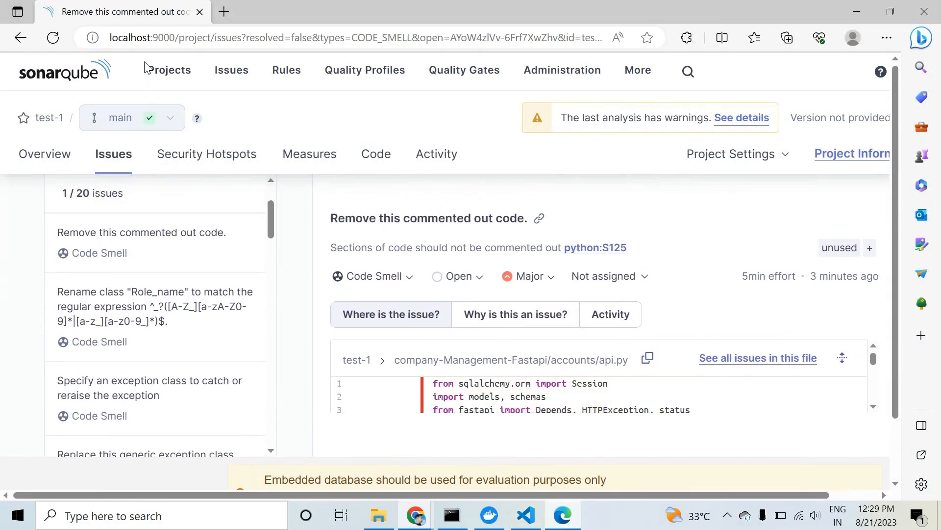
Reopen the test-1 project overview from the Projects list, still showing 20 code smells.
click(170, 69)
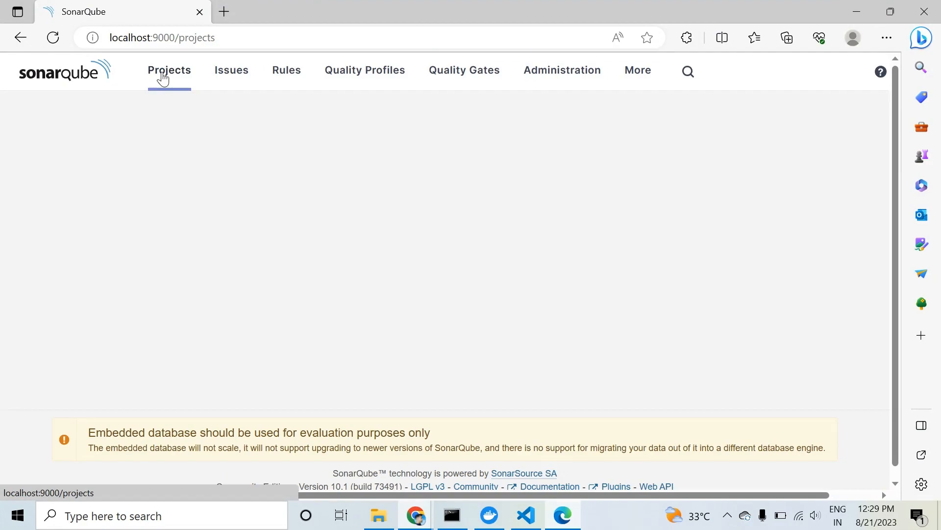
click(169, 70)
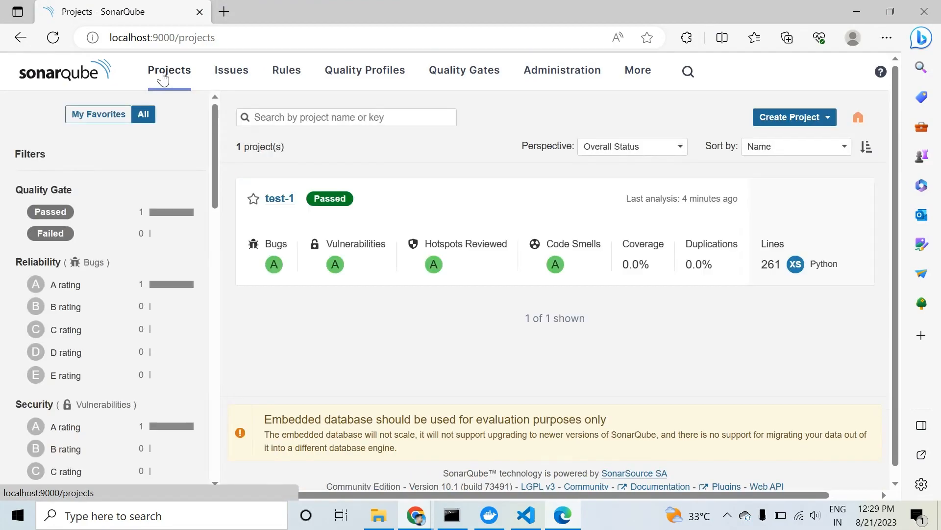
mouse_move(279, 199)
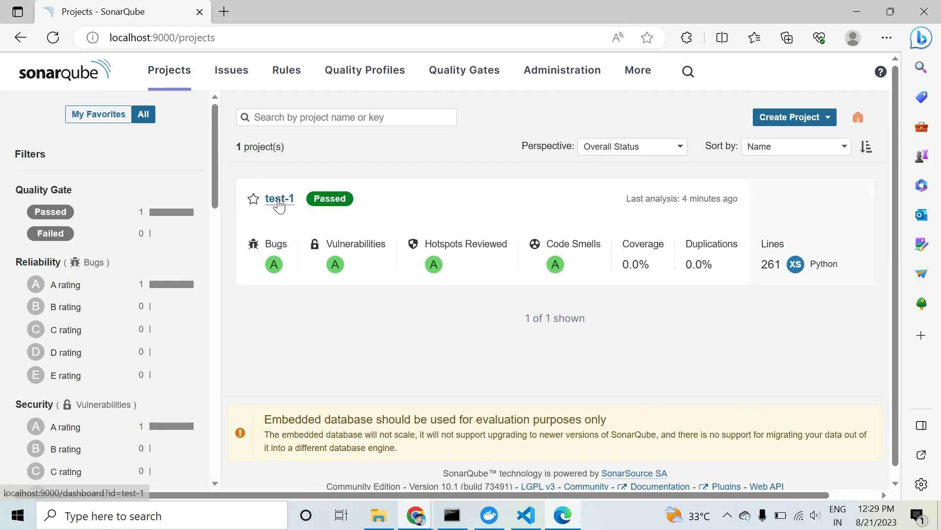
click(278, 199)
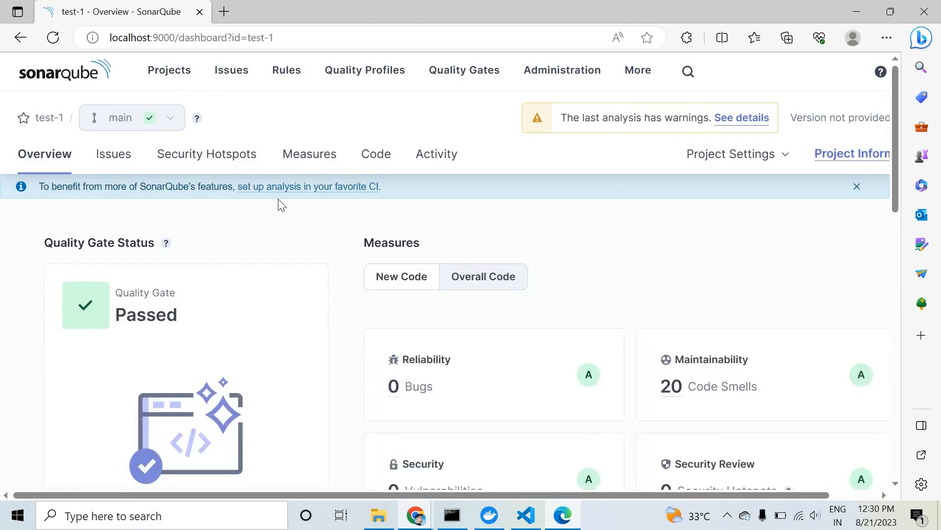
mouse_move(451, 515)
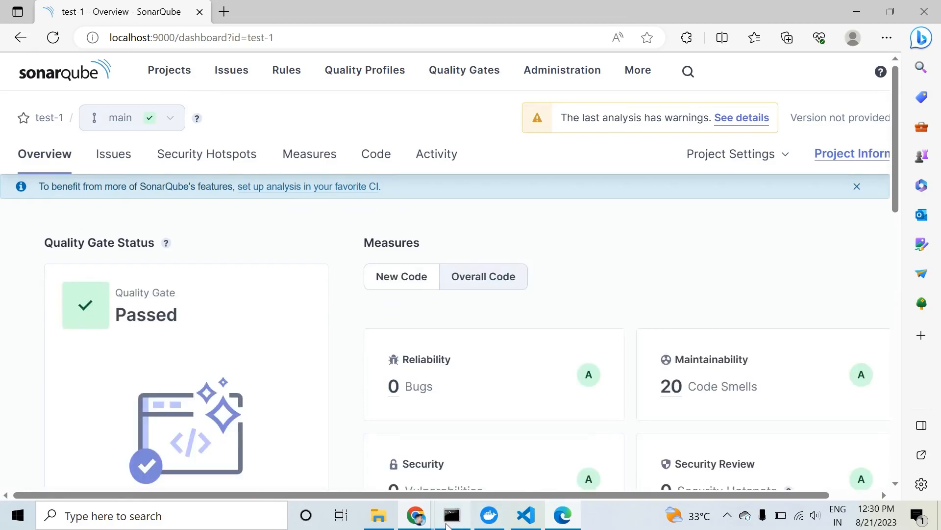
Check the sonar-scanner output in Command Prompt, then return to the SonarQube issue page.
click(451, 515)
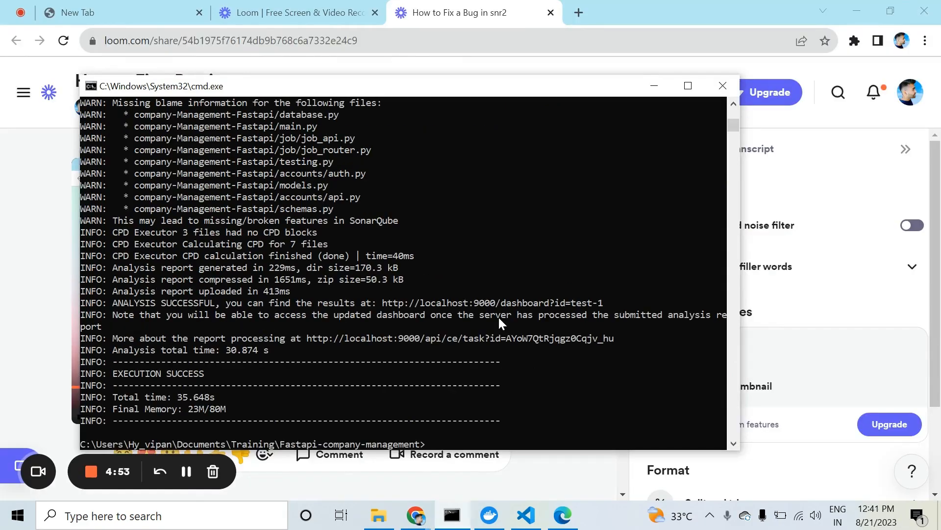
mouse_move(519, 346)
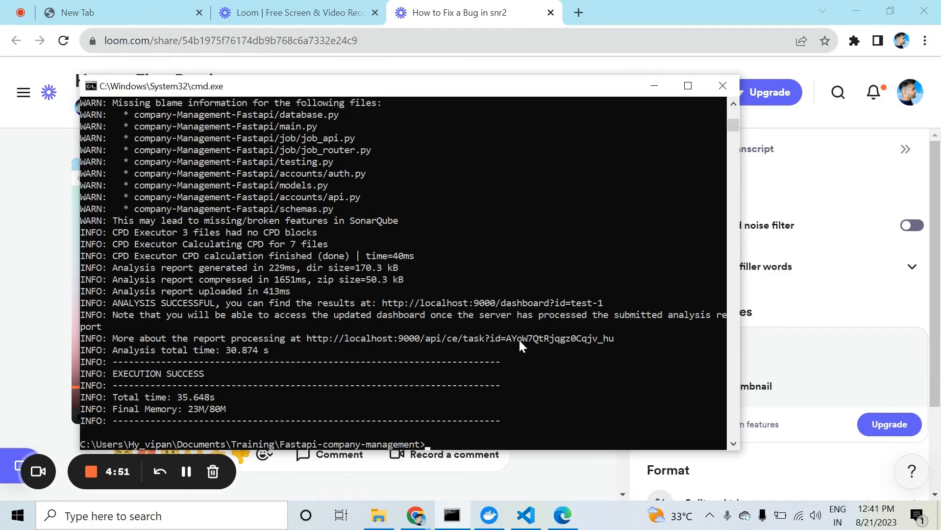
mouse_move(561, 515)
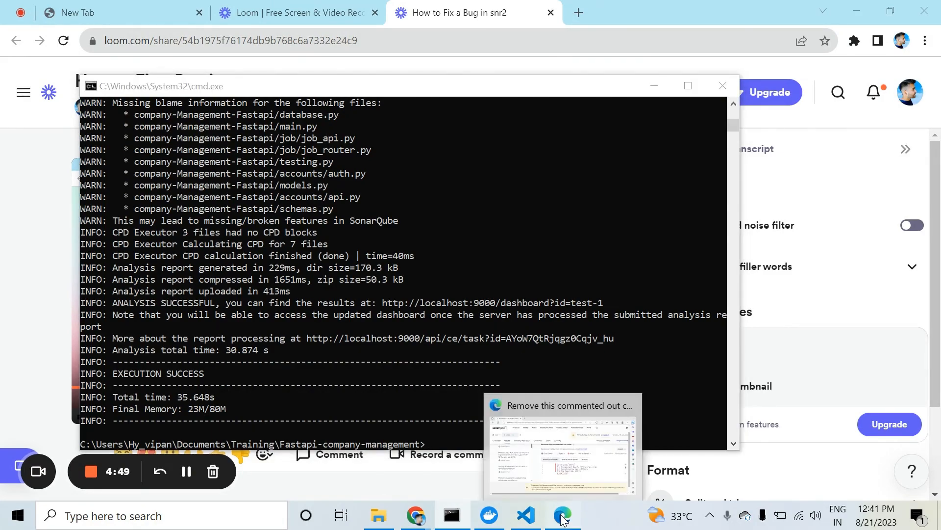
click(560, 456)
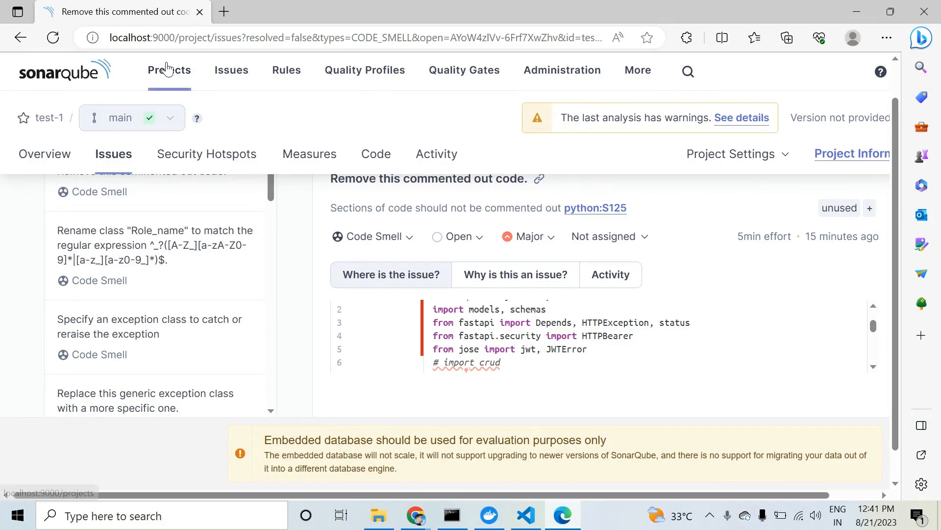
Reopen test-1's overview and show Overall Code measures: 19 code smells, gate Passed.
click(169, 70)
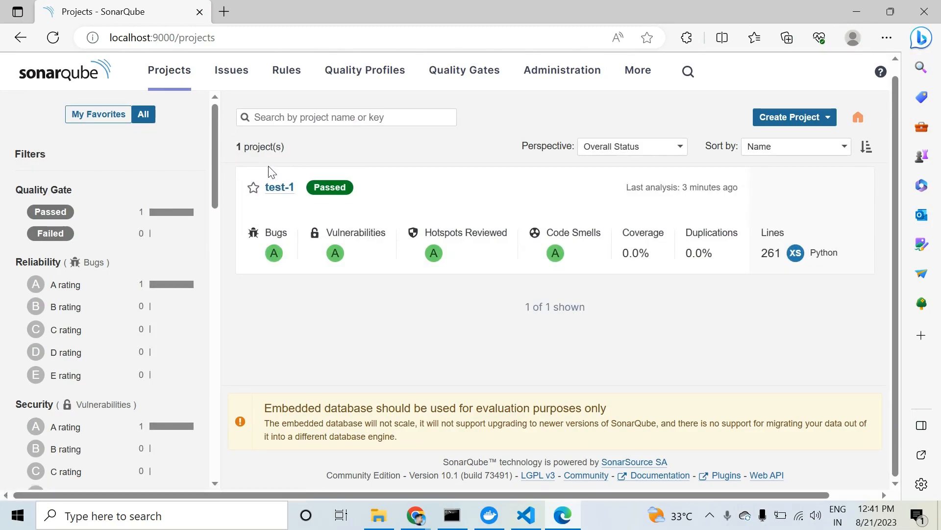
click(279, 186)
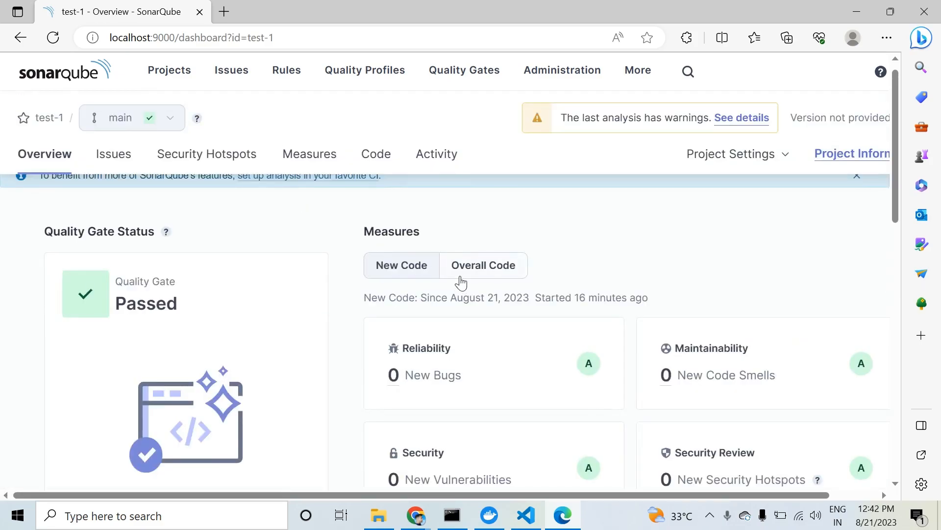
click(483, 265)
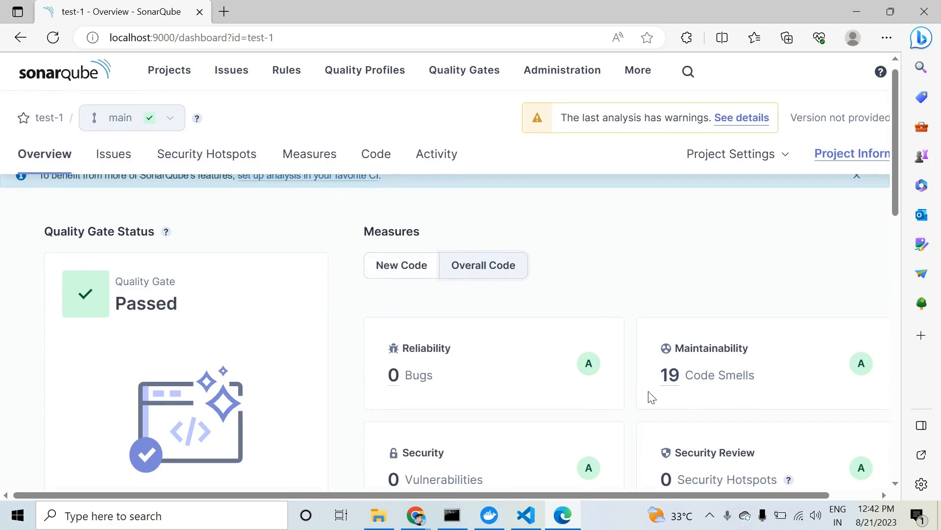
mouse_move(744, 373)
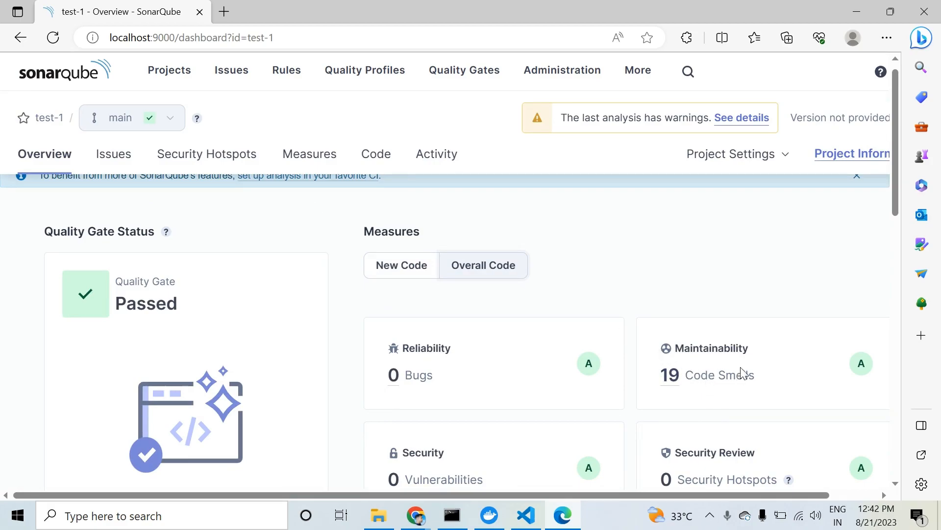
mouse_move(710, 392)
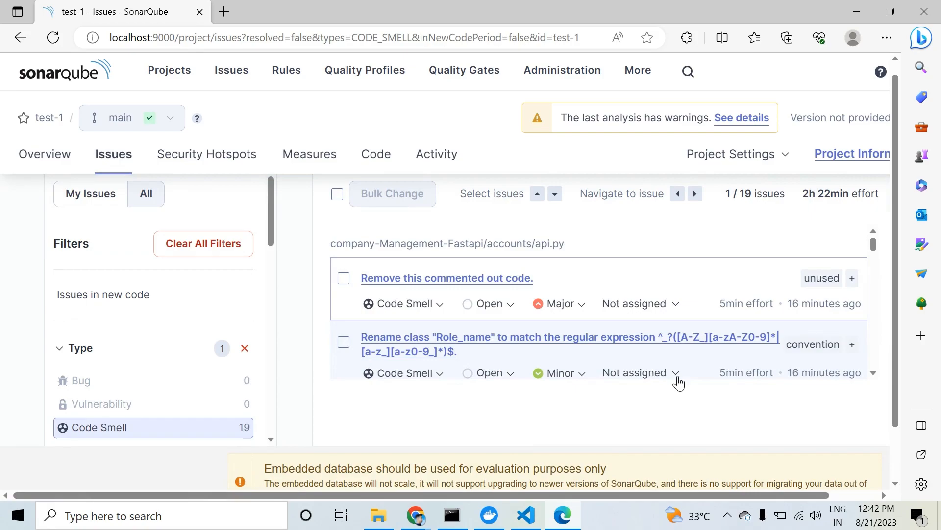
mouse_move(413, 340)
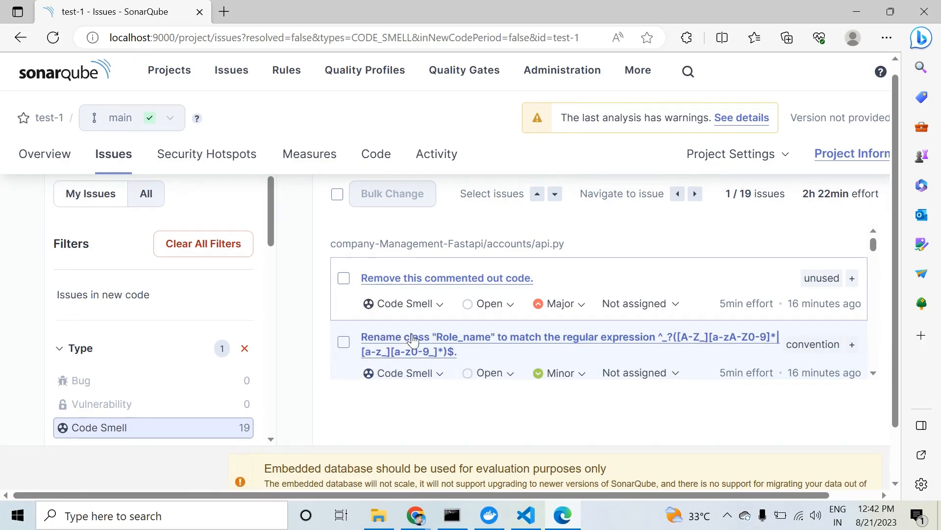
mouse_move(536, 342)
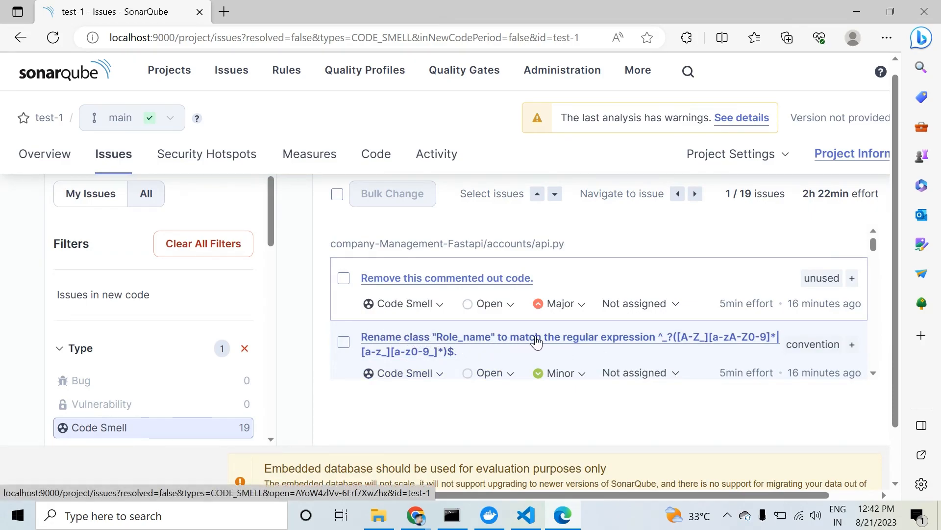
mouse_move(641, 344)
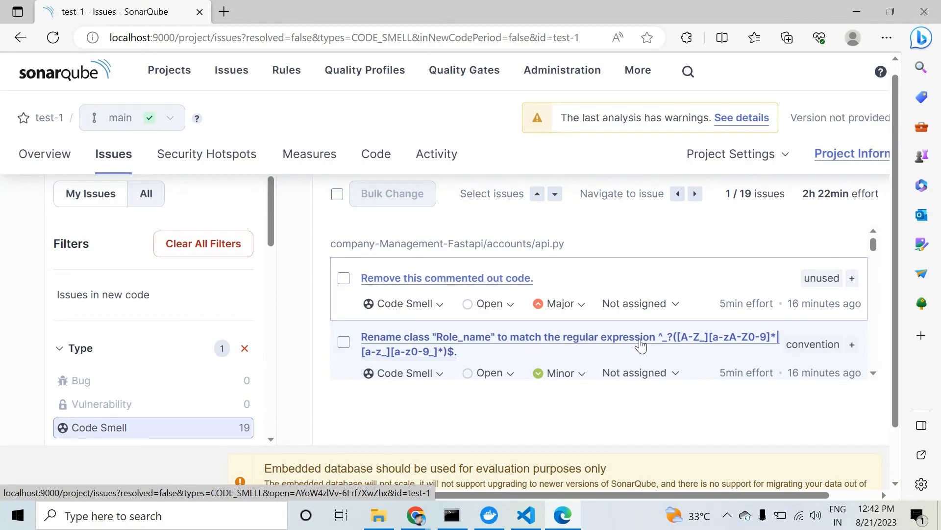
mouse_move(593, 360)
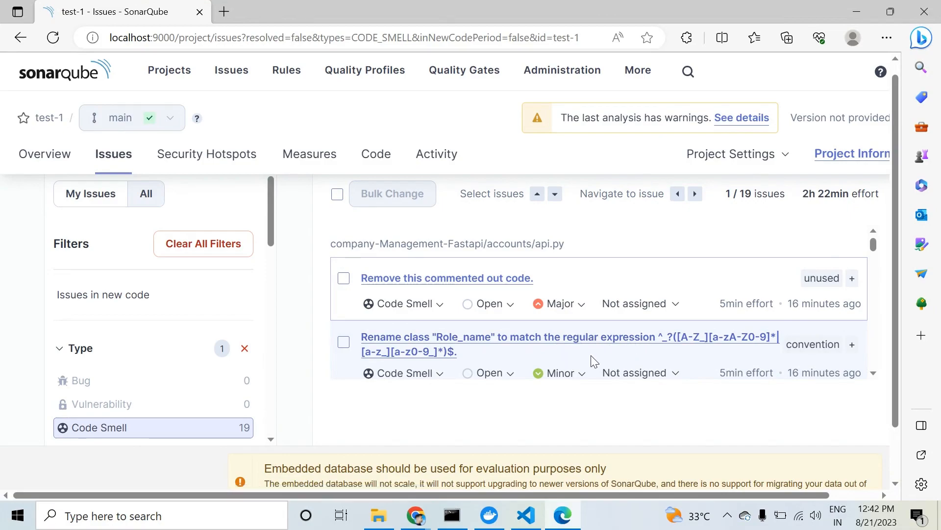
mouse_move(497, 341)
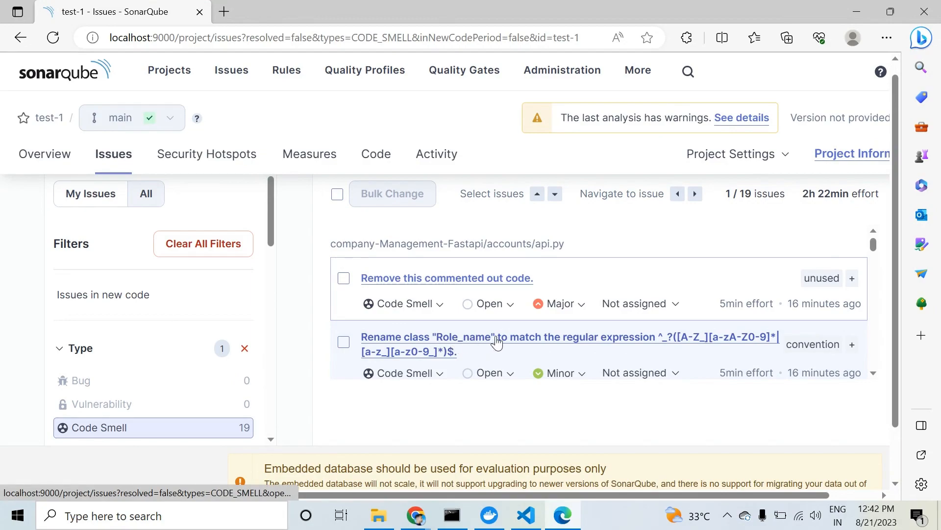
mouse_move(551, 349)
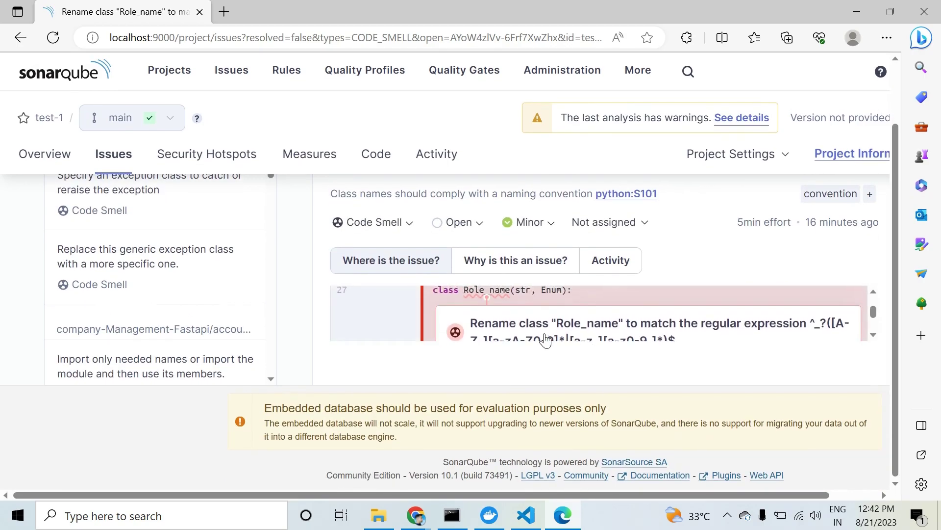
Review the 'Rename class Role_name' issue details, then switch to api.py in VS Code.
scroll(up, 3)
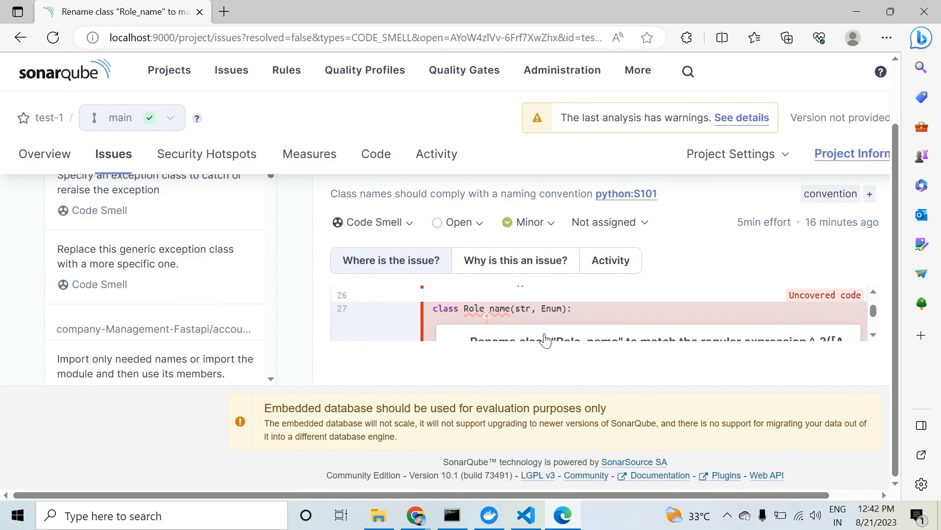
mouse_move(553, 294)
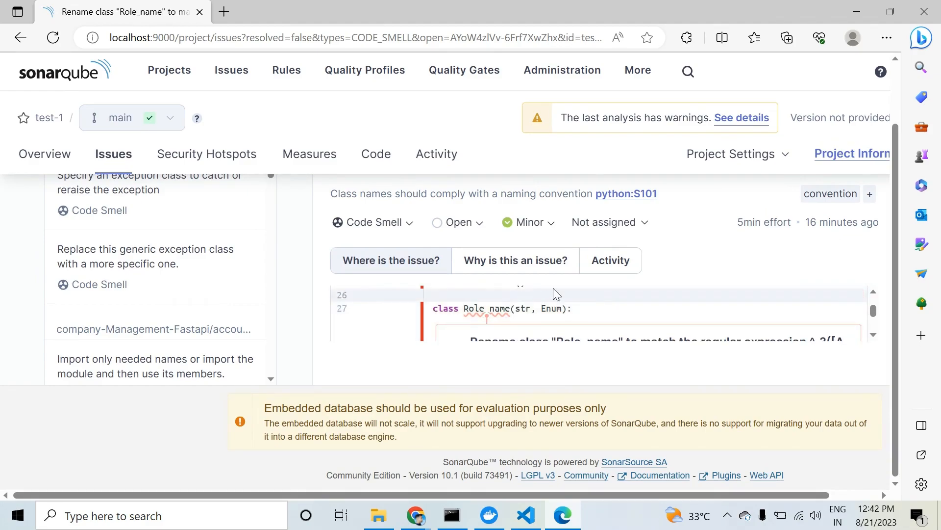
scroll(up, 3)
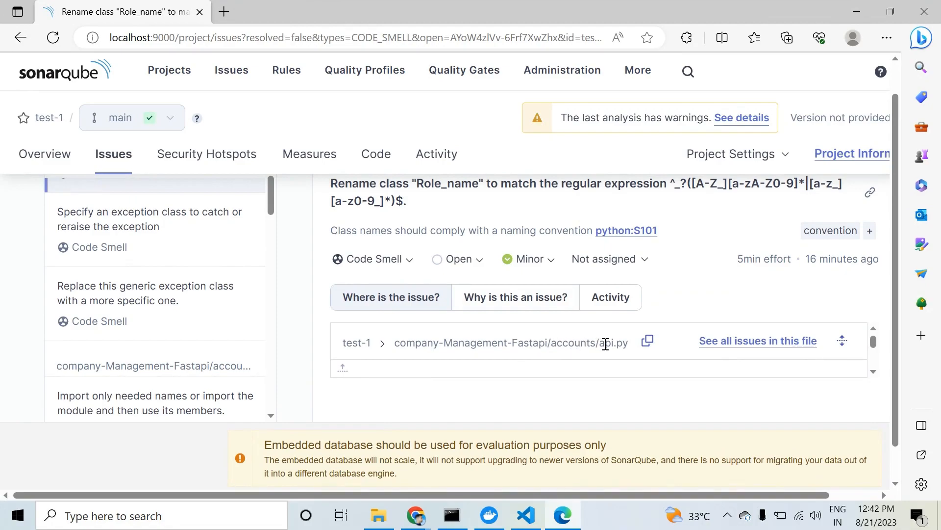
mouse_move(557, 356)
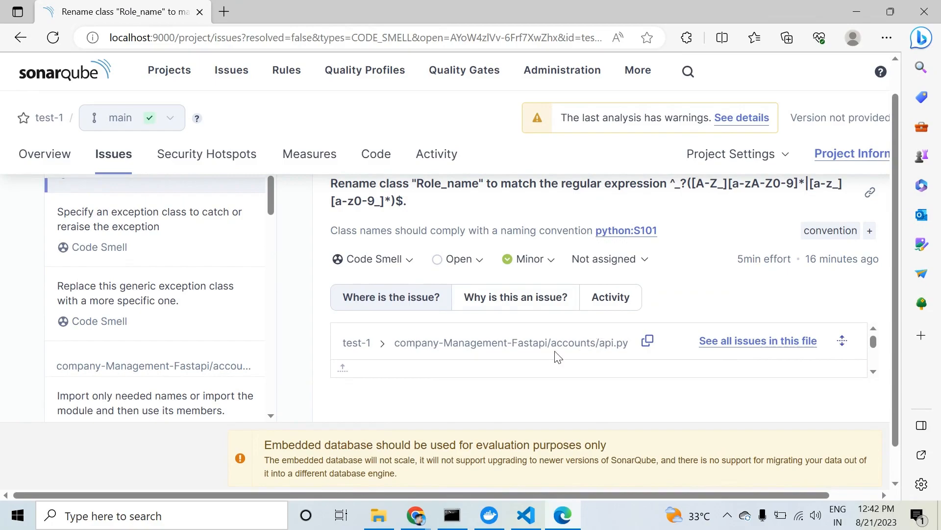
click(523, 514)
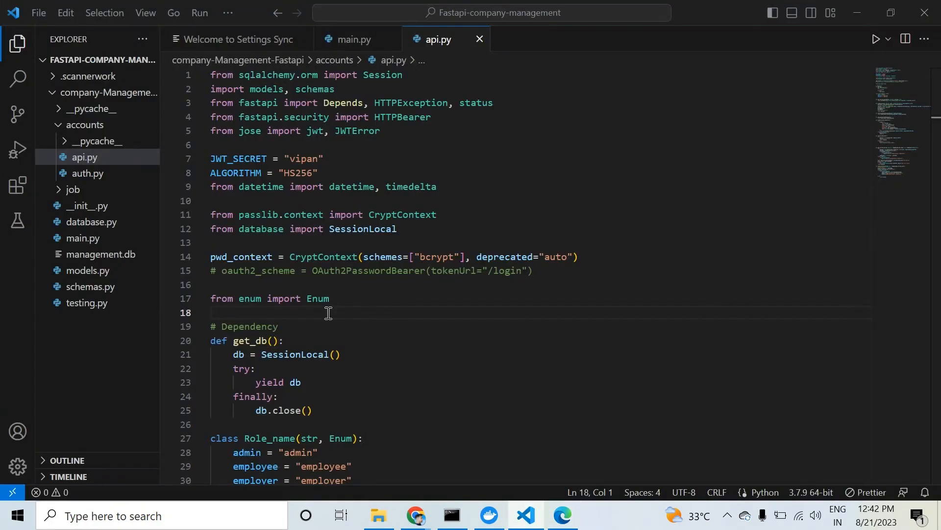
Rename class Role_name to role_name on line 27 of api.py and bring up project-wide Search.
scroll(down, 3)
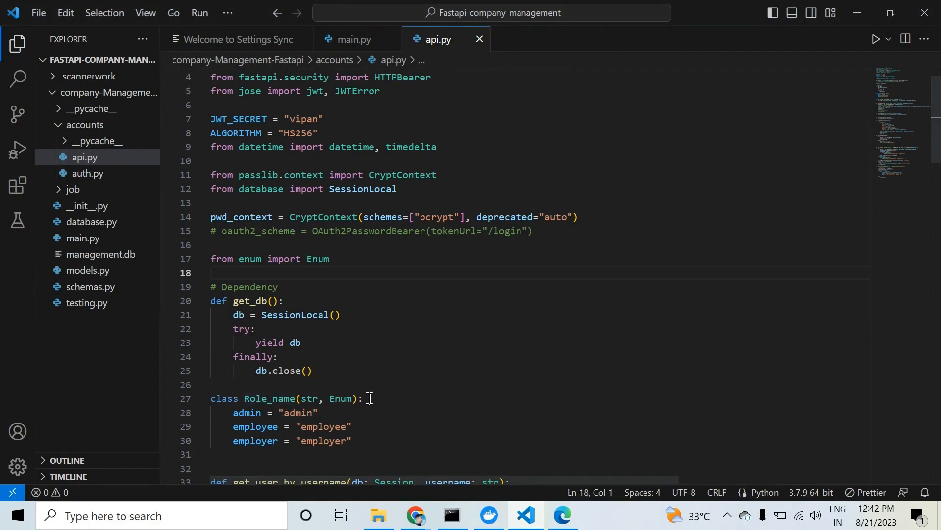
scroll(down, 3)
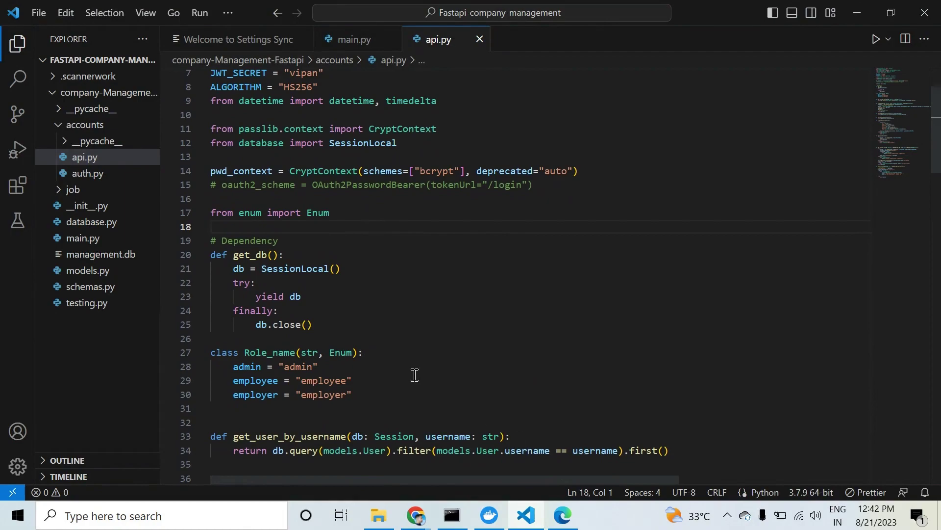
click(251, 352)
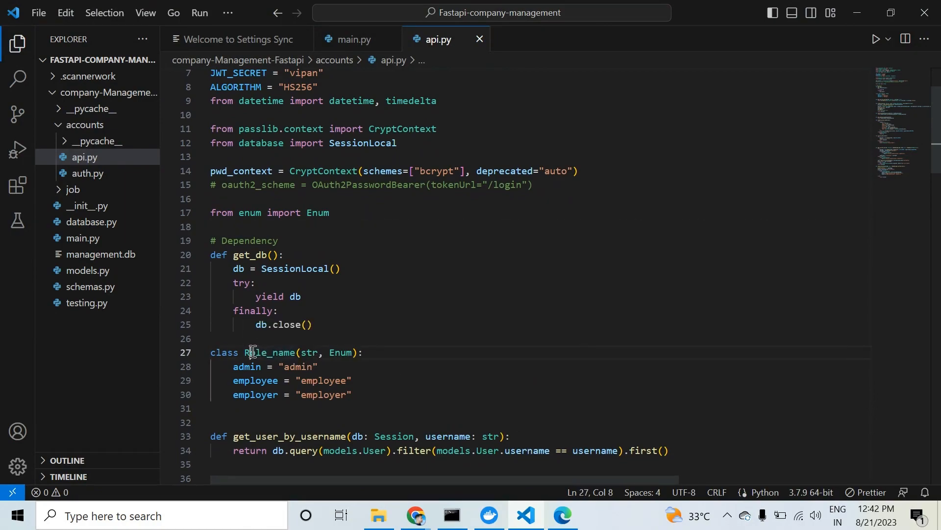
click(244, 352)
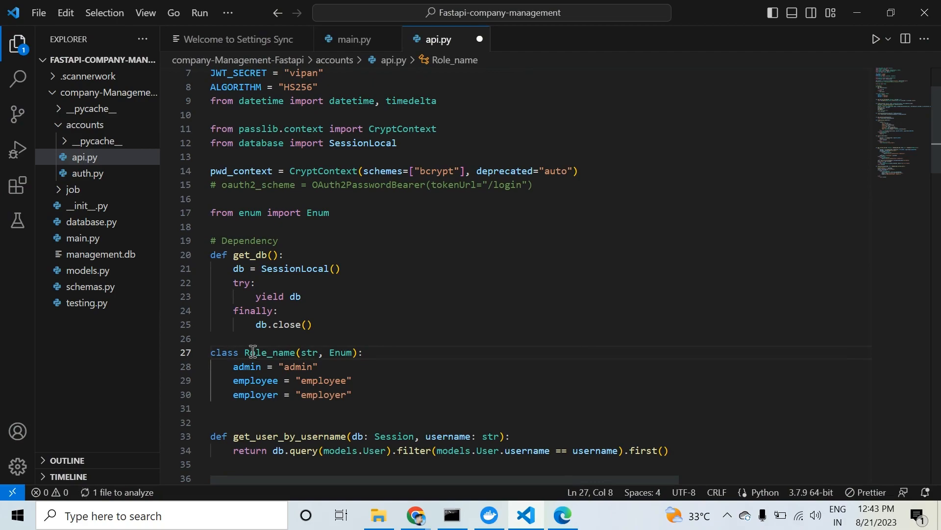
text(role_name)
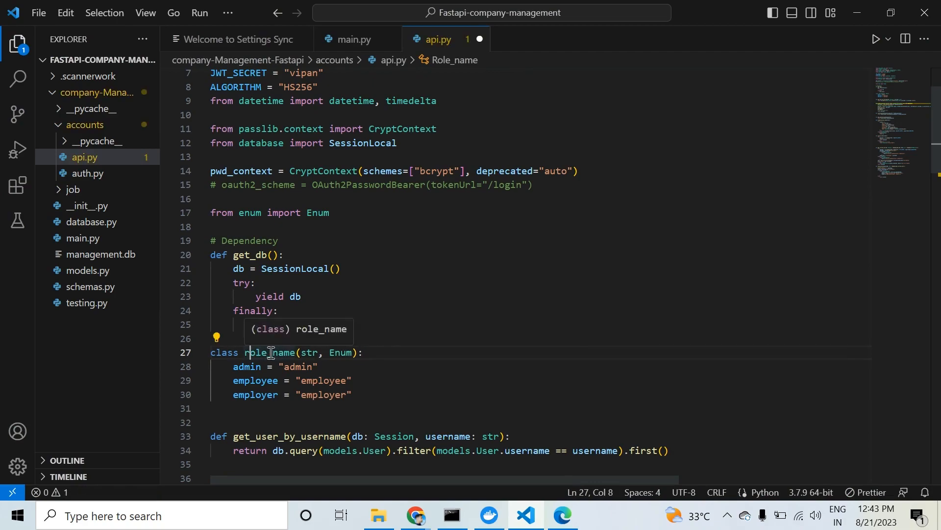
double_click(269, 352)
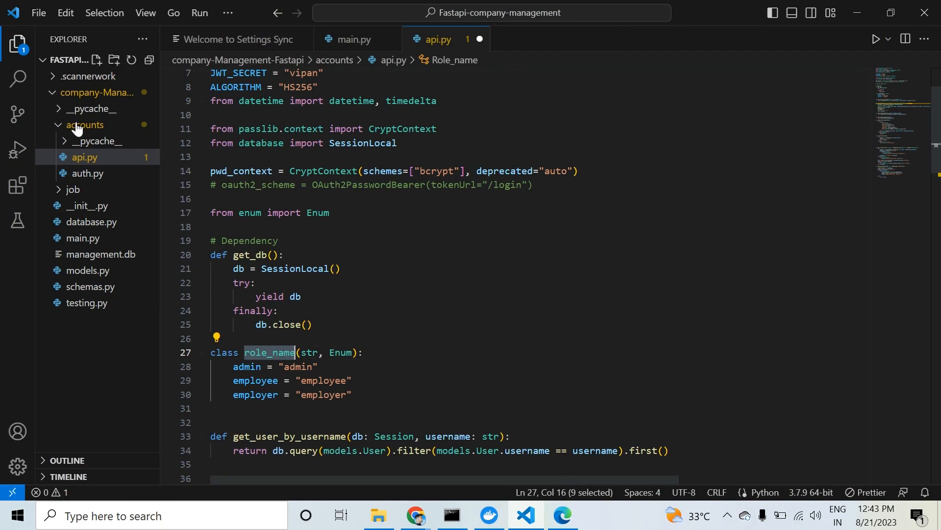
click(18, 78)
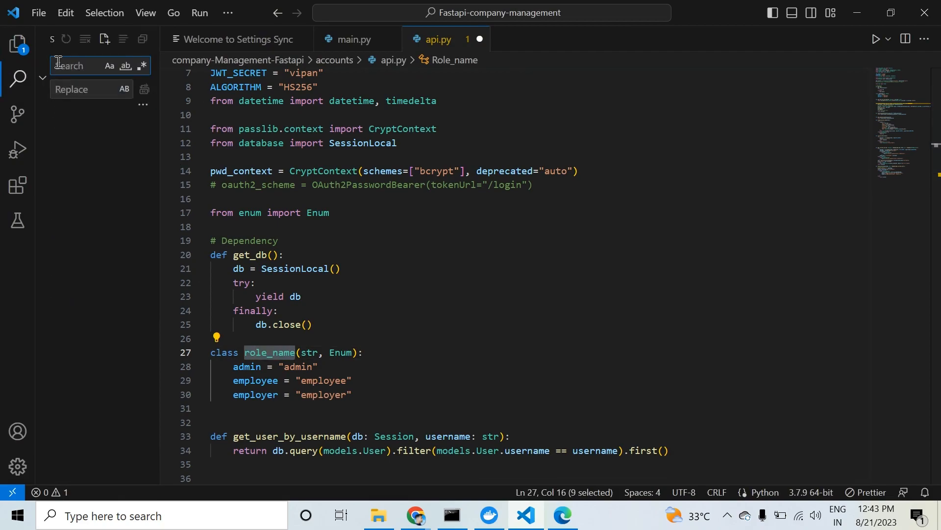
Search the project for role_name and rename the Role_name class and register_user match in auth.py.
text(role_name)
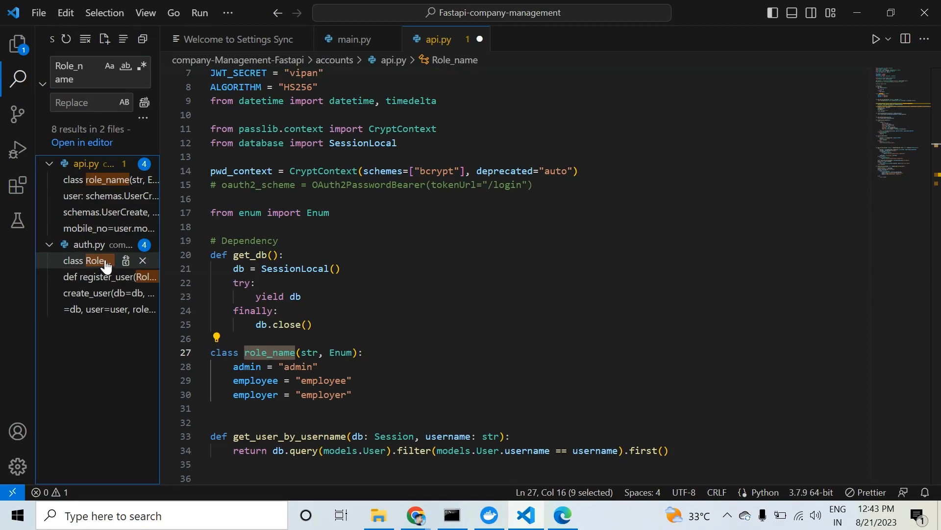
click(90, 260)
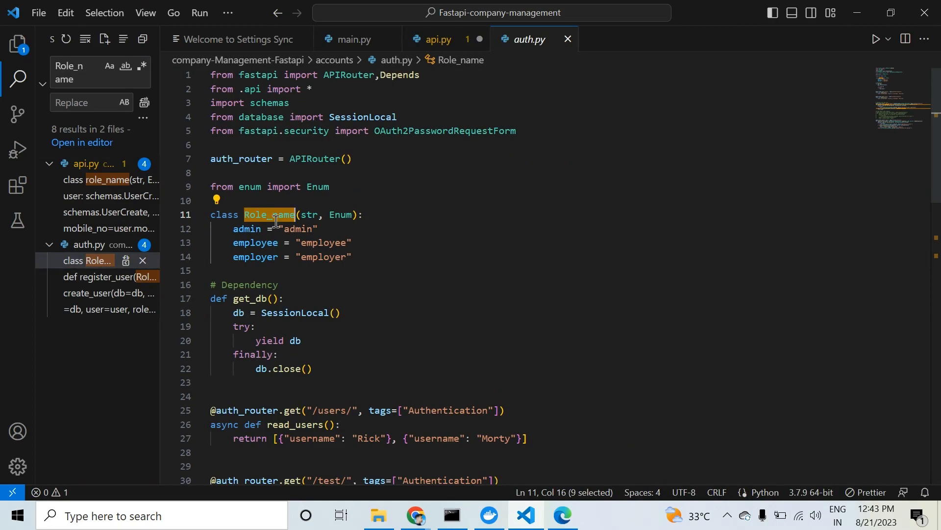
text(role_name)
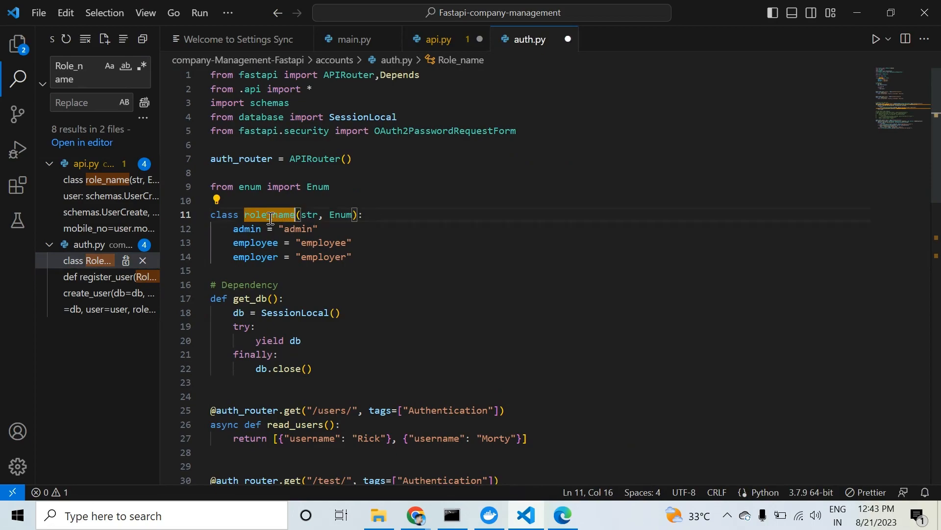
mouse_move(102, 276)
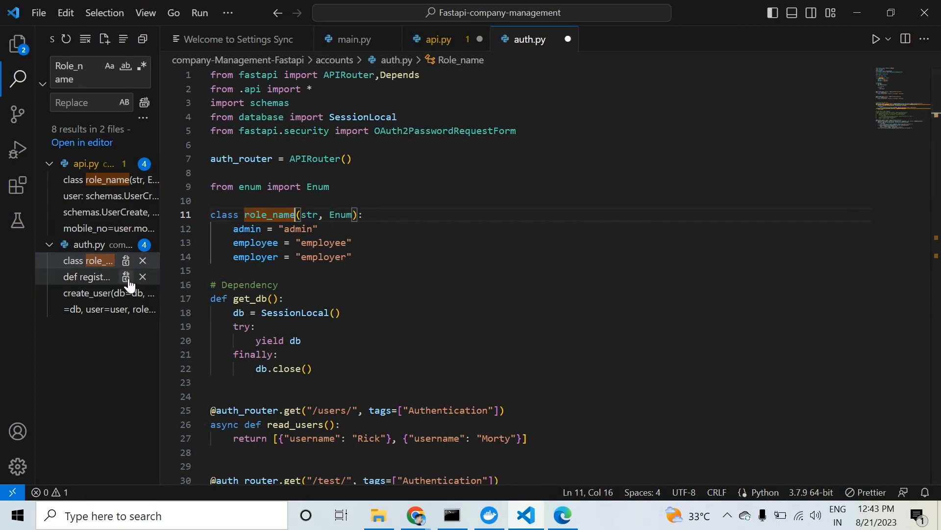
click(108, 293)
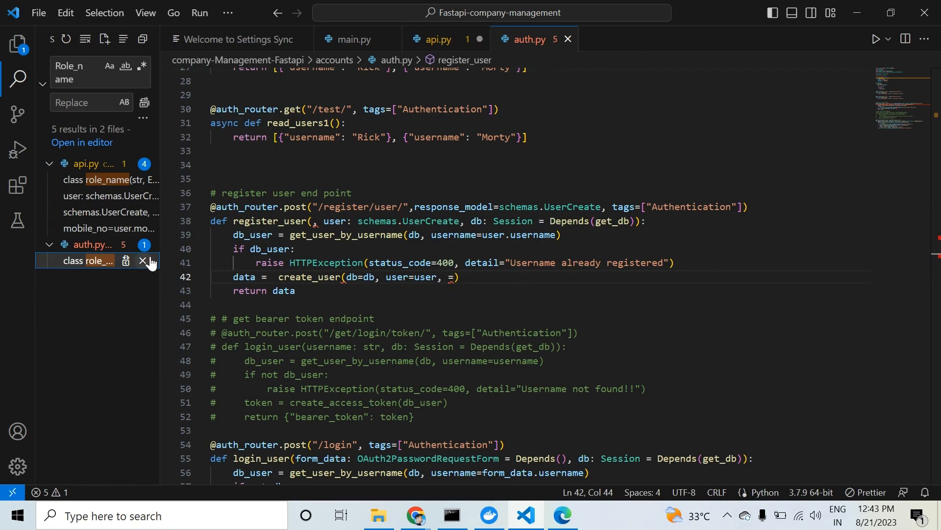
click(87, 260)
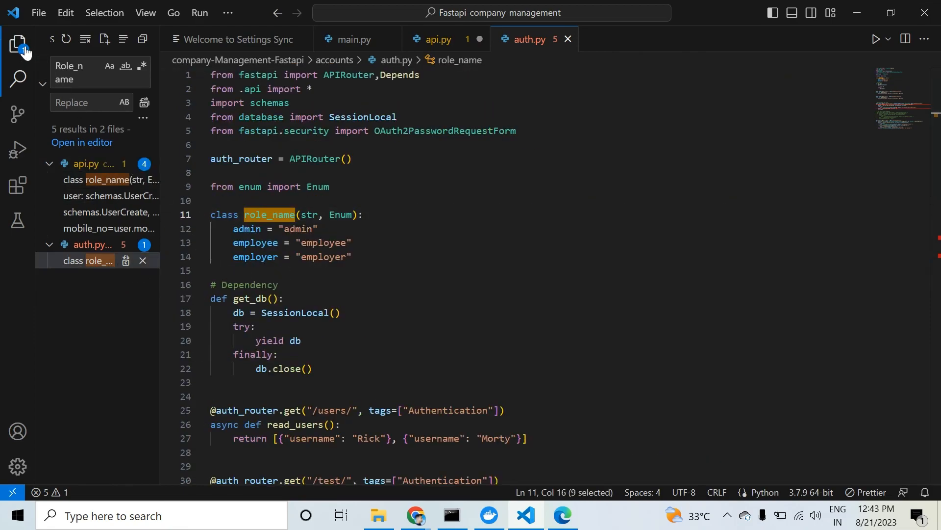
mouse_move(18, 43)
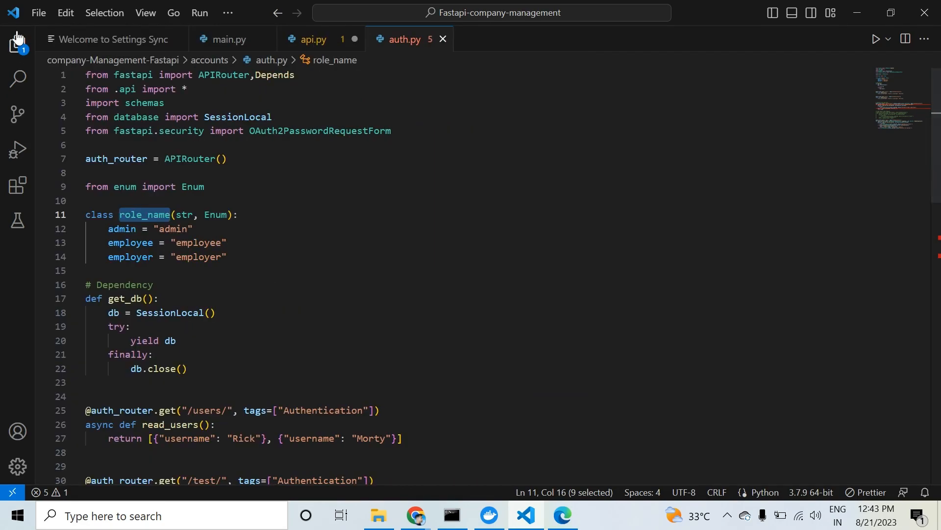
Hide the side panel and compare the renamed class in api.py and auth.py.
click(18, 77)
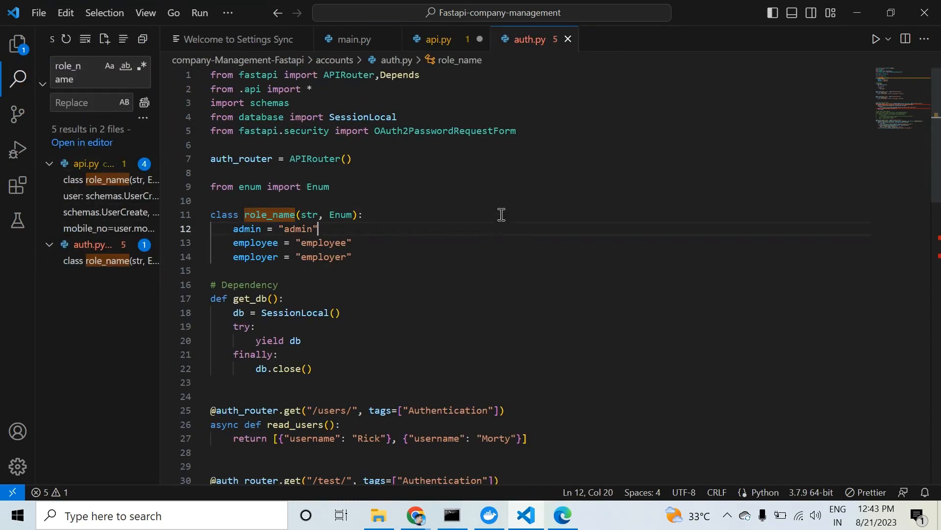
click(436, 40)
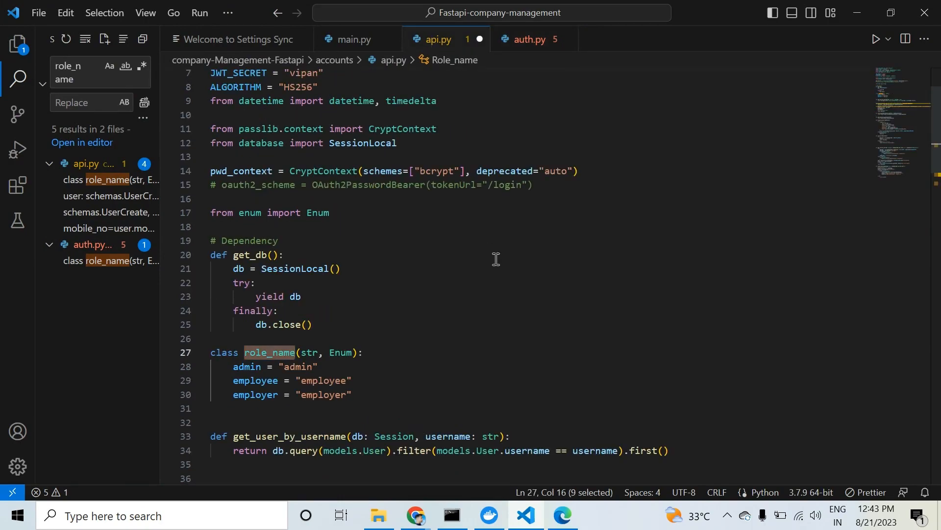
click(529, 40)
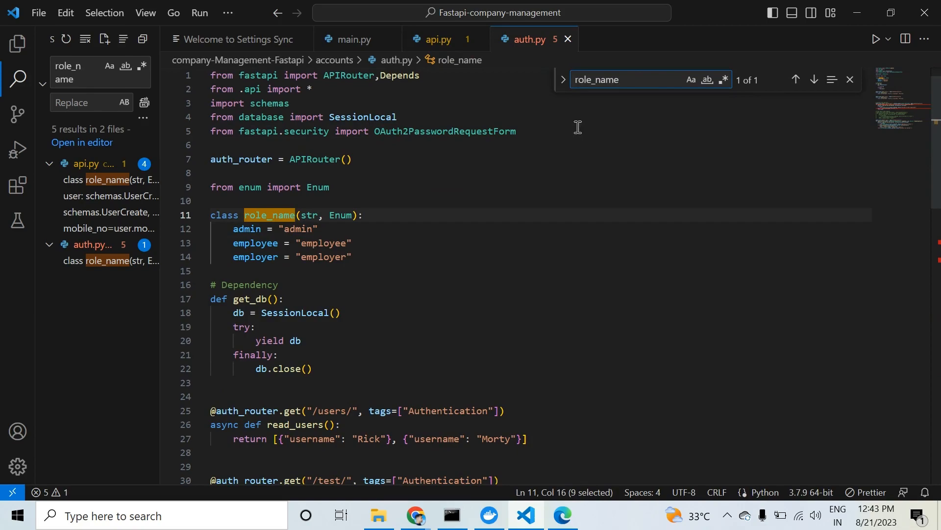
mouse_move(617, 100)
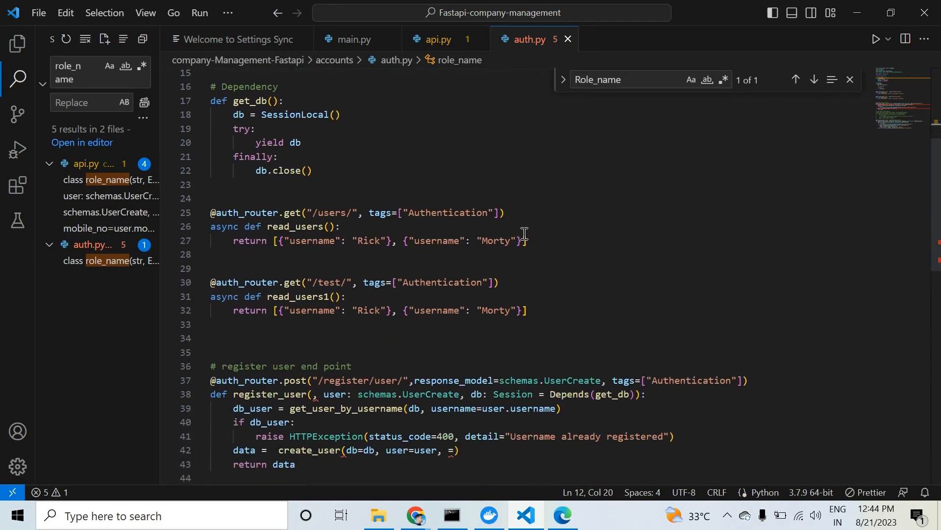
Fix the remaining Role_name parameter and argument in register_user to role_name and save auth.py.
scroll(down, 3)
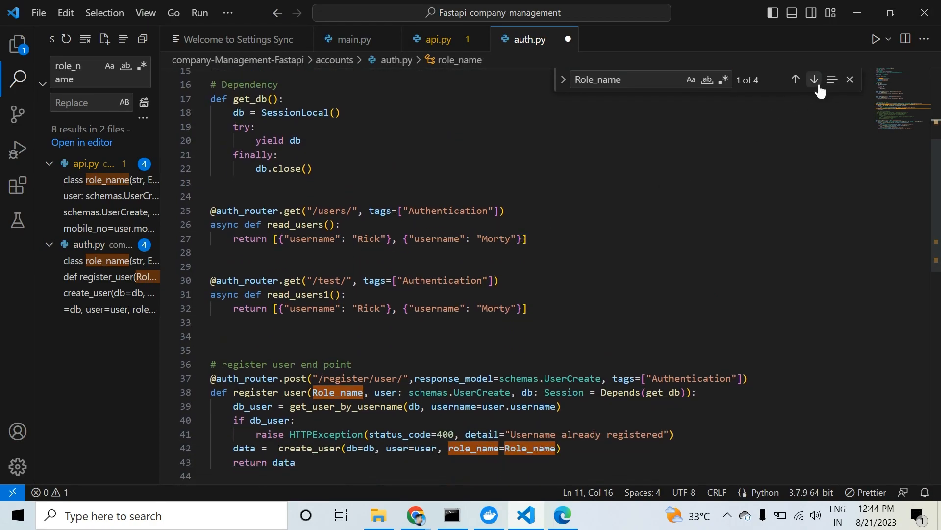
click(814, 80)
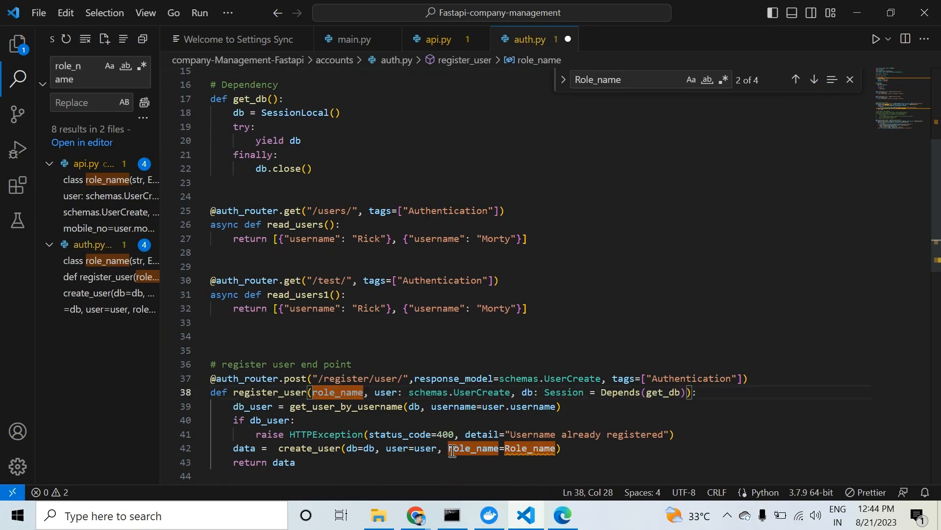
click(814, 78)
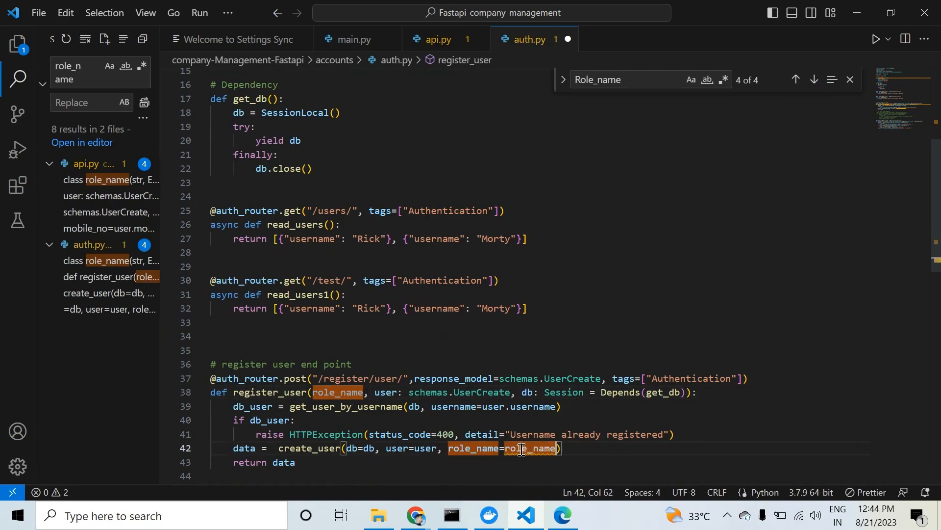
key(ctrl+s)
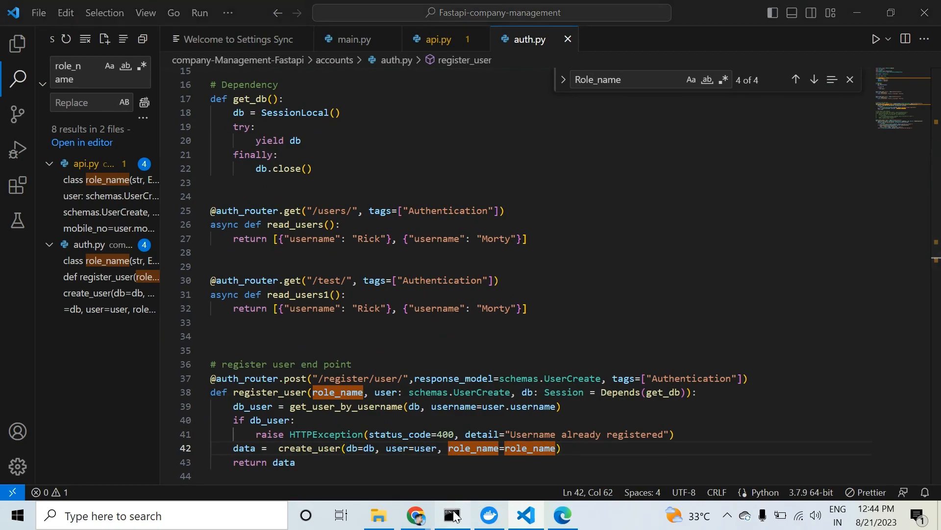
Rerun sonar-scanner in Command Prompt, then return to the code editor.
click(451, 515)
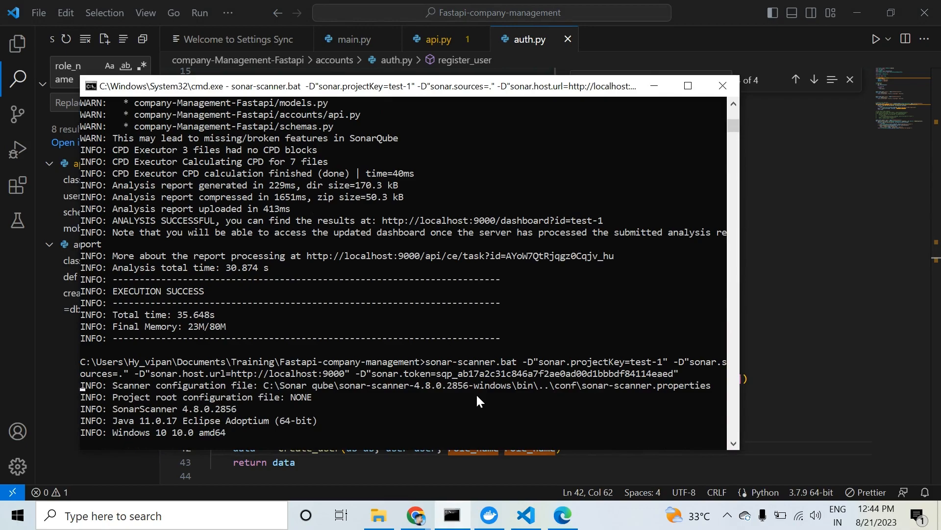
scroll(down, 3)
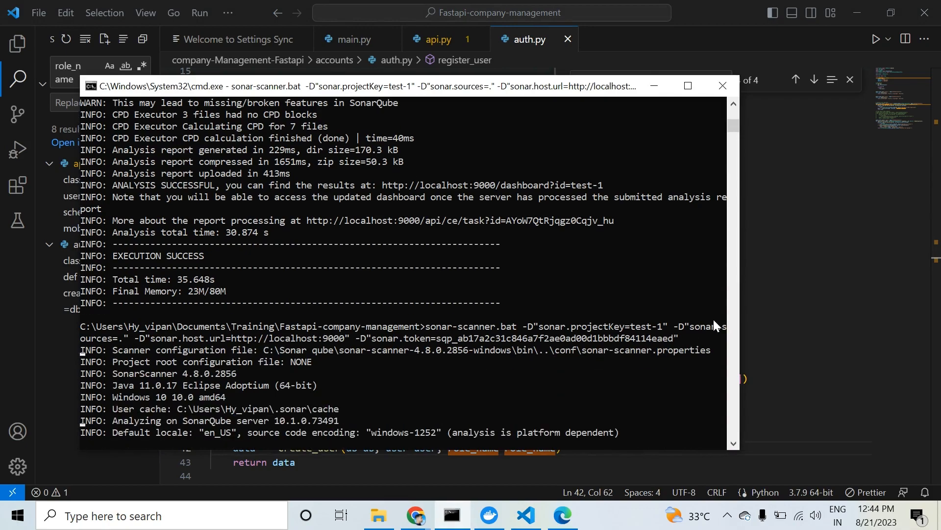
click(722, 86)
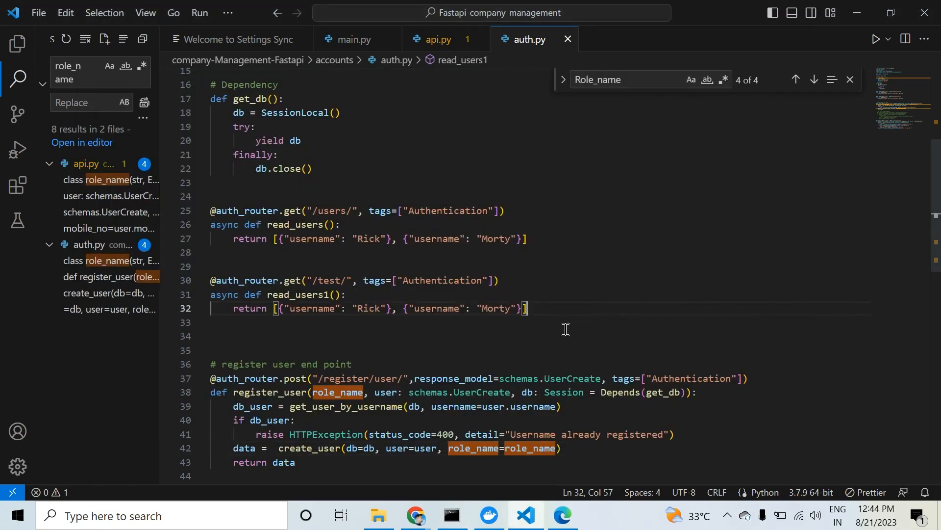
mouse_move(483, 349)
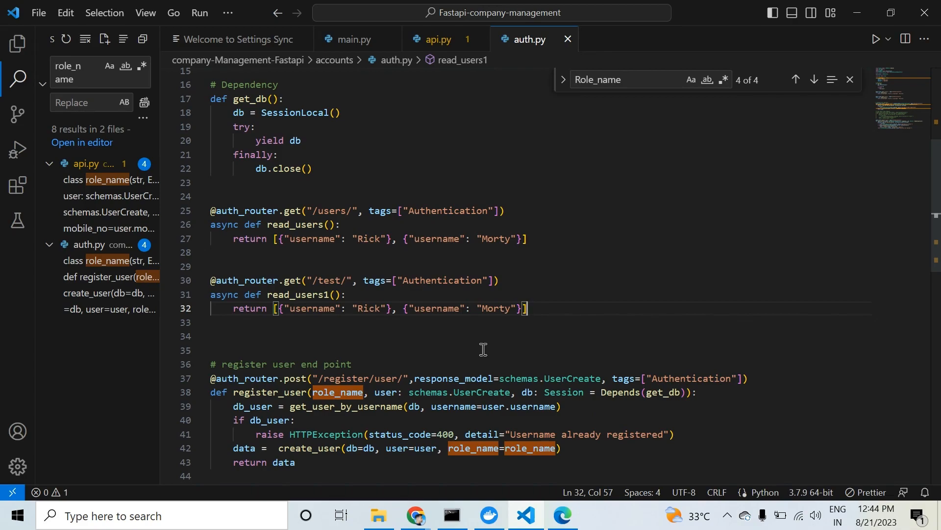
mouse_move(365, 362)
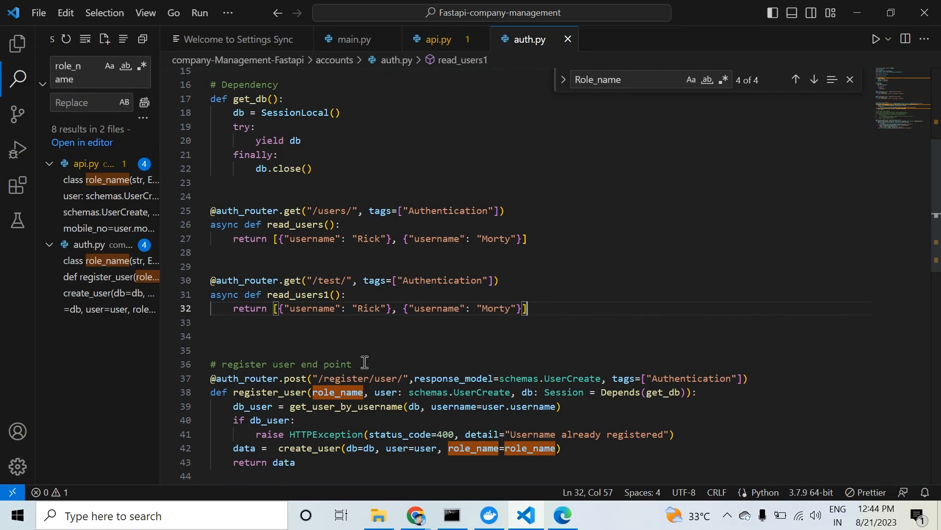
mouse_move(337, 397)
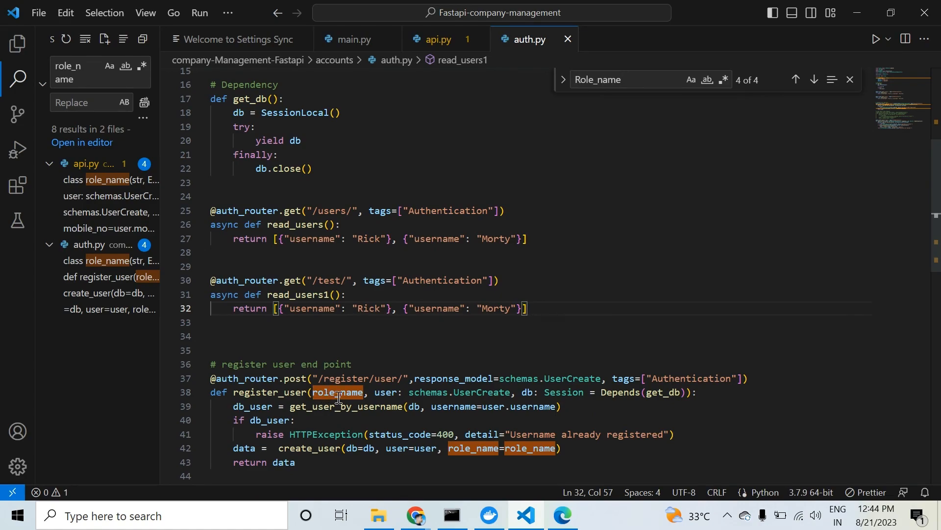
double_click(337, 392)
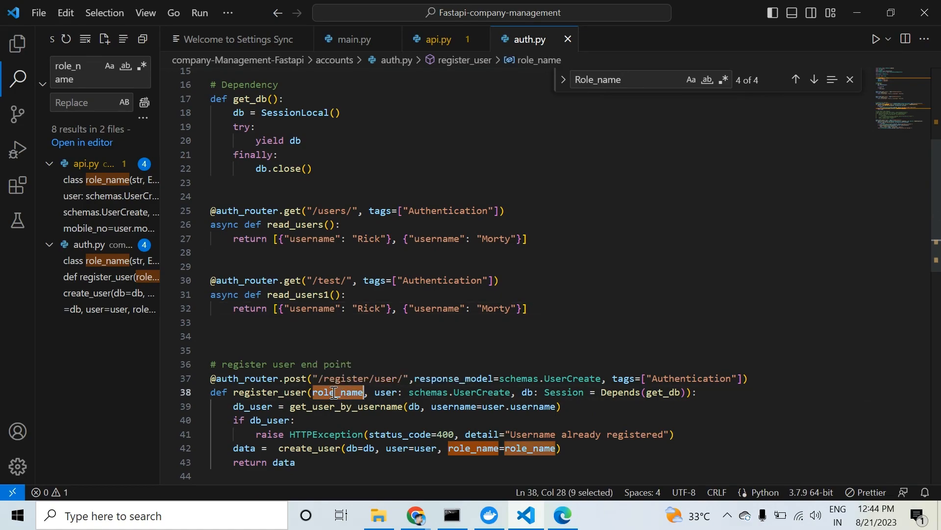
mouse_move(394, 363)
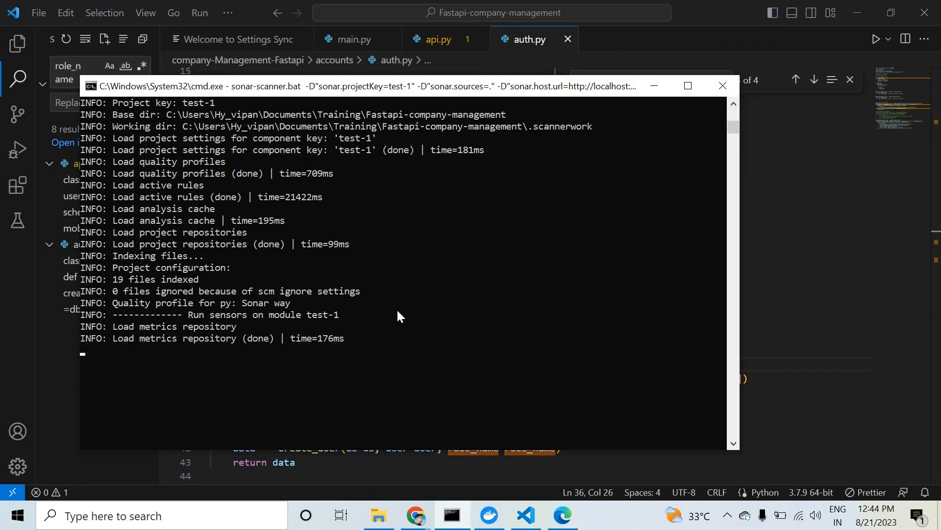
Confirm the re-run scan ends with EXECUTION SUCCESS and switch back to SonarQube.
scroll(down, 3)
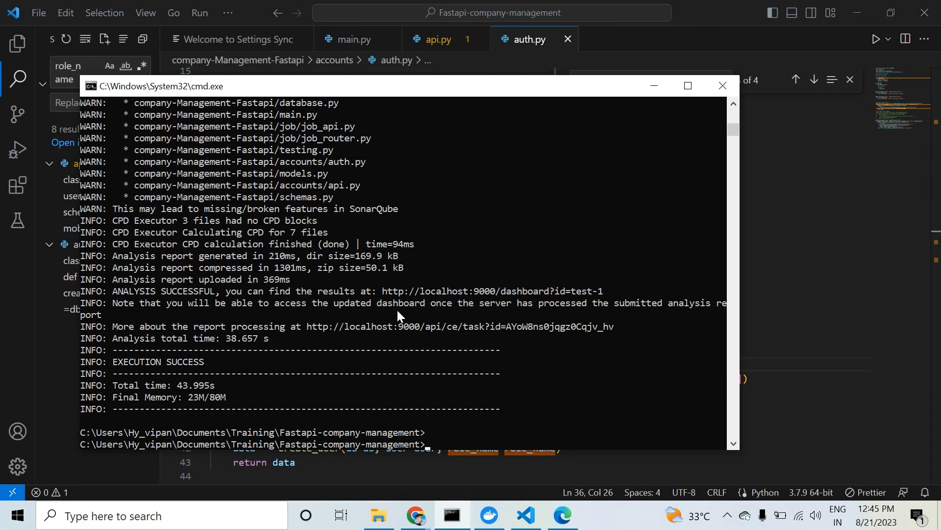
click(561, 515)
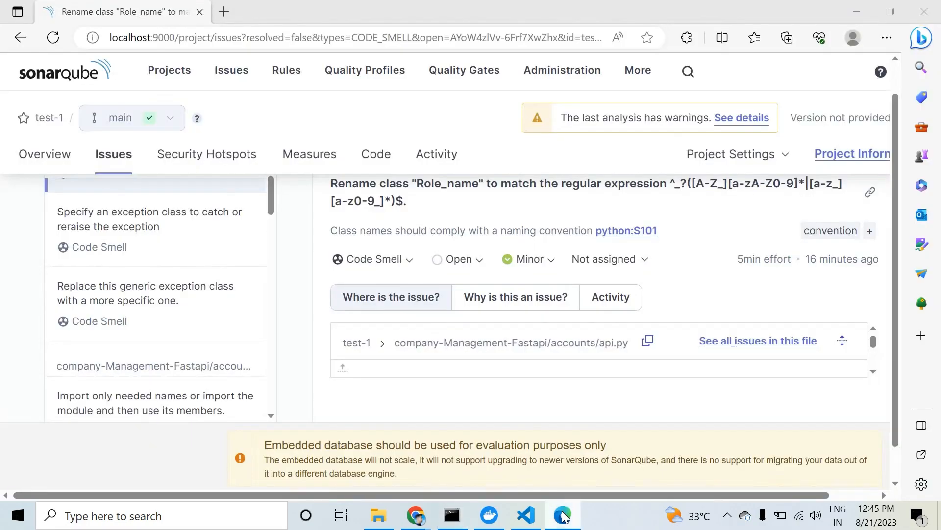
mouse_move(170, 71)
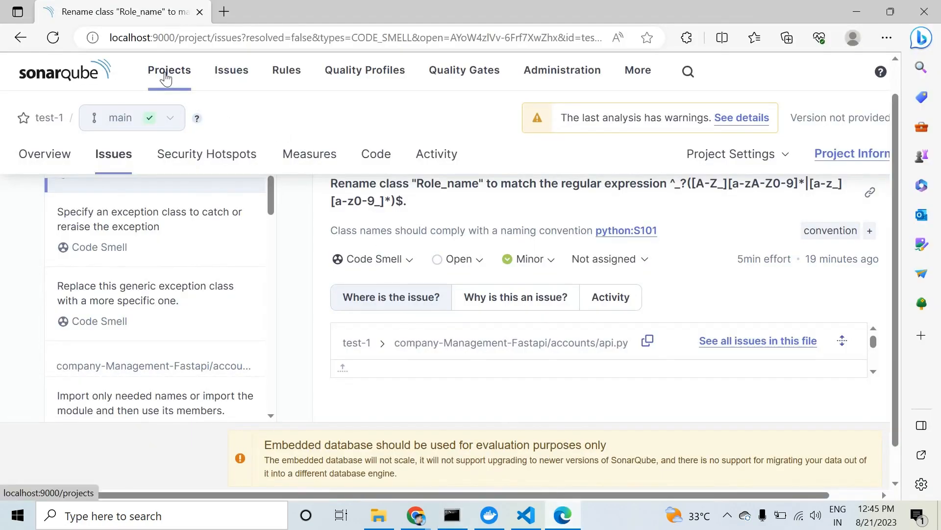
Reopen test-1's overview from the Projects list and show Overall Code measures.
click(170, 70)
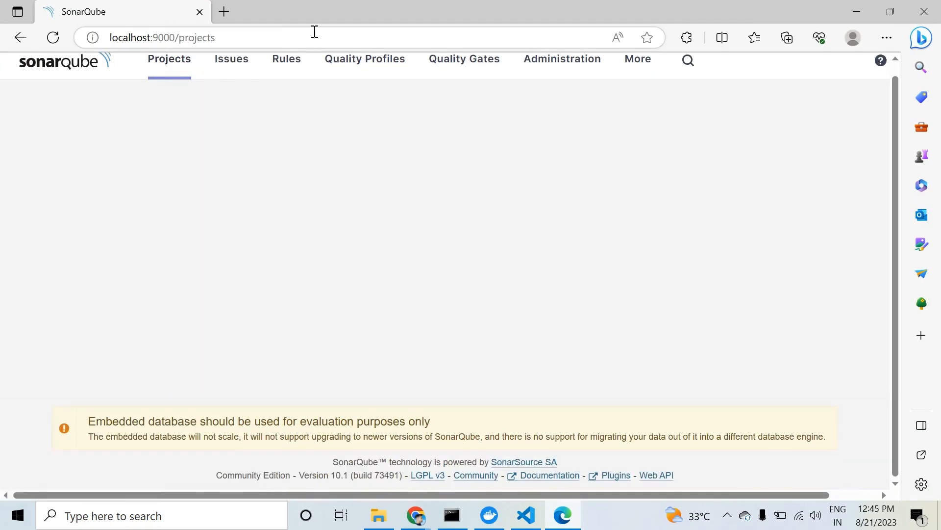
click(52, 38)
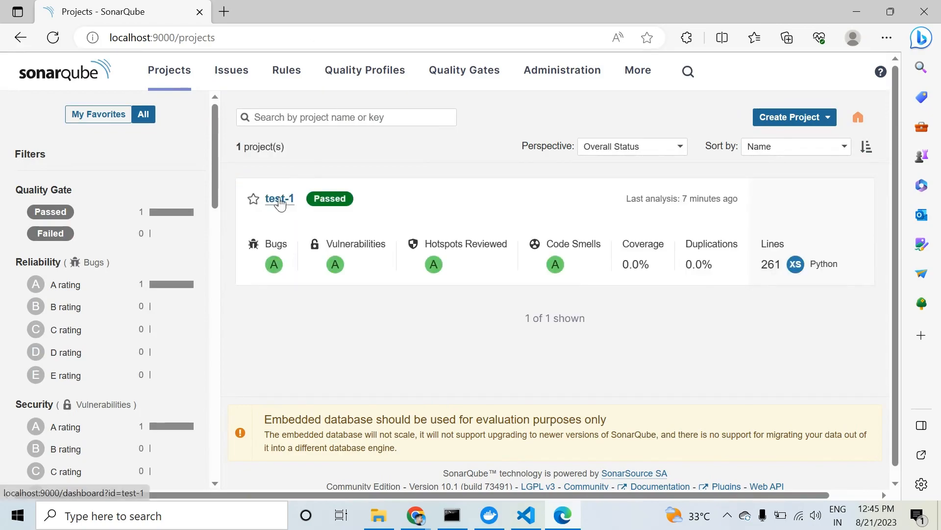
click(280, 198)
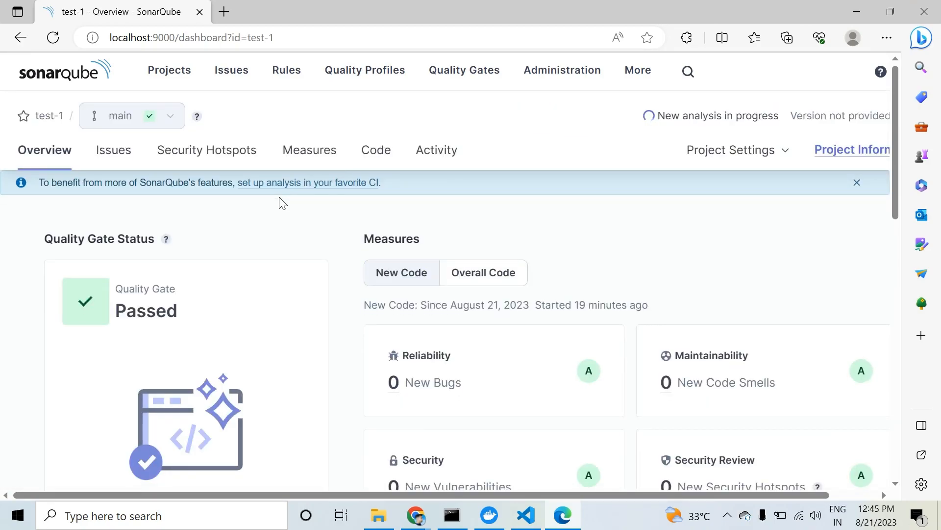
click(483, 272)
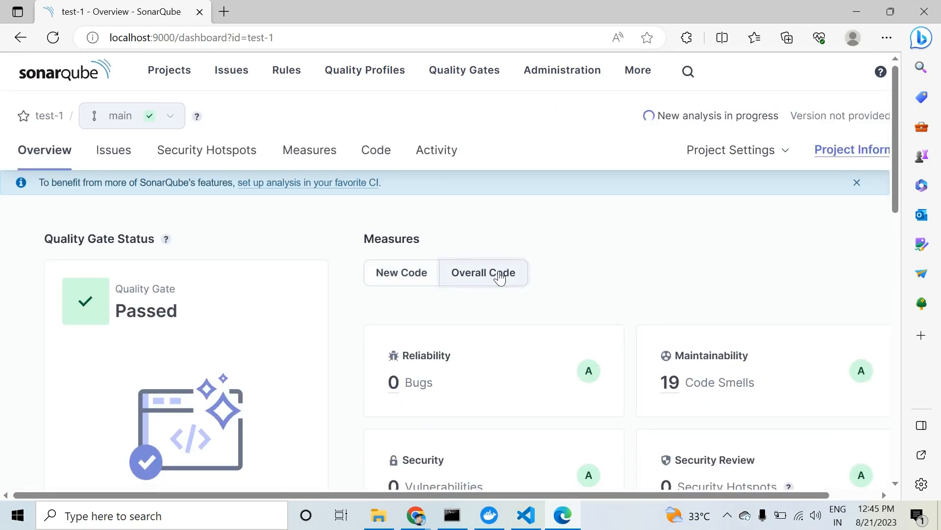
mouse_move(306, 170)
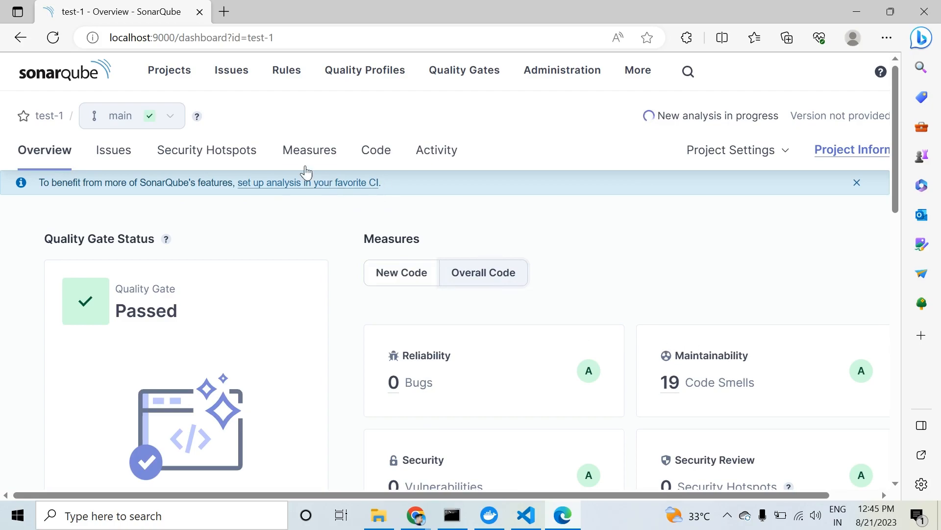
Refresh test-1's overview via the Projects list until the finished new analysis shows, gate Passed.
click(168, 71)
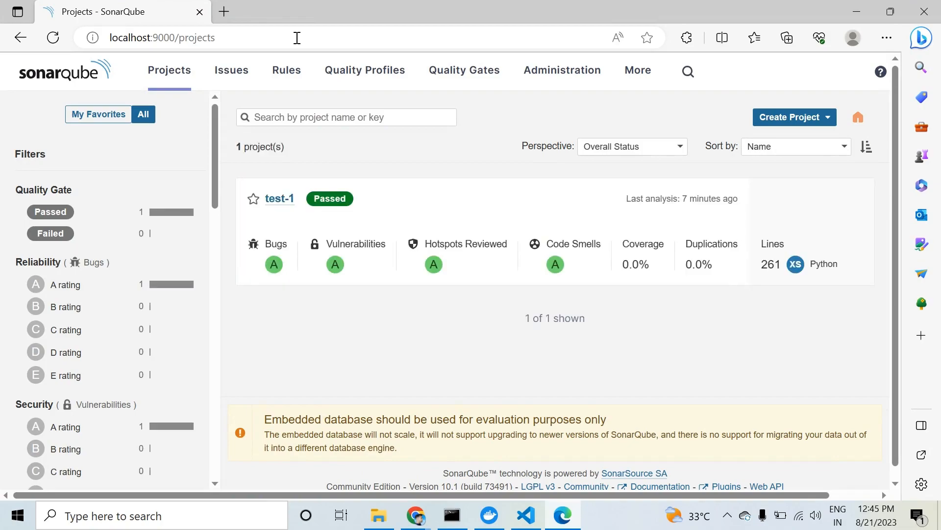
click(279, 199)
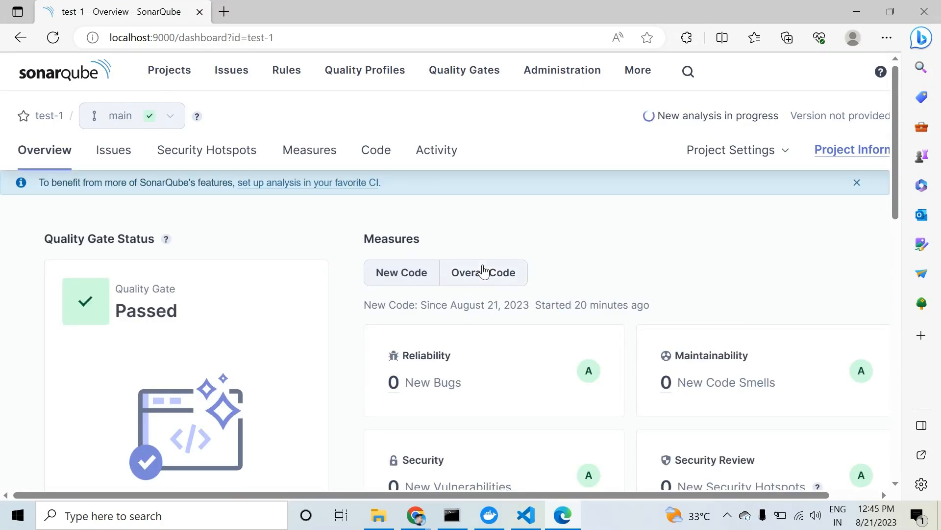
mouse_move(482, 308)
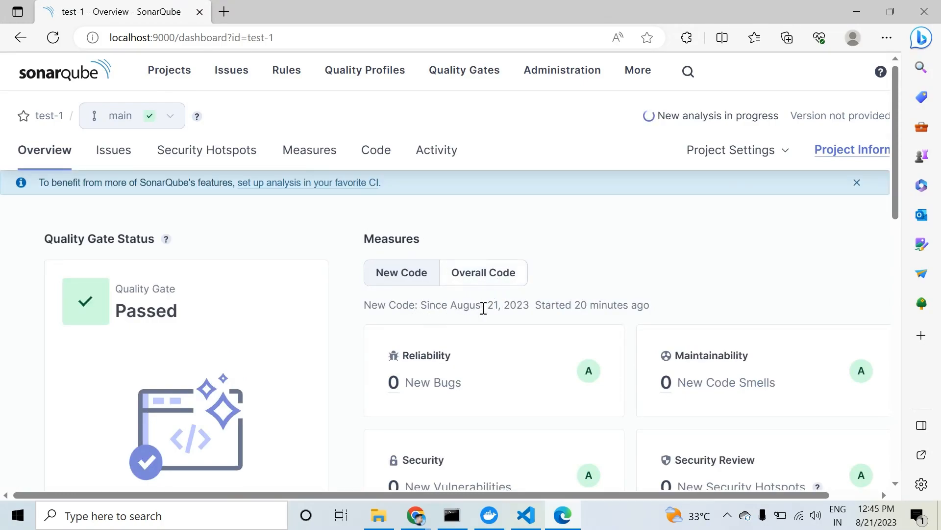
mouse_move(605, 318)
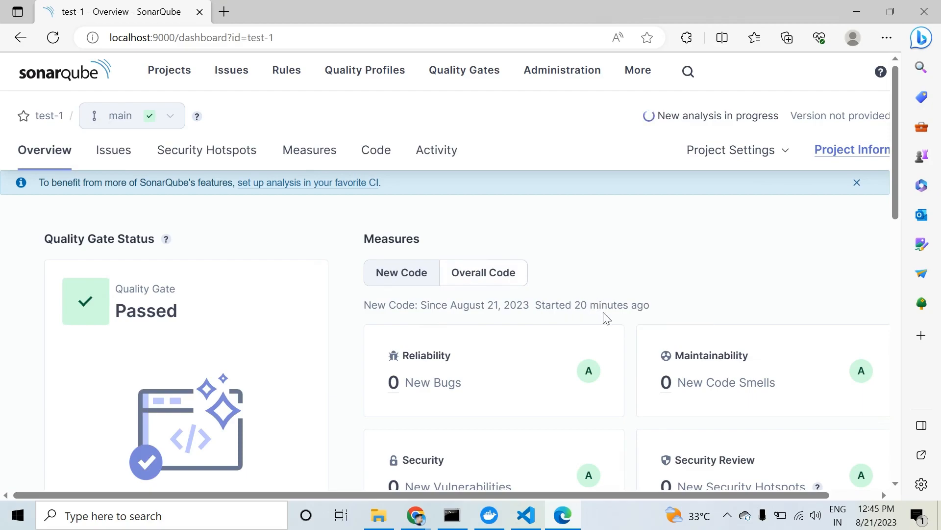
mouse_move(230, 118)
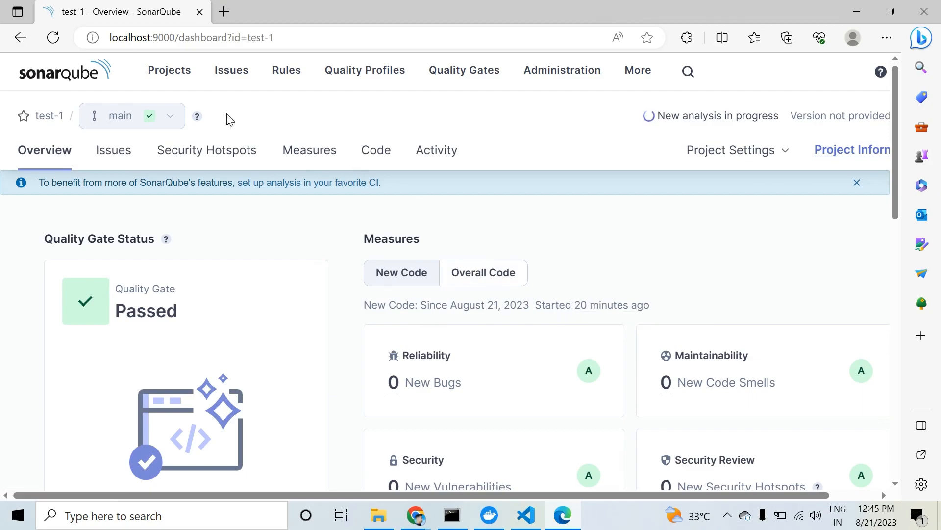
click(169, 69)
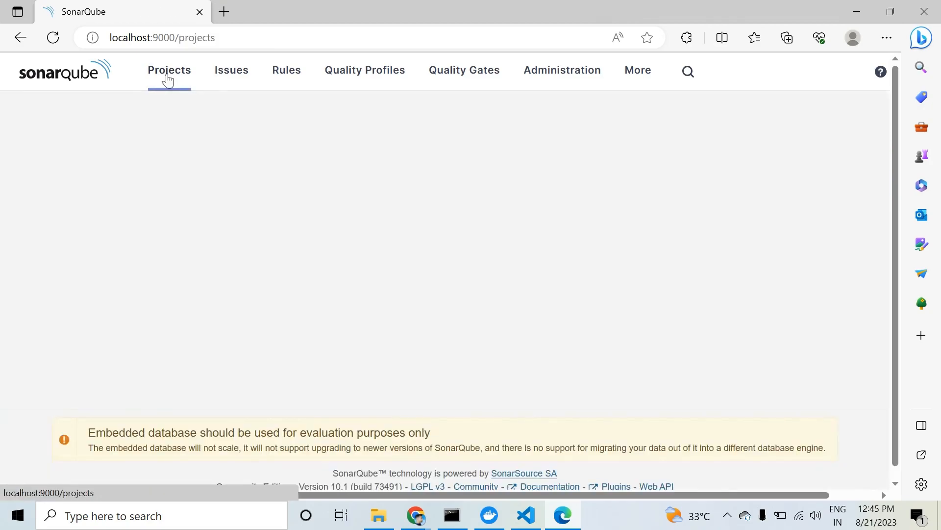
click(169, 70)
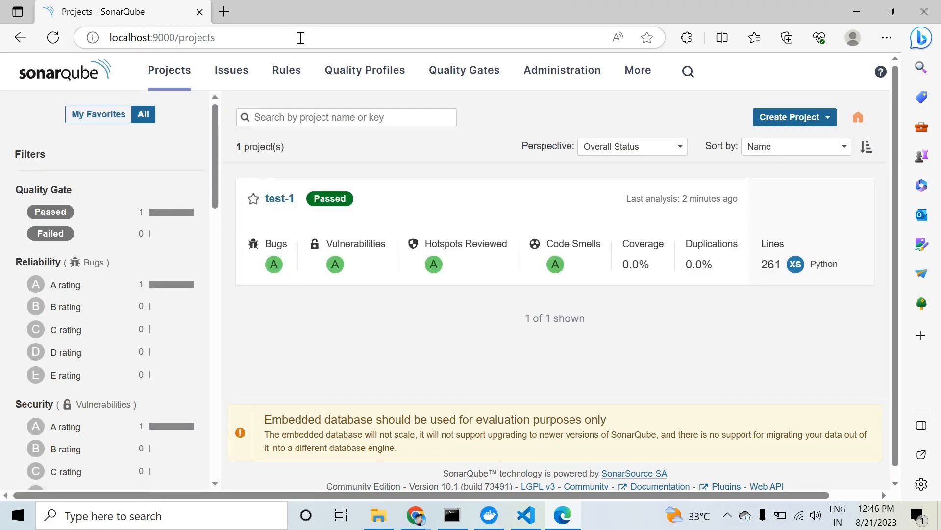
click(452, 515)
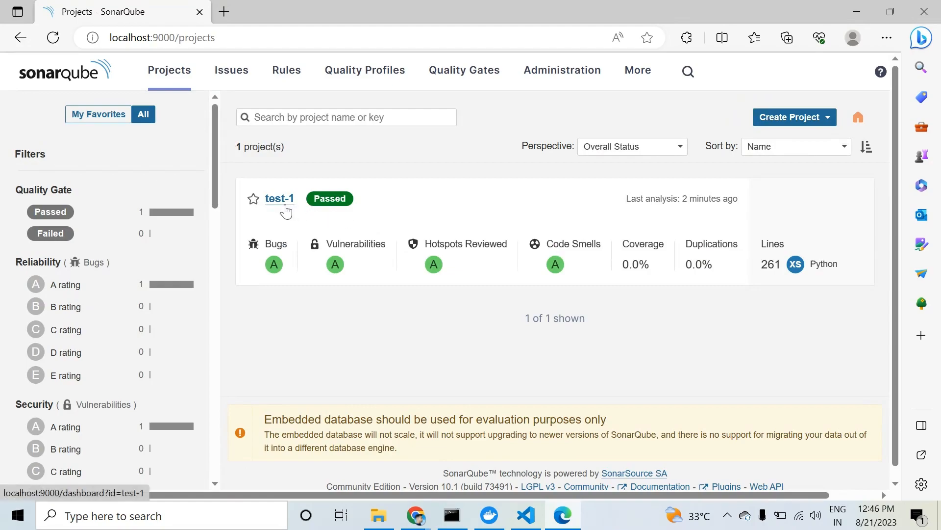
click(280, 199)
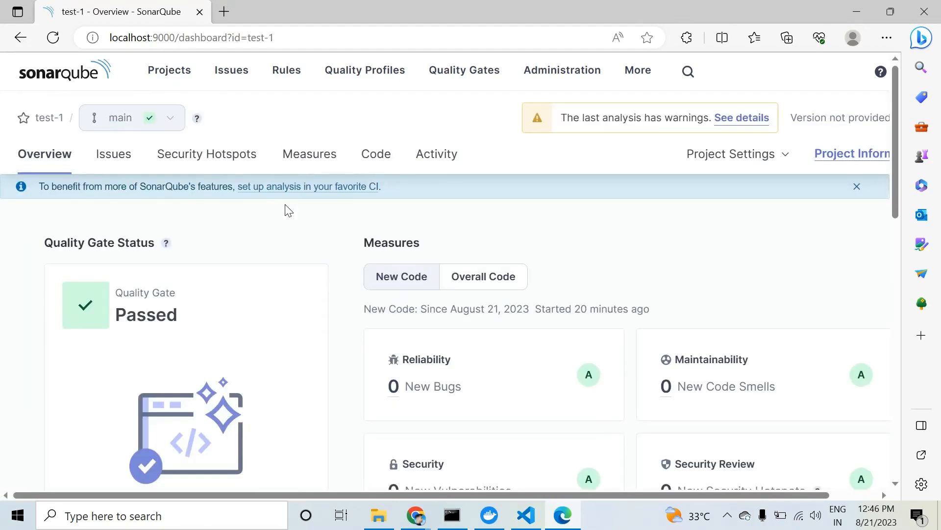
Show test-1's overall-code measures (16 code smells), then switch to auth.py in the editor.
click(483, 277)
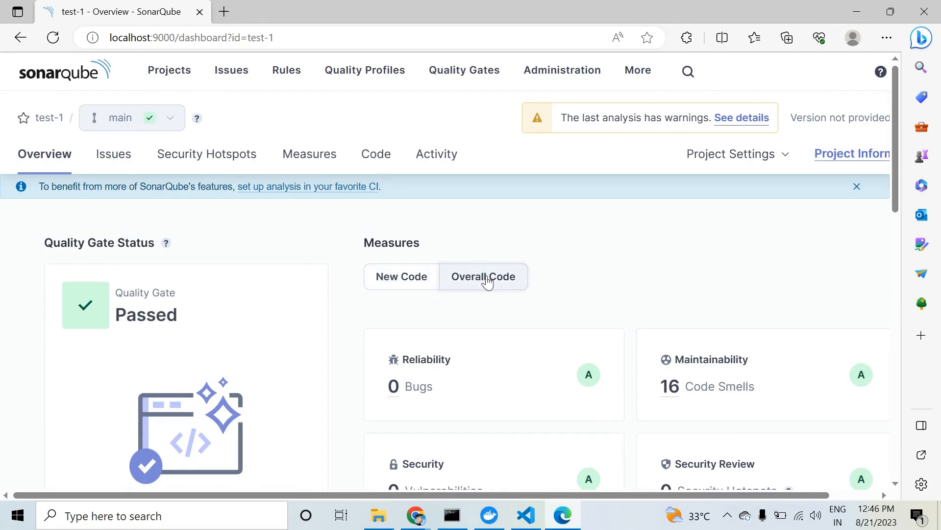
mouse_move(663, 440)
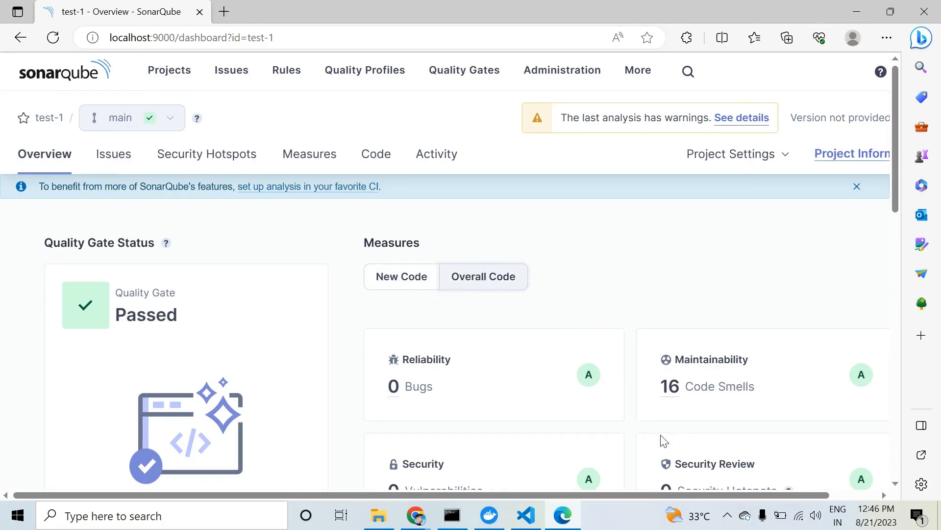
mouse_move(652, 416)
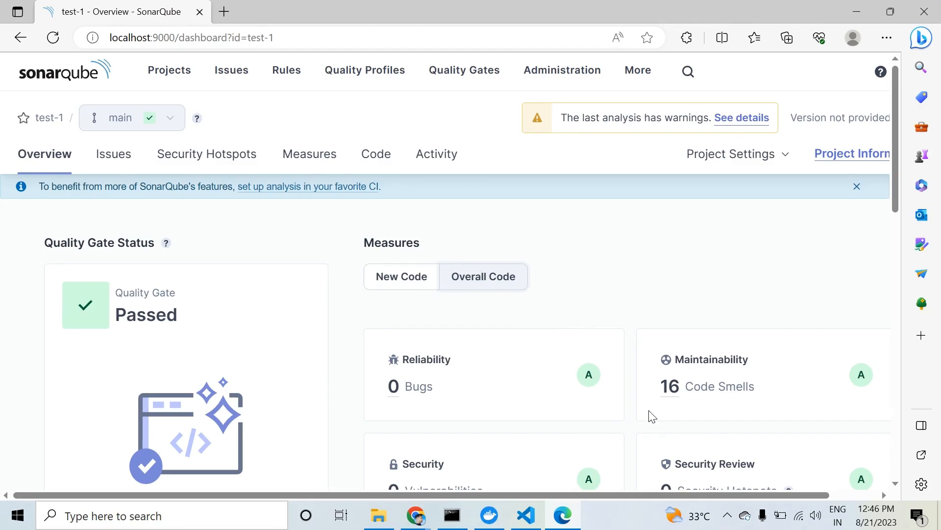
mouse_move(527, 515)
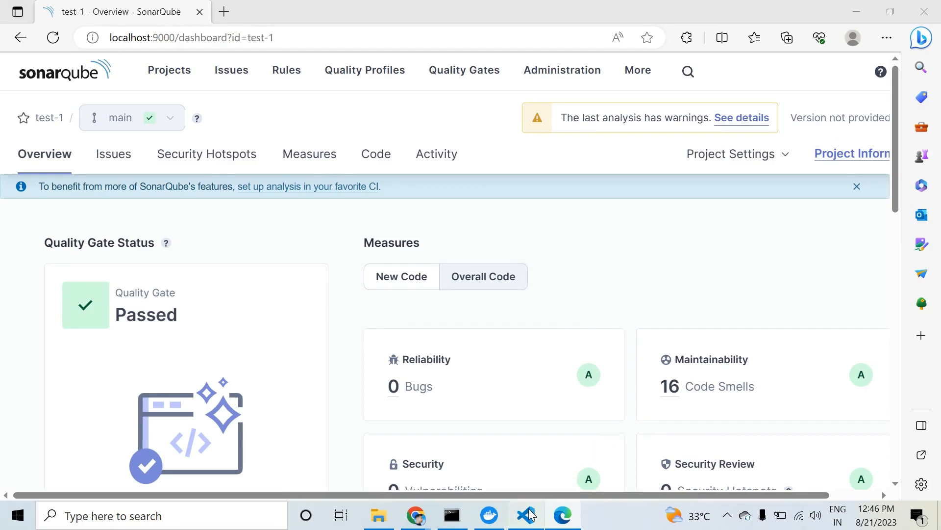
click(525, 514)
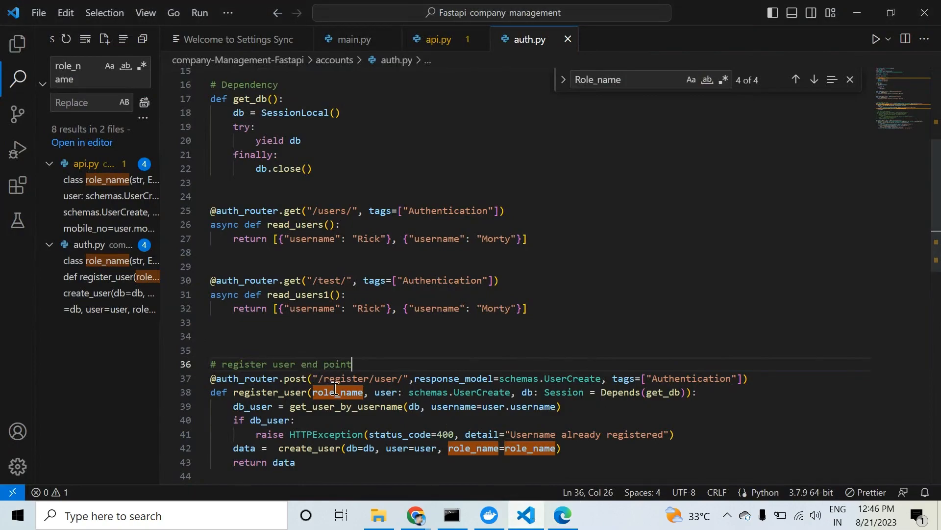
mouse_move(336, 392)
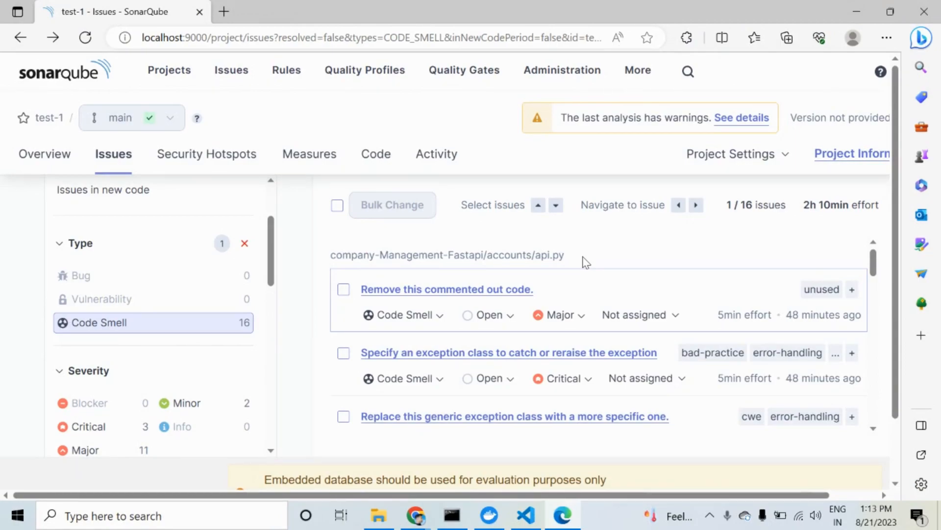
mouse_move(520, 284)
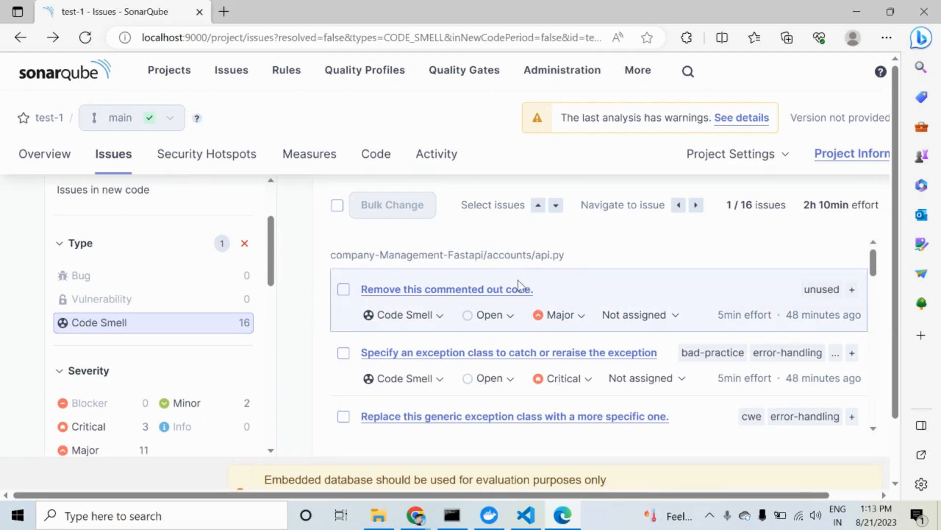
Review why the commented-out code issue is flagged and locate it at line 15 of accounts/api.py.
click(446, 288)
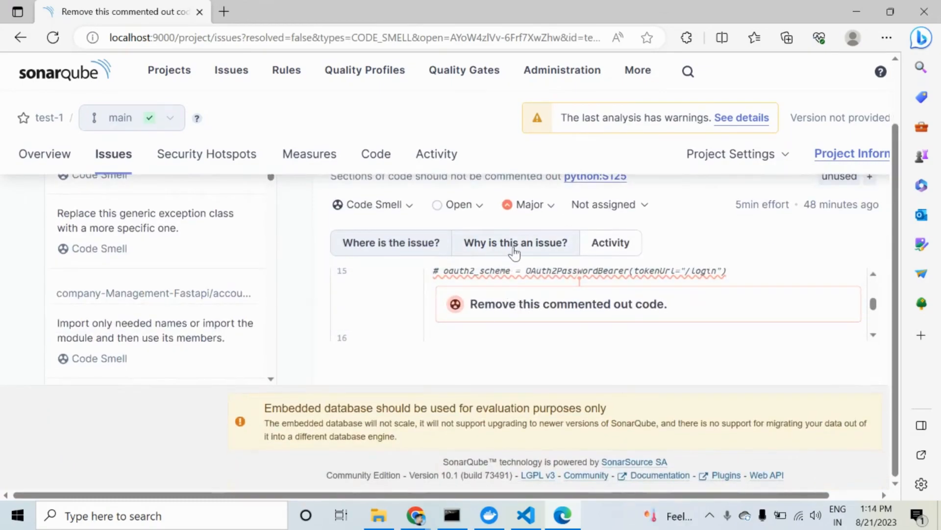
click(515, 242)
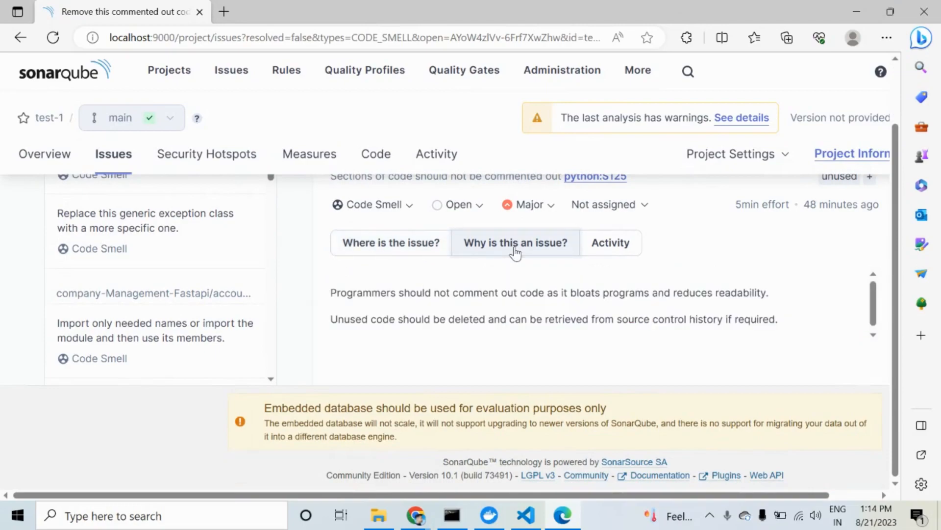
mouse_move(547, 279)
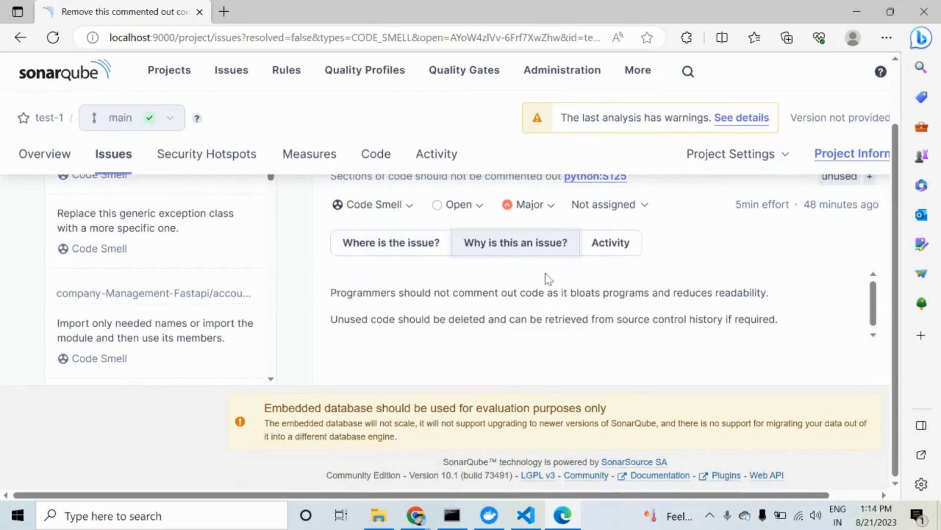
mouse_move(592, 350)
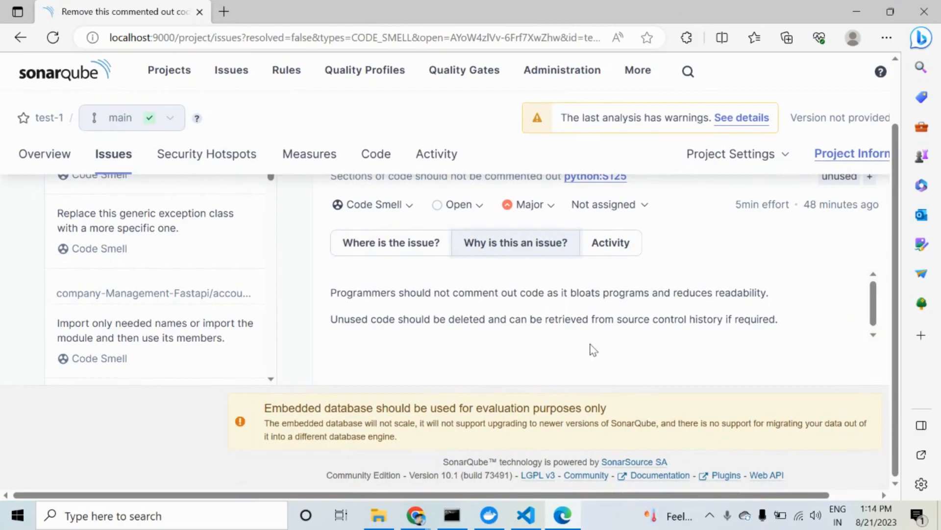
mouse_move(495, 346)
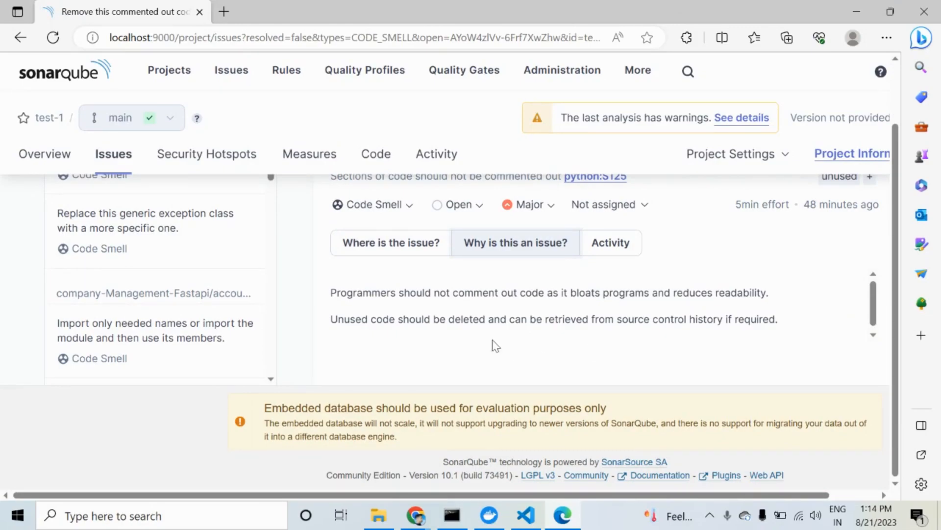
click(391, 242)
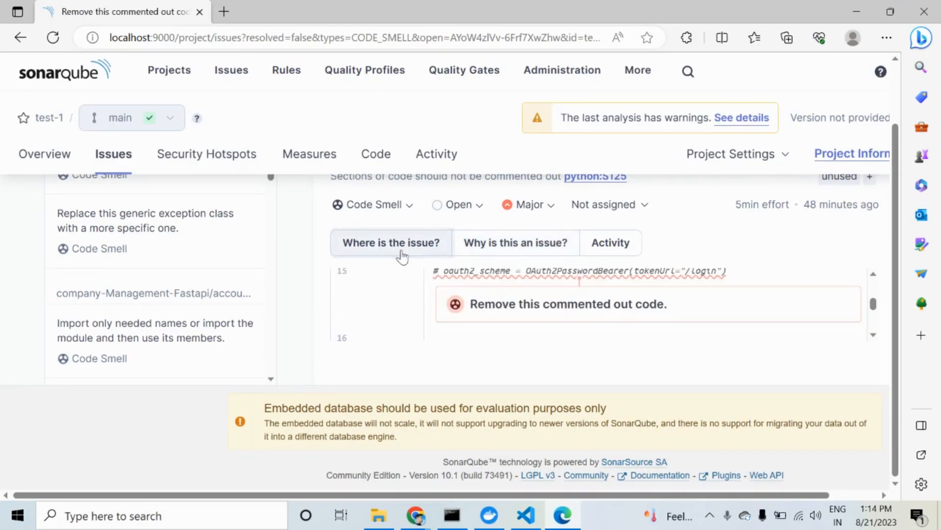
mouse_move(603, 299)
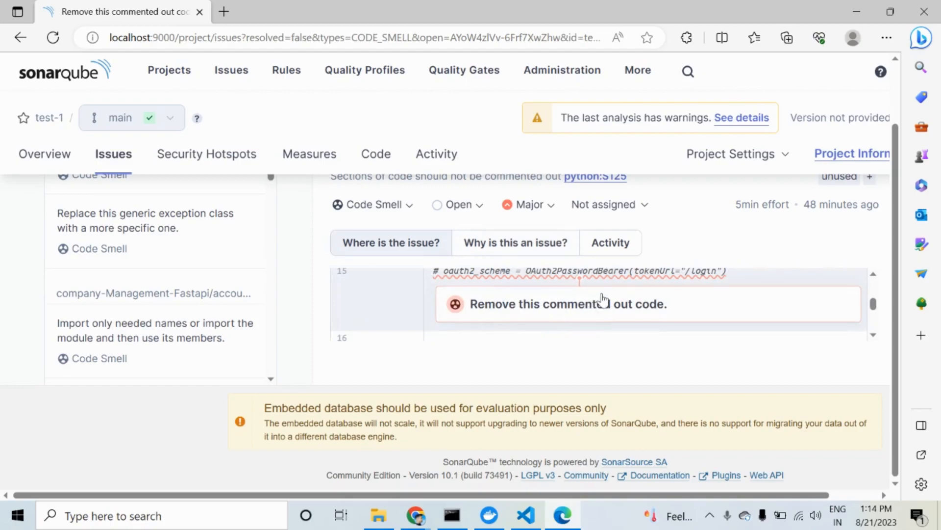
scroll(up, 3)
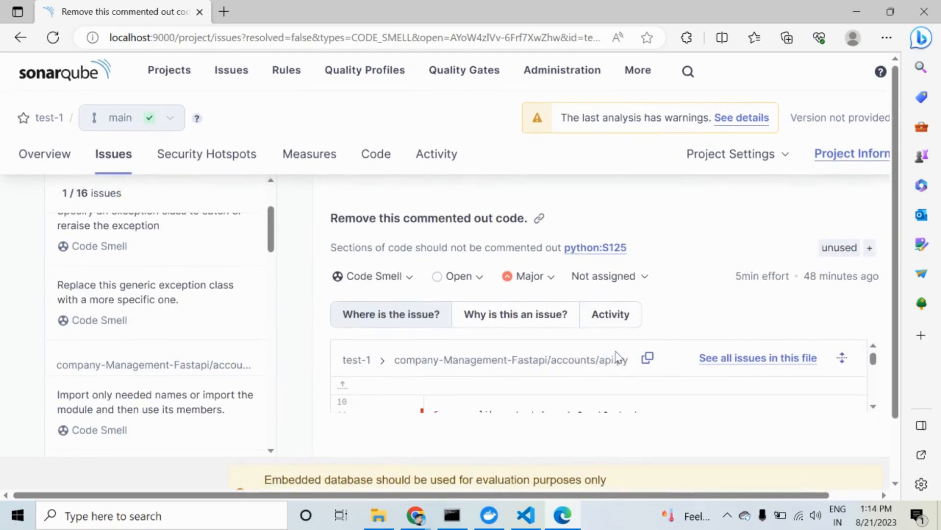
mouse_move(645, 384)
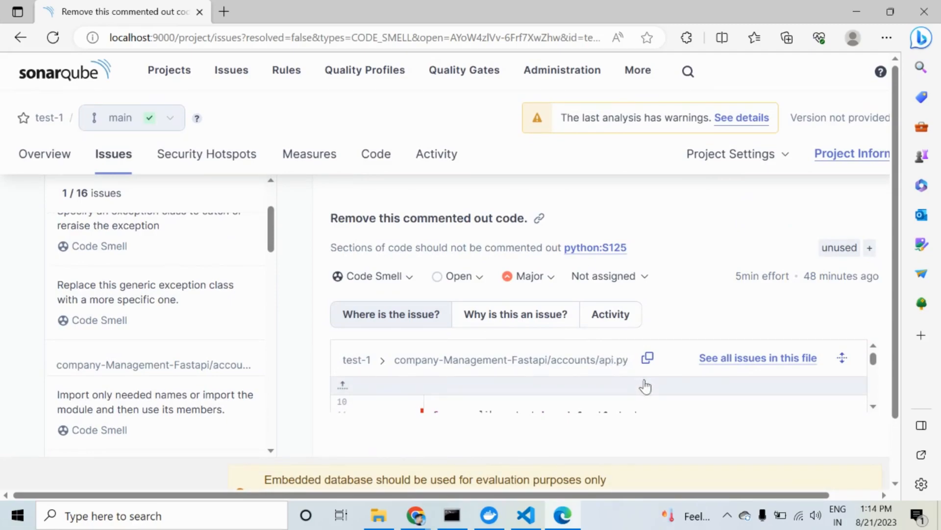
scroll(down, 3)
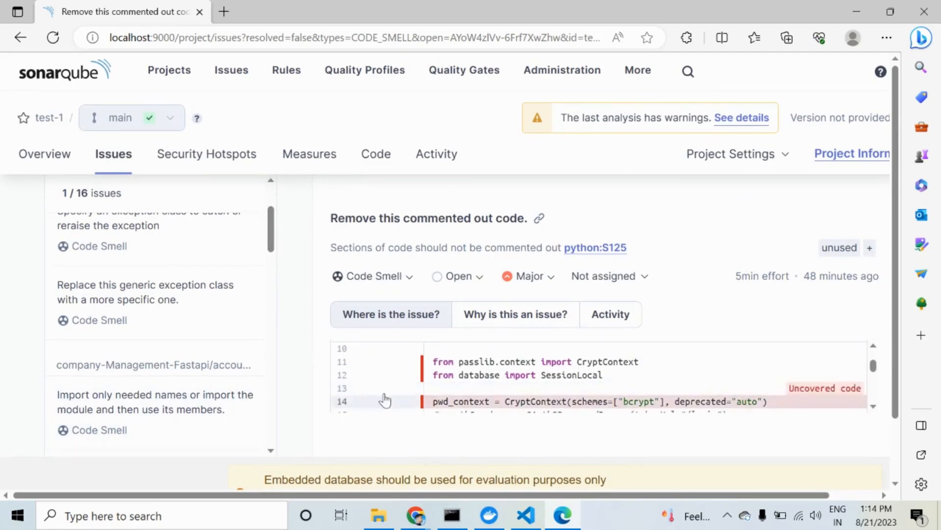
scroll(down, 3)
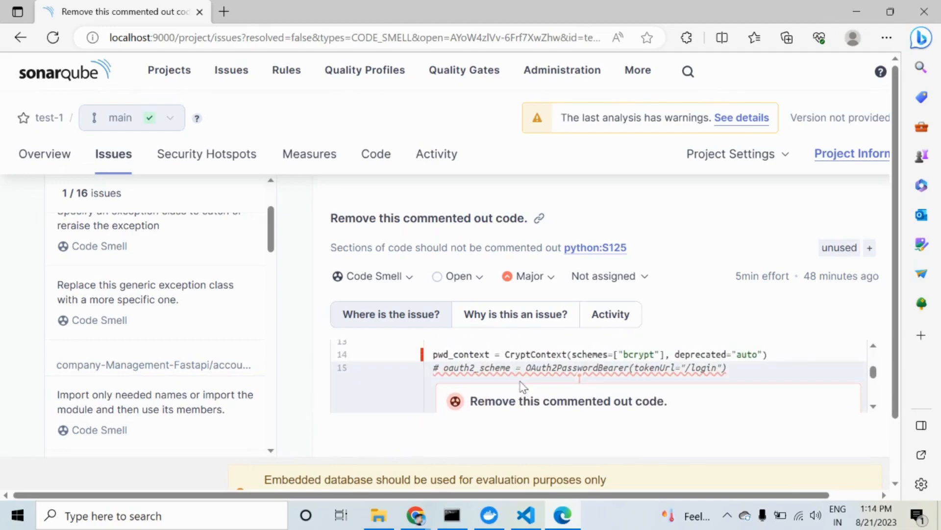
mouse_move(543, 385)
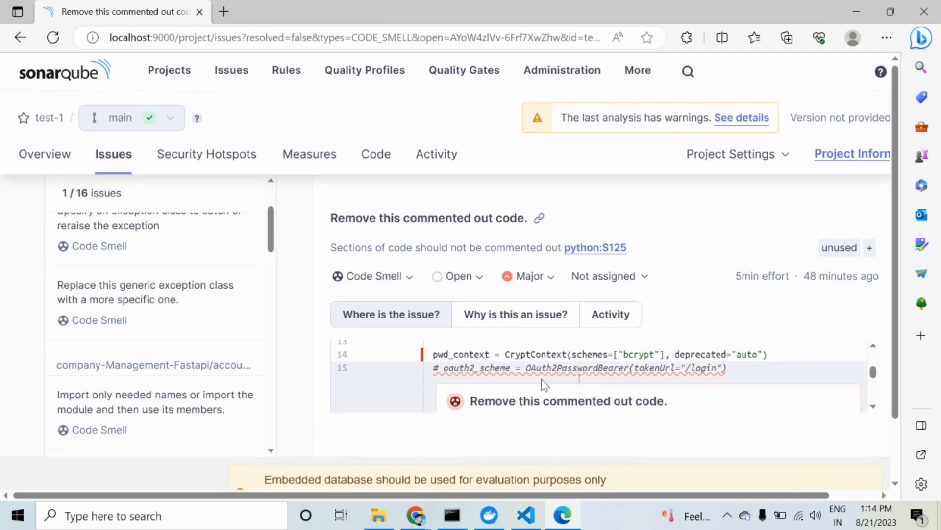
mouse_move(612, 382)
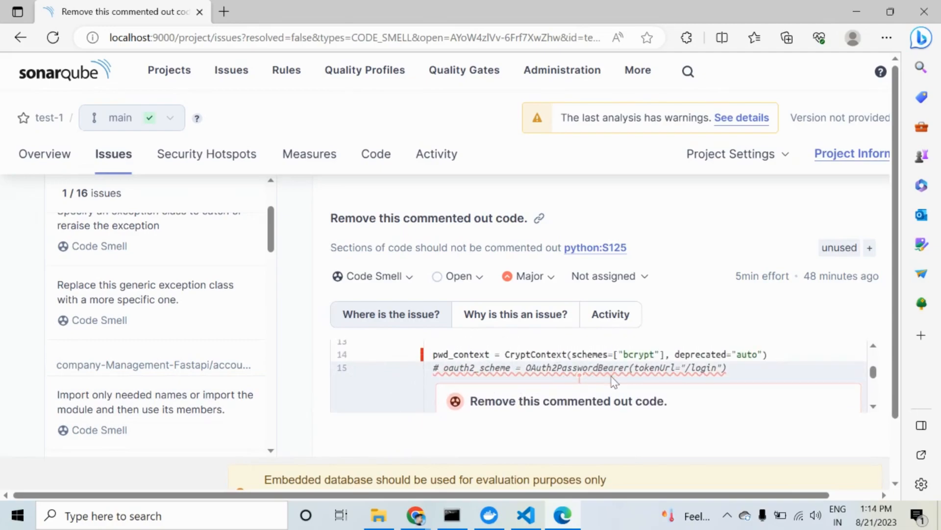